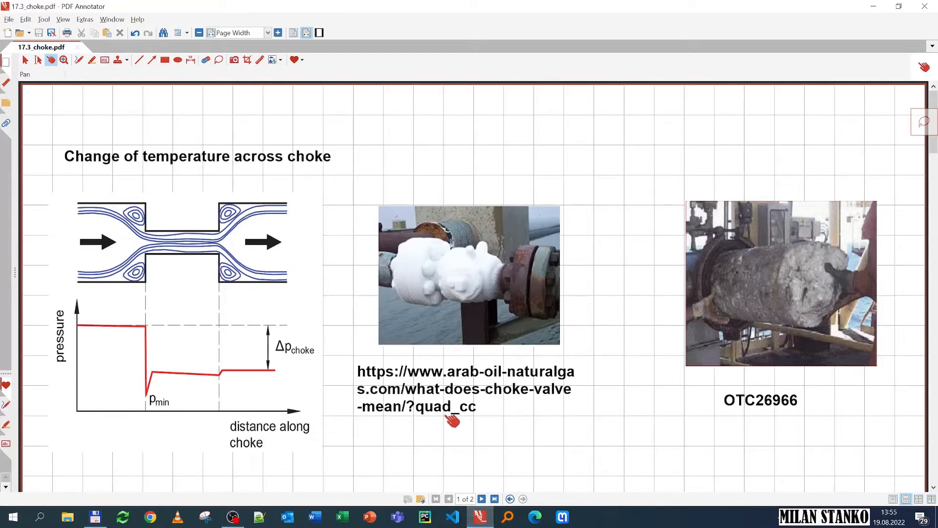
mouse_move(79, 209)
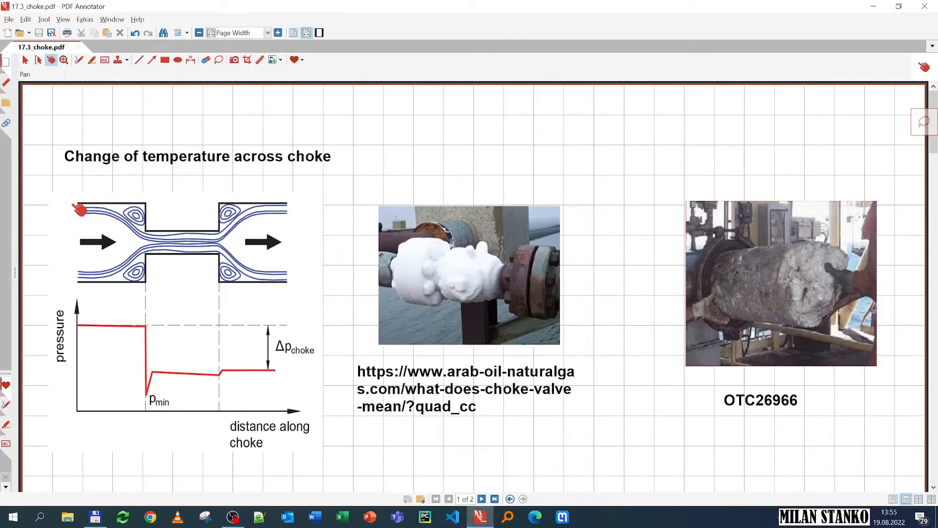
mouse_move(224, 233)
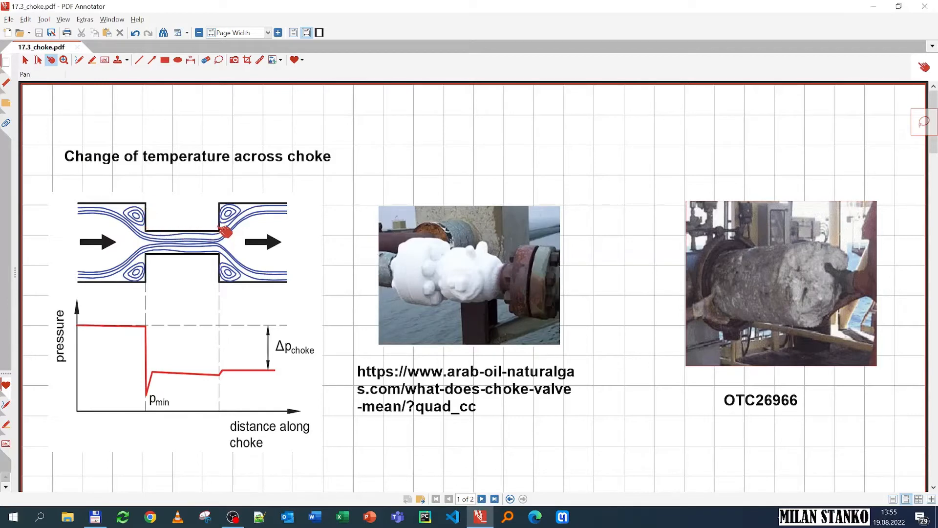
mouse_move(242, 293)
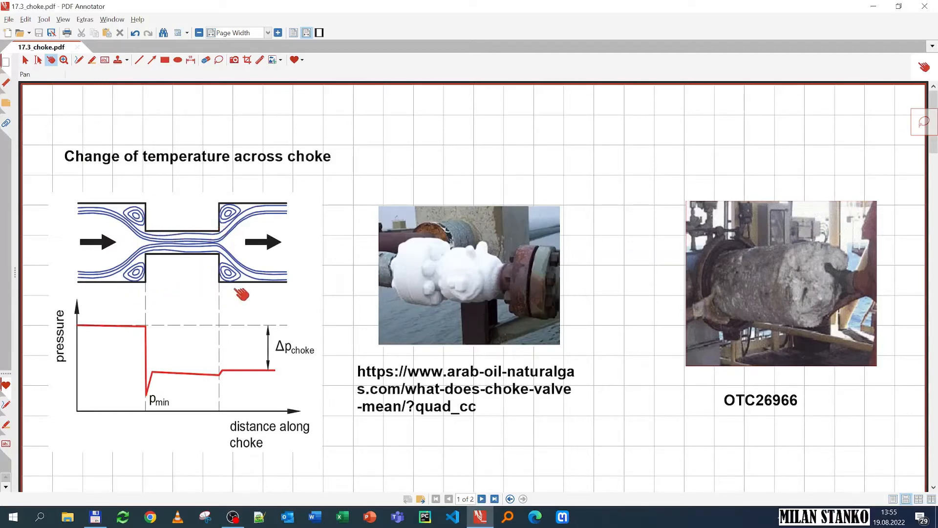
mouse_move(92, 217)
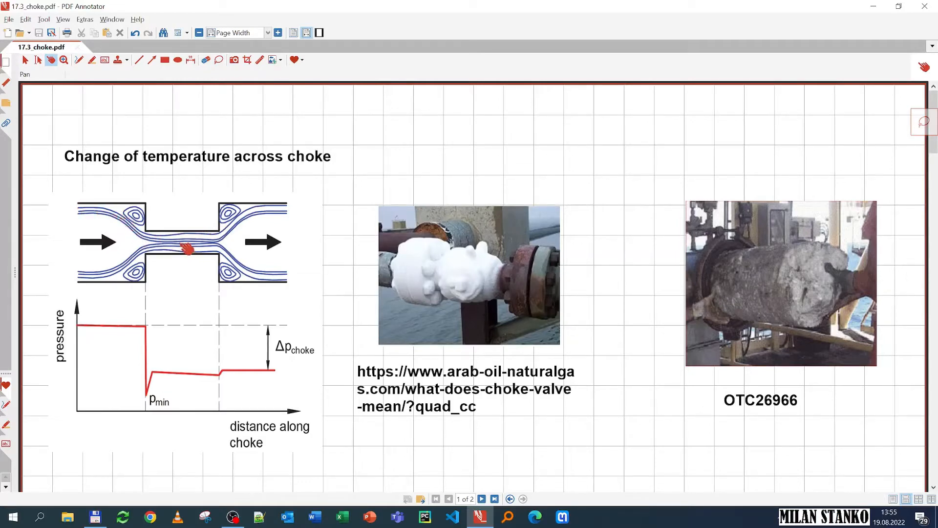
mouse_move(102, 332)
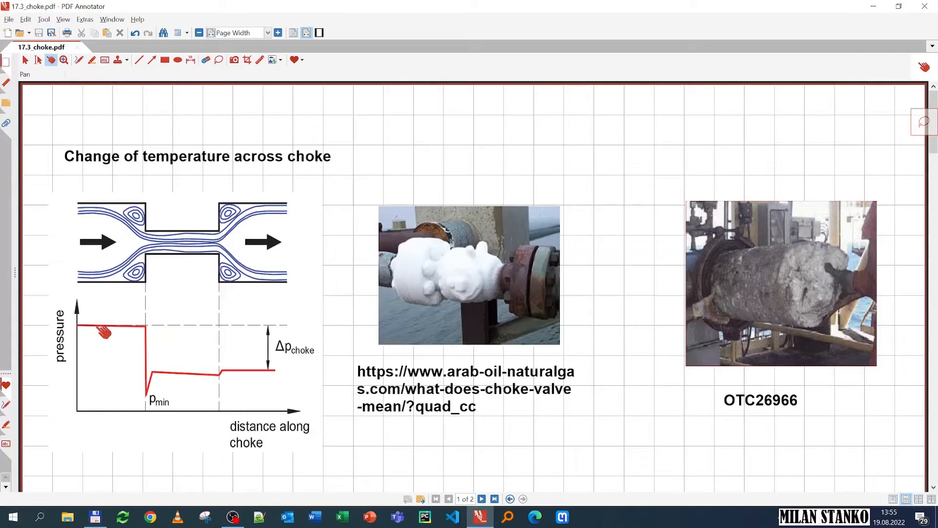
mouse_move(155, 337)
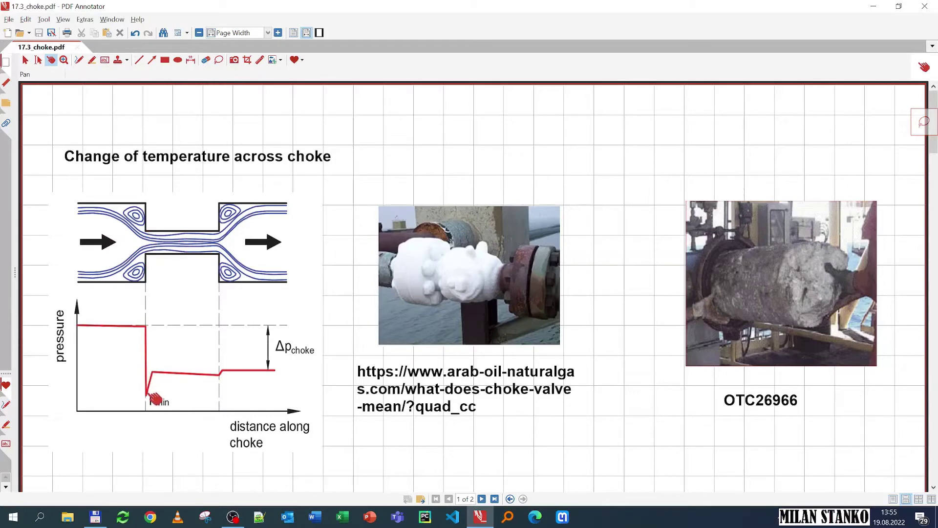
mouse_move(156, 257)
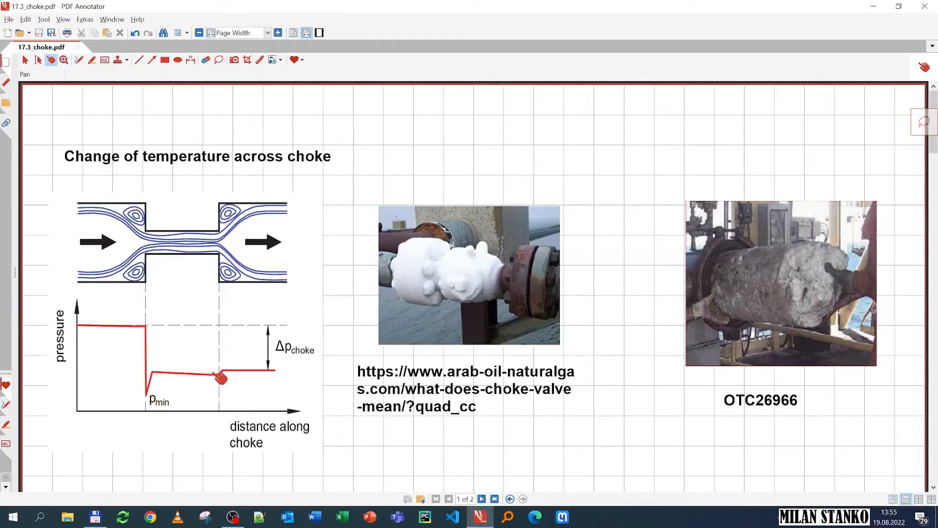
mouse_move(224, 371)
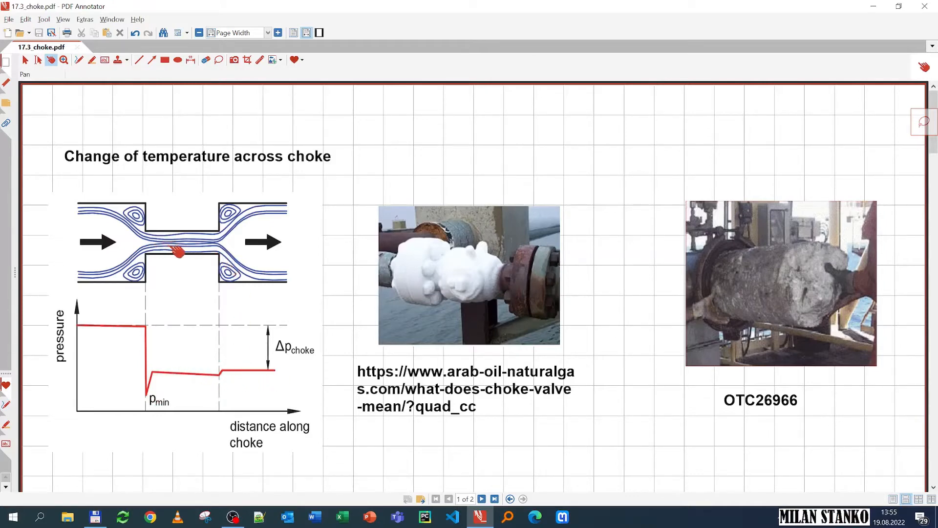
mouse_move(234, 398)
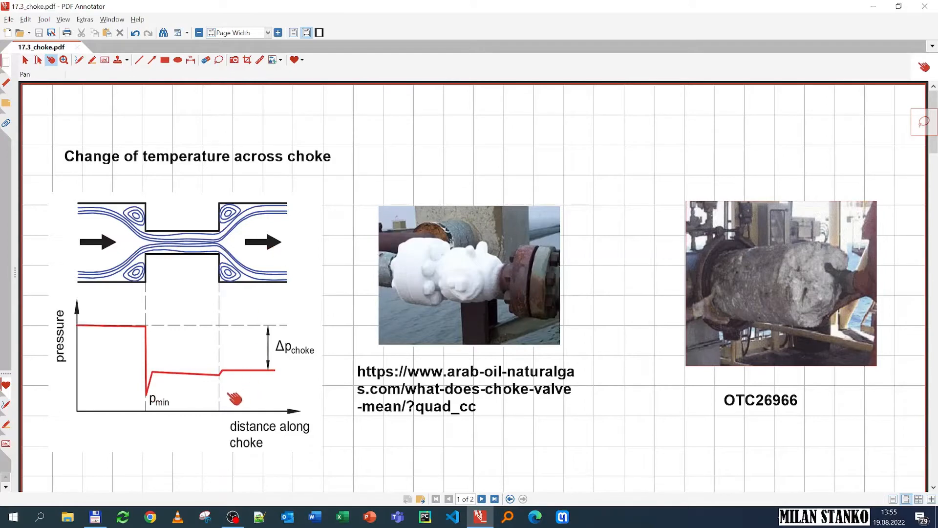
mouse_move(271, 375)
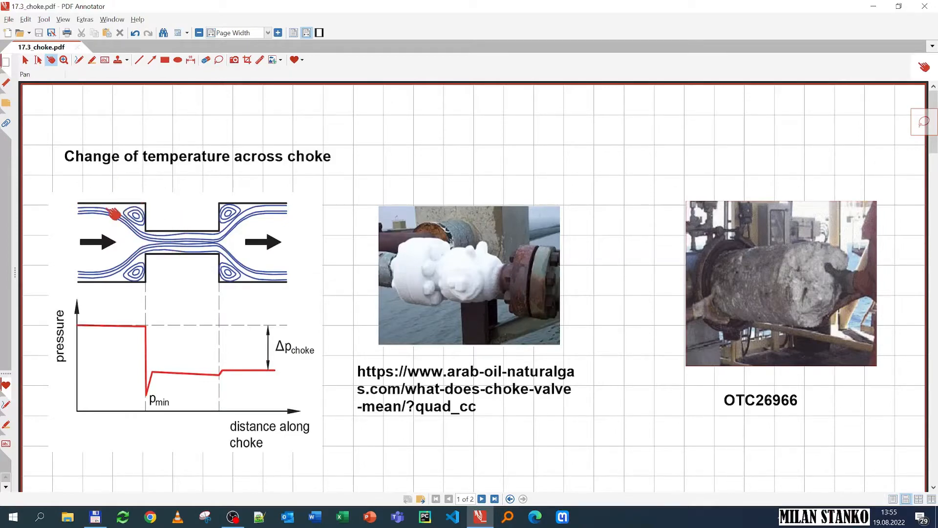
mouse_move(182, 222)
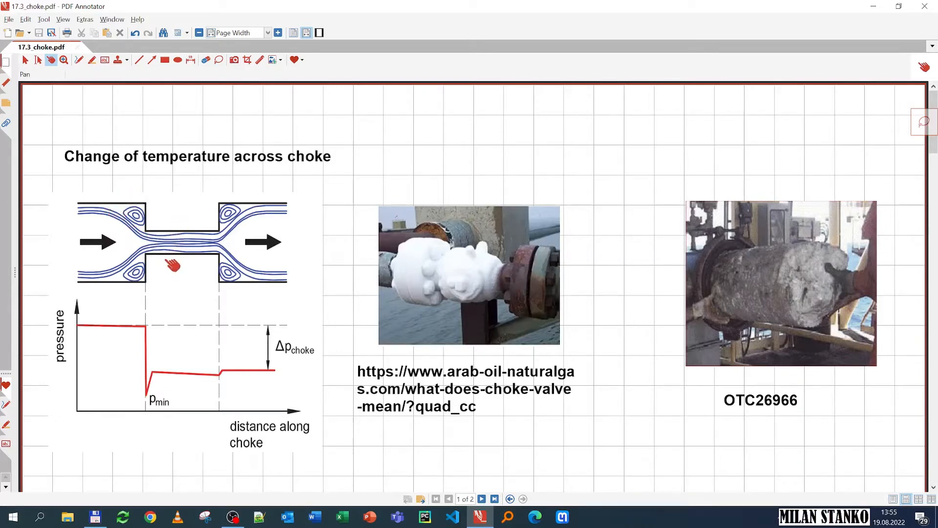
mouse_move(169, 279)
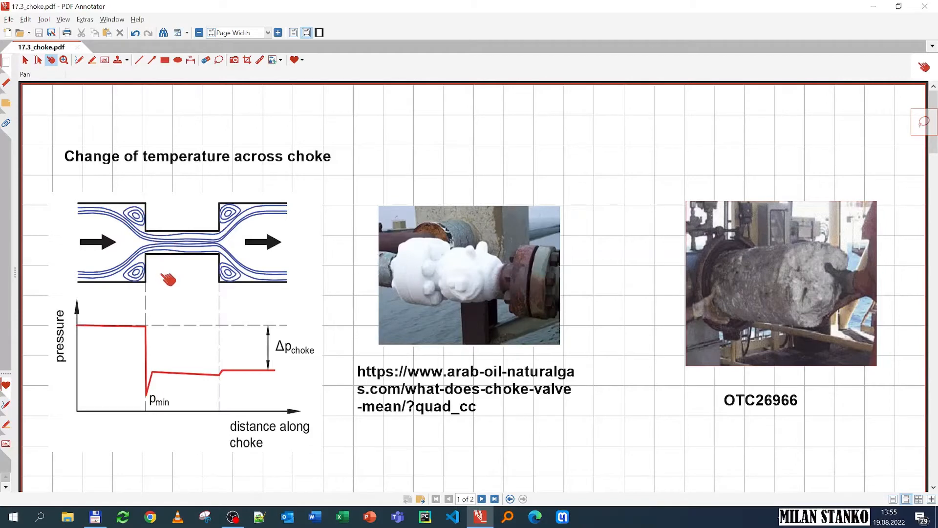
mouse_move(173, 235)
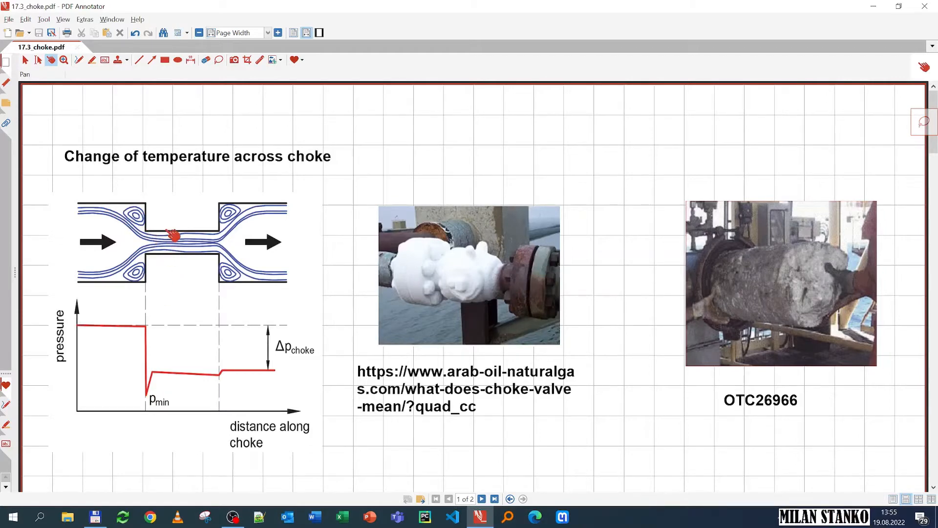
mouse_move(174, 233)
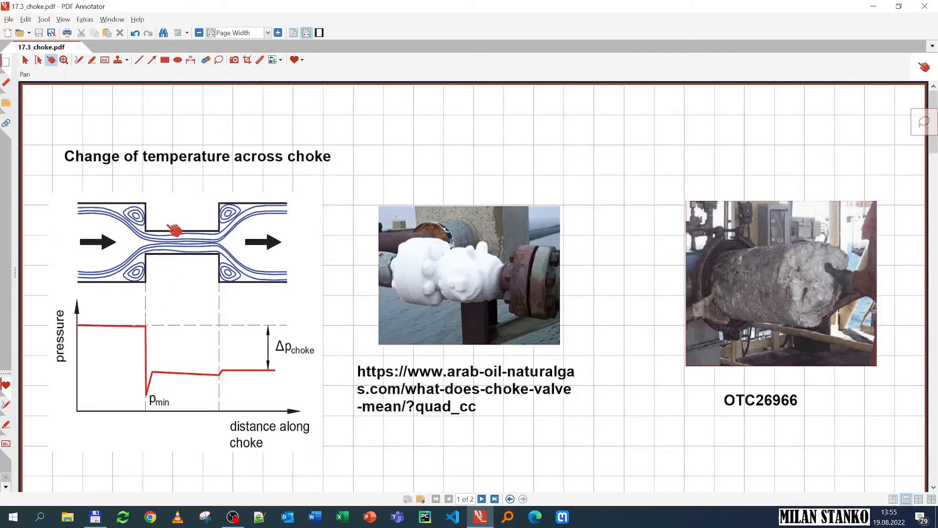
mouse_move(191, 249)
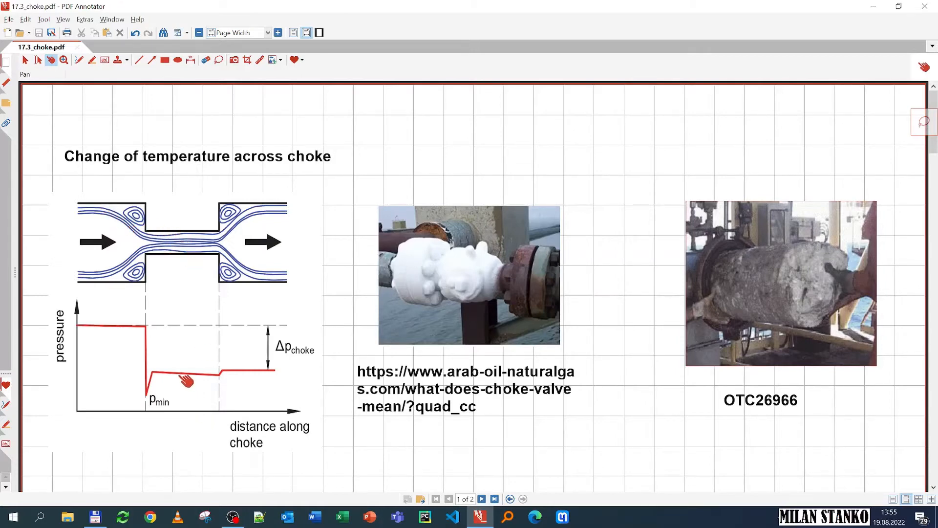
mouse_move(186, 379)
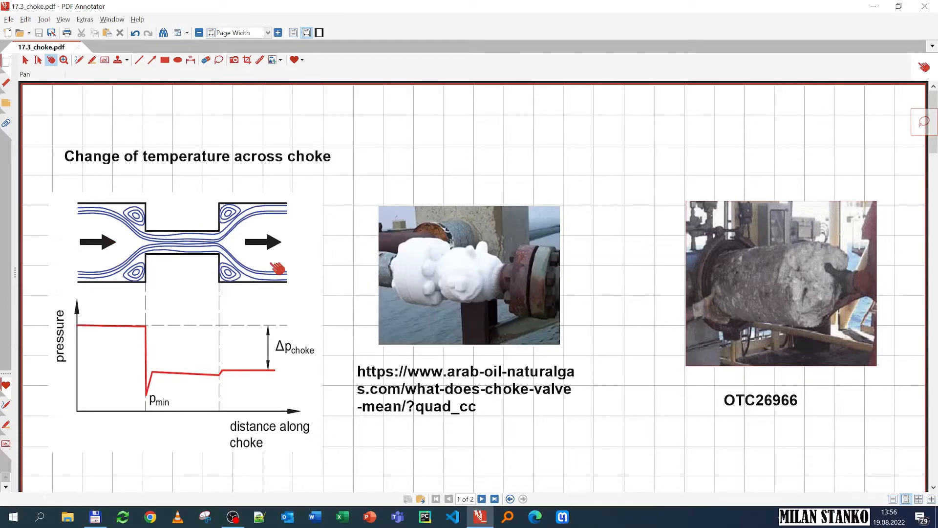
mouse_move(101, 307)
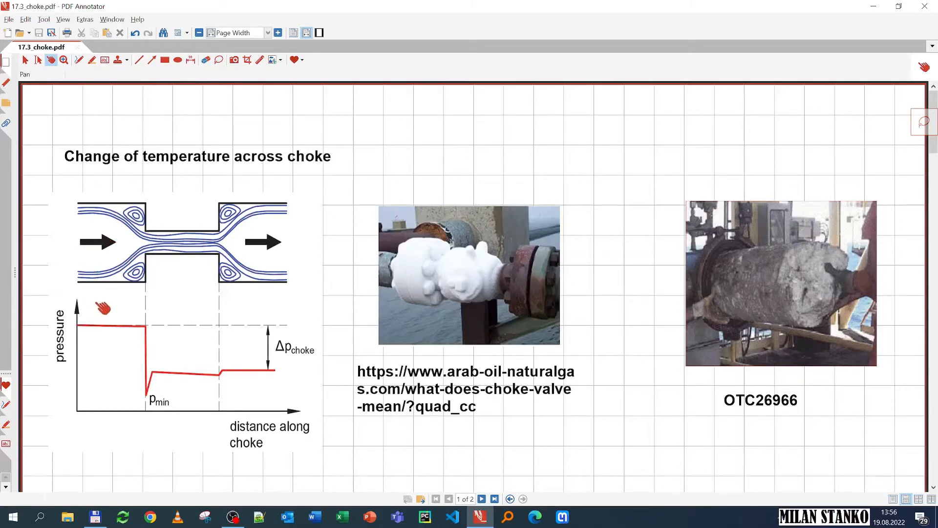
mouse_move(103, 311)
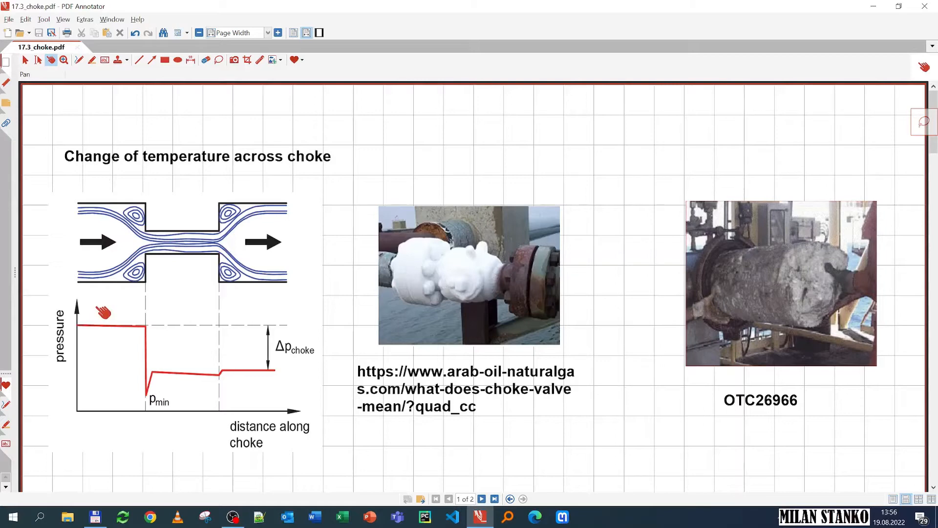
mouse_move(104, 303)
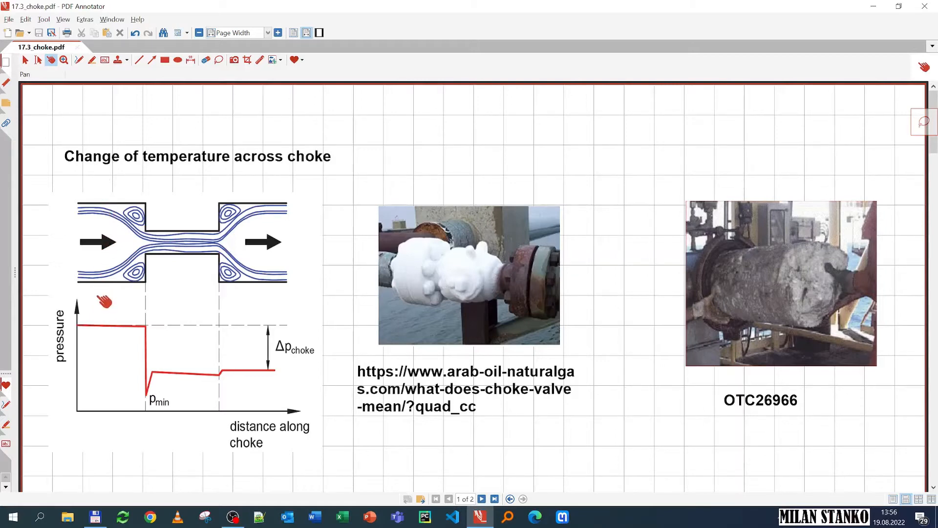
mouse_move(102, 218)
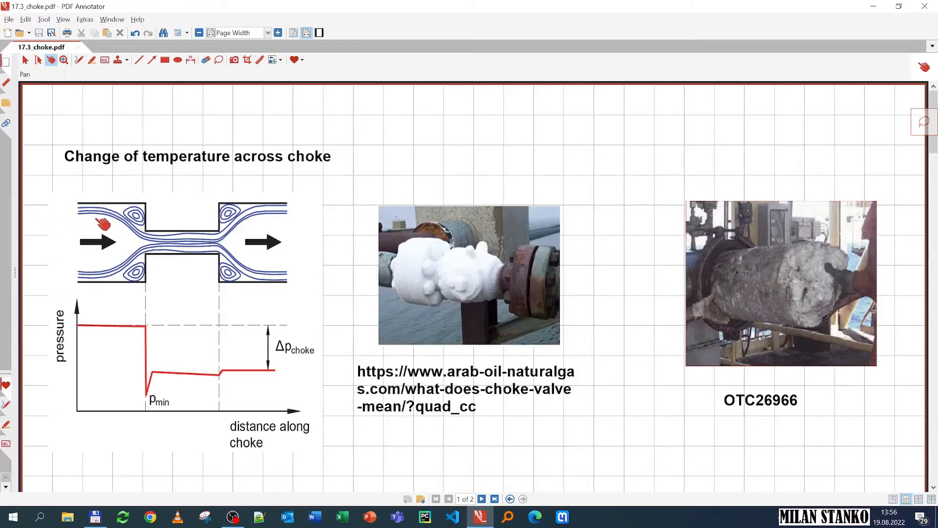
mouse_move(104, 238)
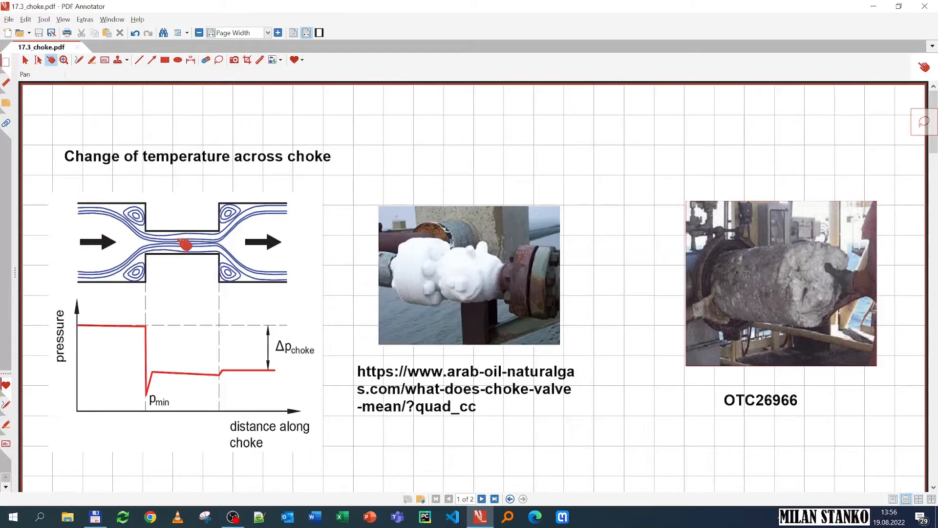
mouse_move(189, 263)
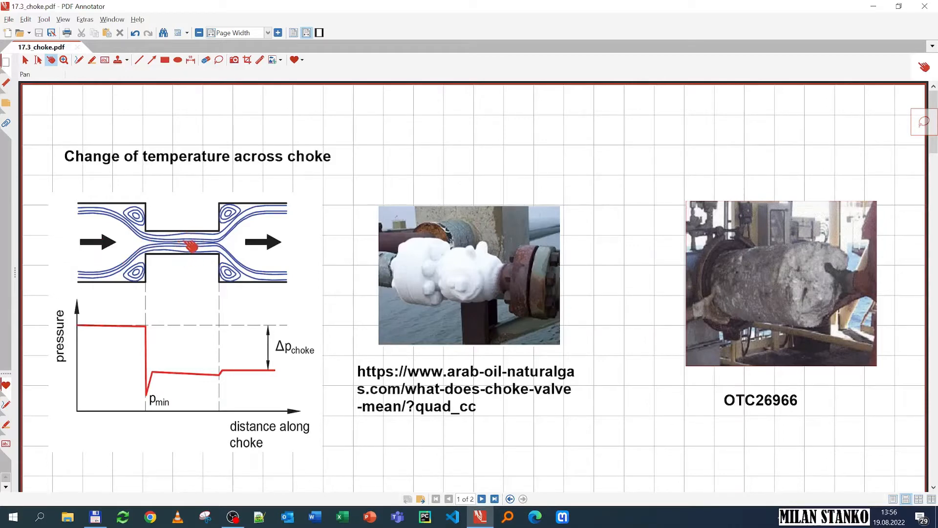
mouse_move(395, 167)
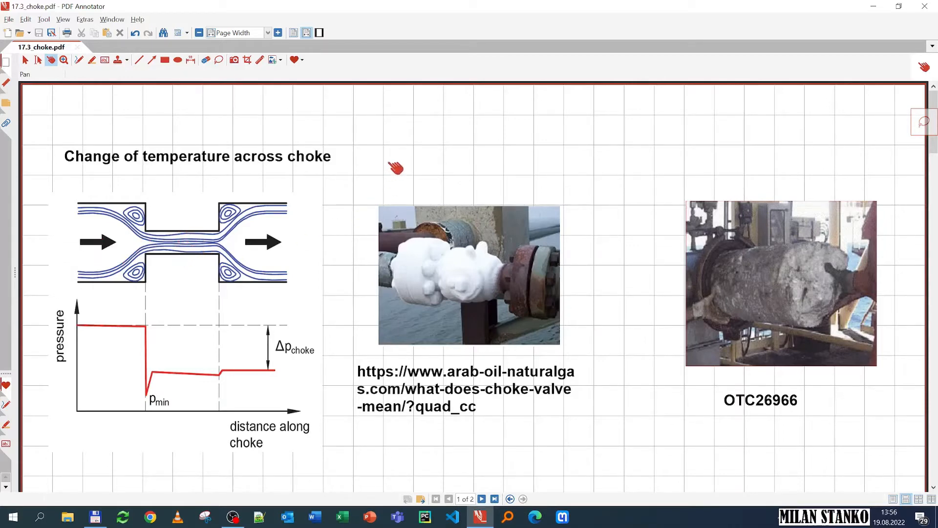
mouse_move(494, 308)
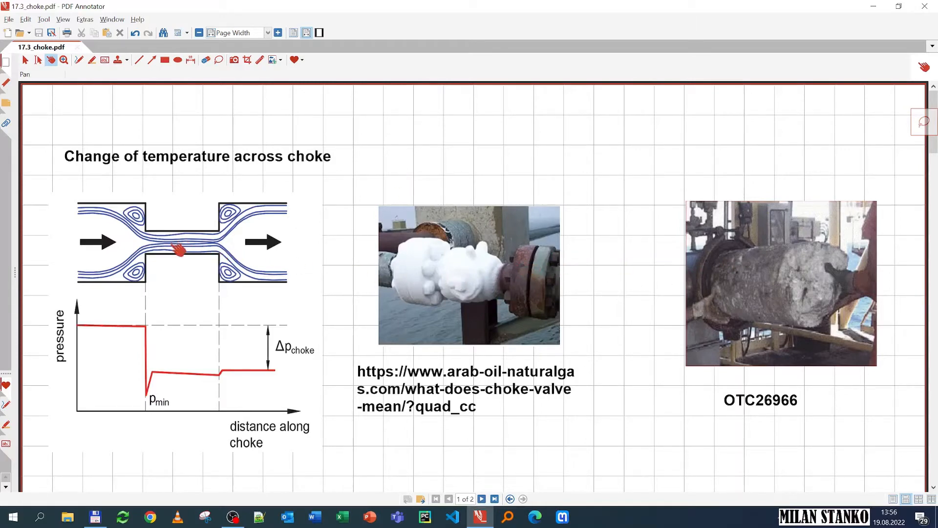
mouse_move(189, 290)
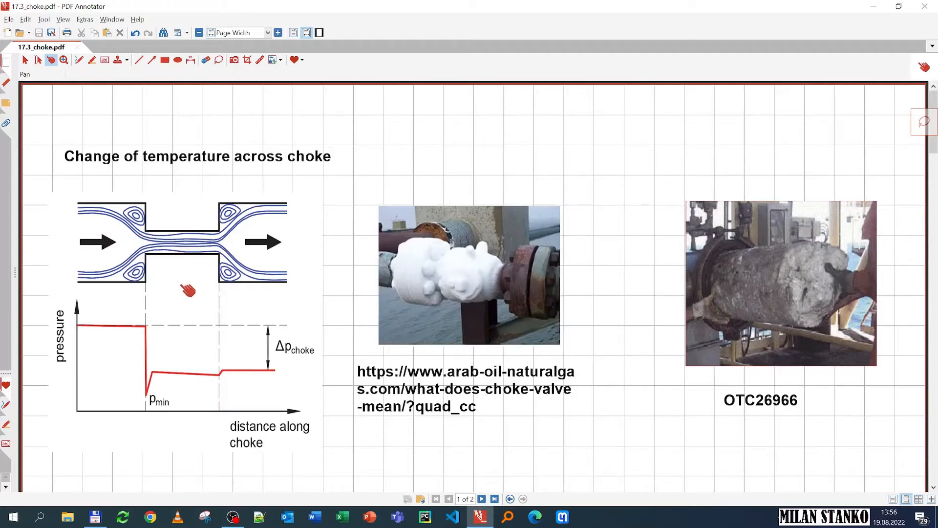
mouse_move(481, 269)
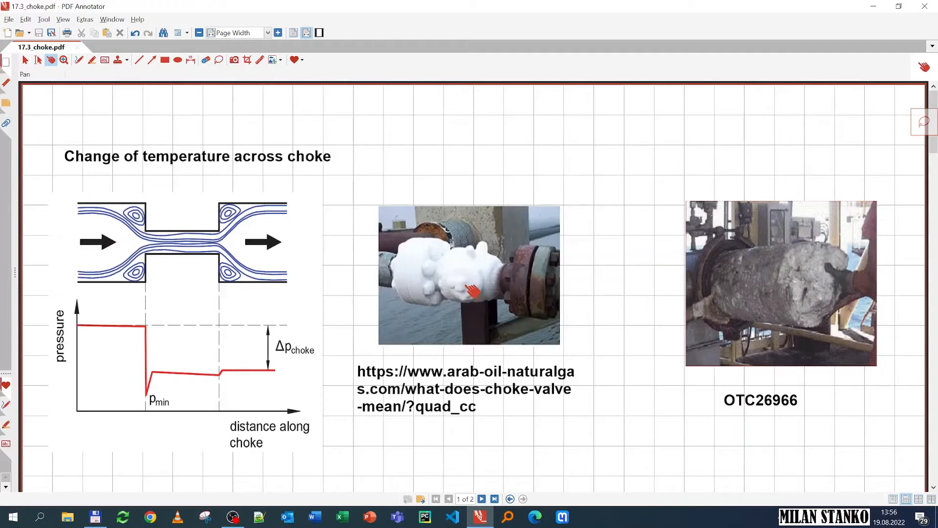
mouse_move(472, 272)
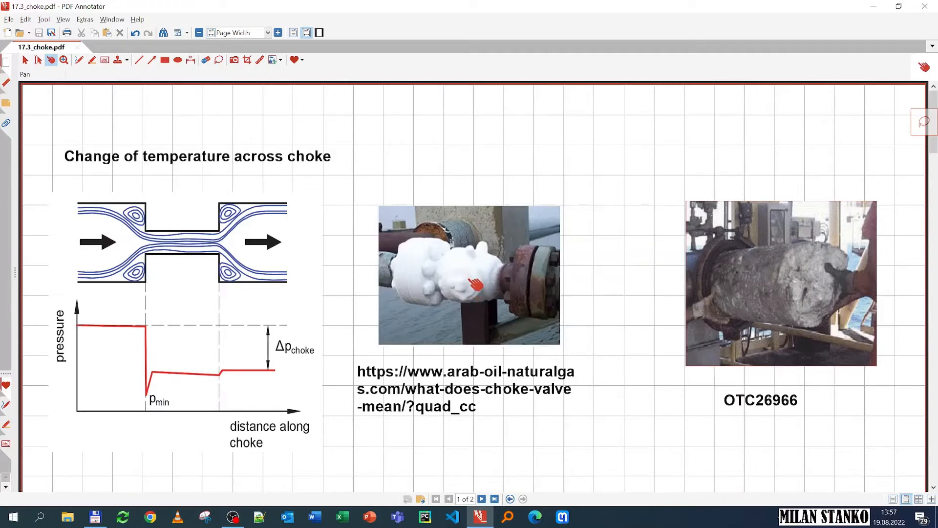
mouse_move(471, 297)
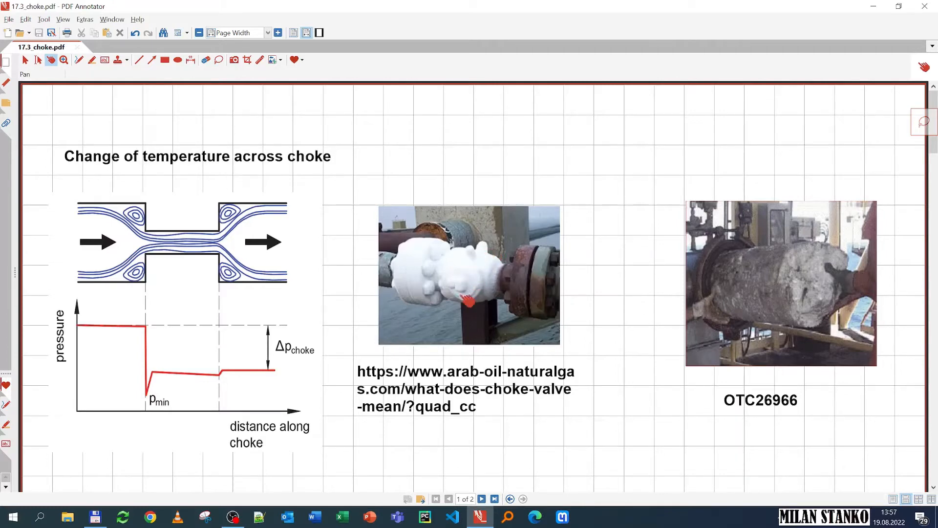
mouse_move(470, 297)
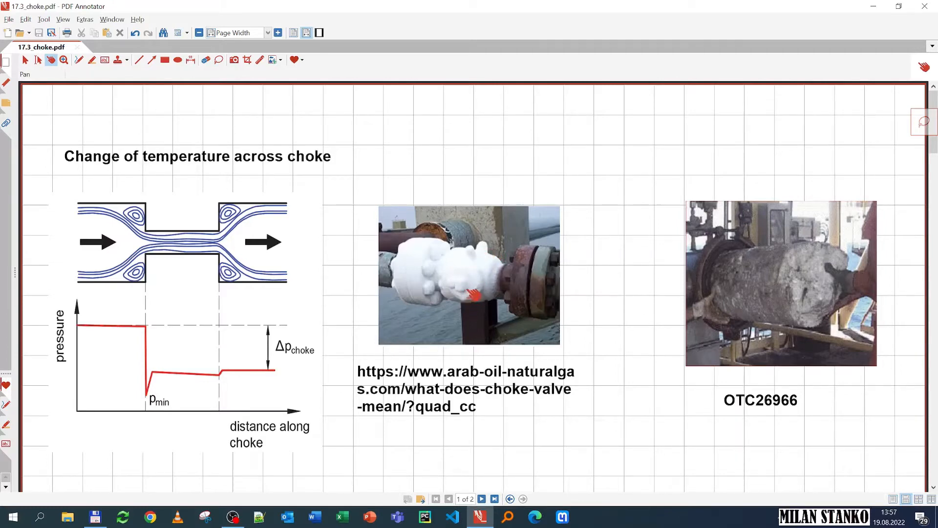
mouse_move(470, 266)
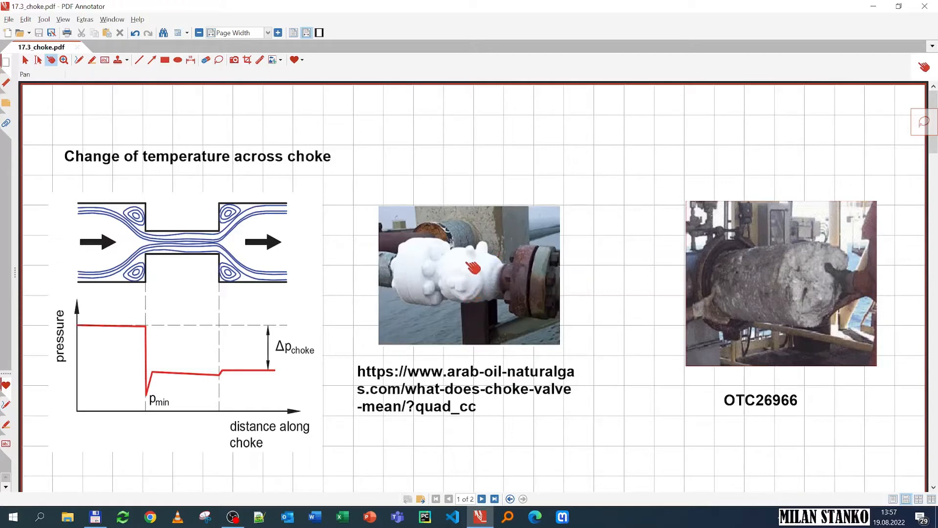
mouse_move(475, 295)
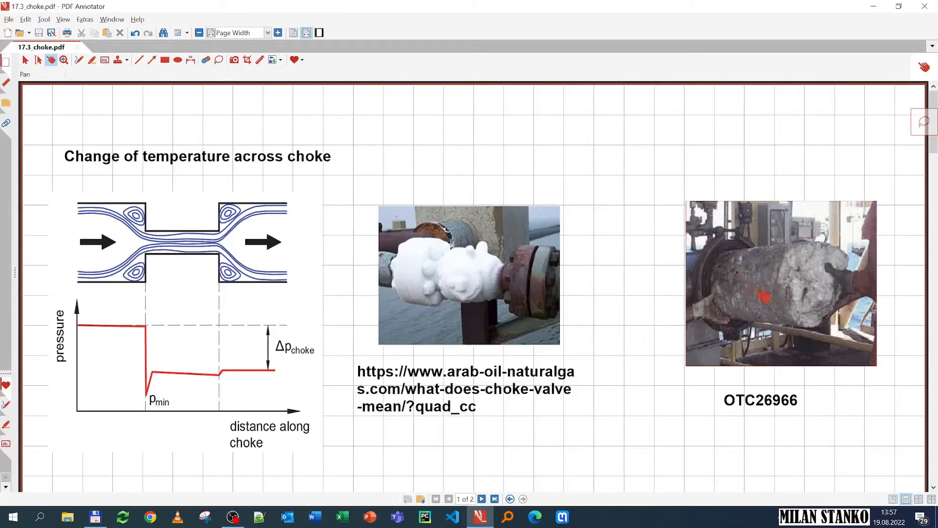
mouse_move(798, 288)
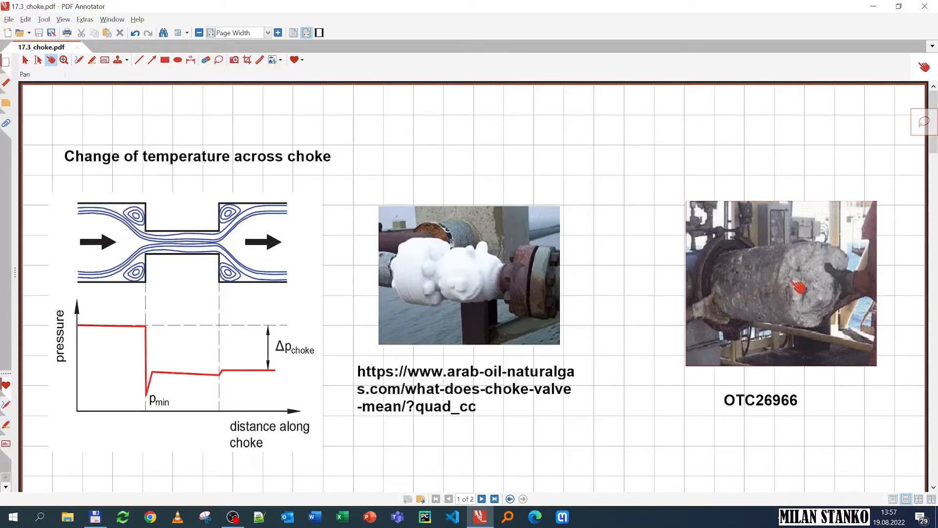
mouse_move(180, 248)
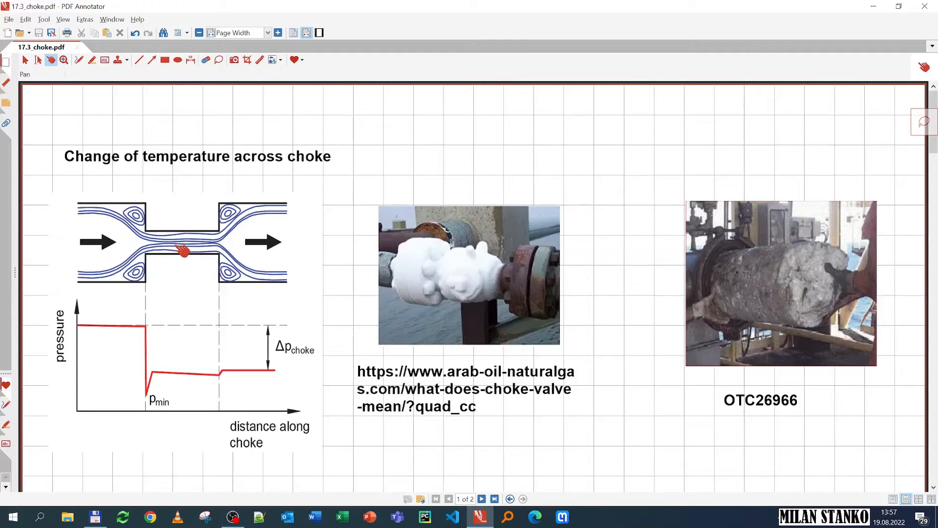
mouse_move(174, 257)
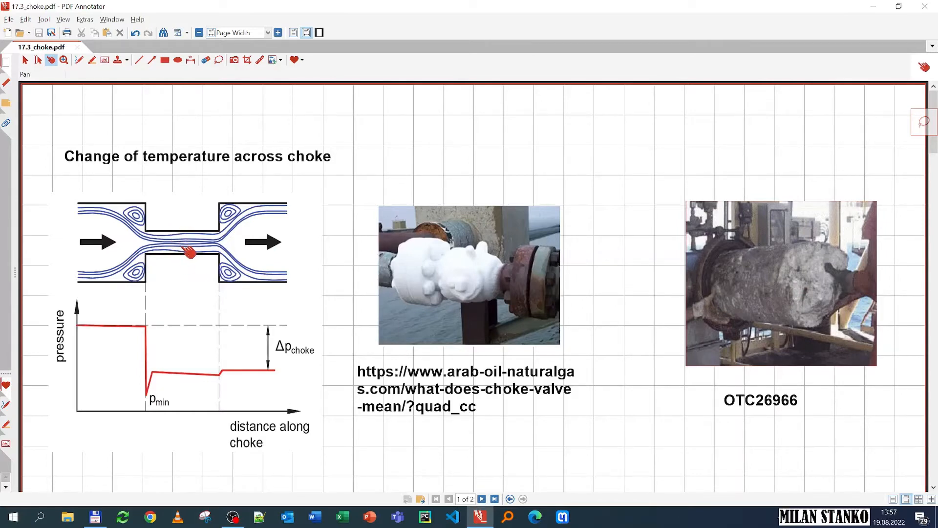
mouse_move(183, 248)
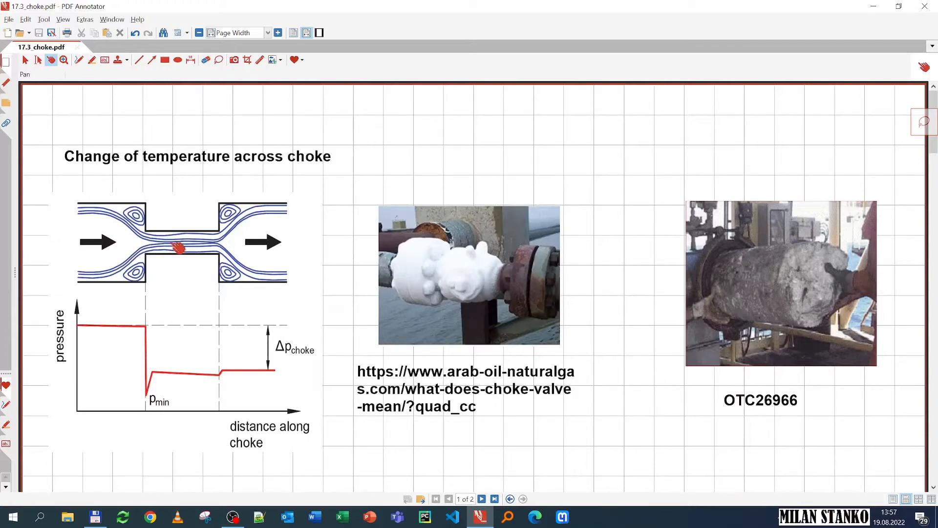
Draw the choke pipe labelled 'in' and 'out' inside a red dashed control boundary under the energy heading.
scroll(down, 3)
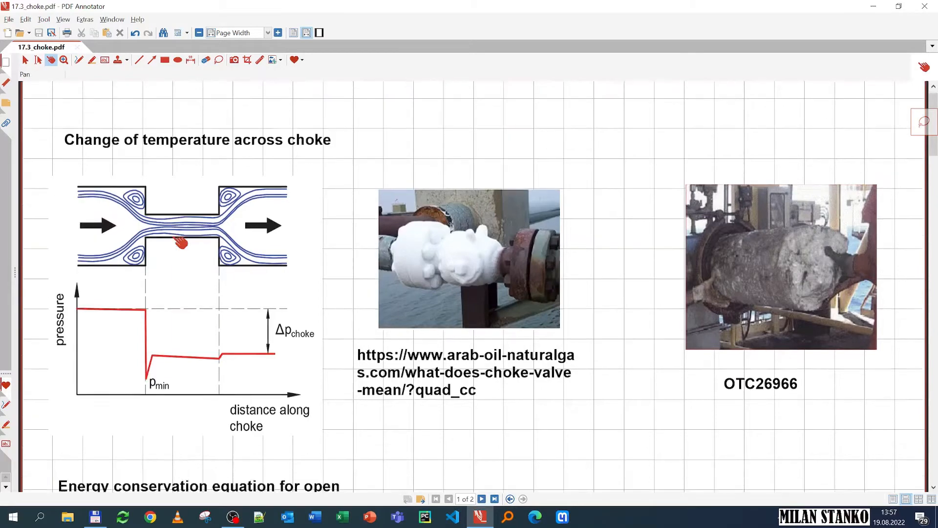
scroll(down, 3)
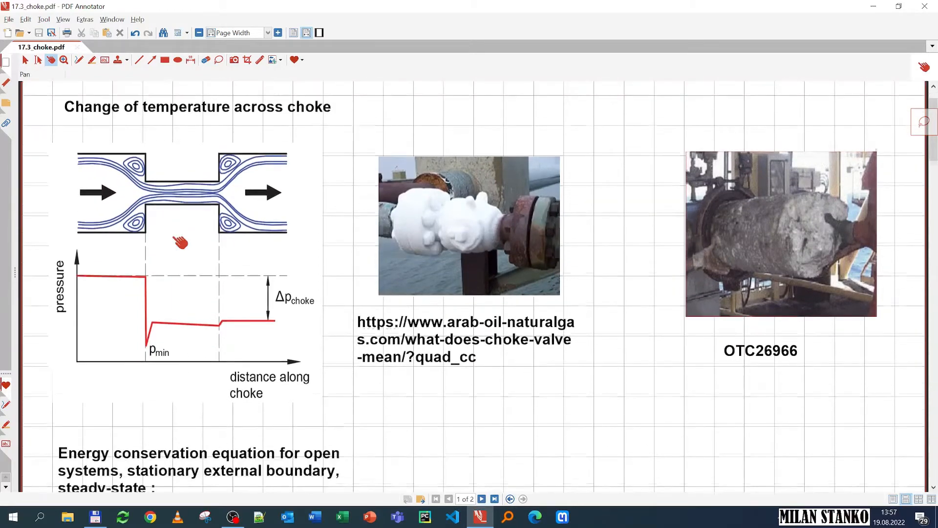
scroll(up, 3)
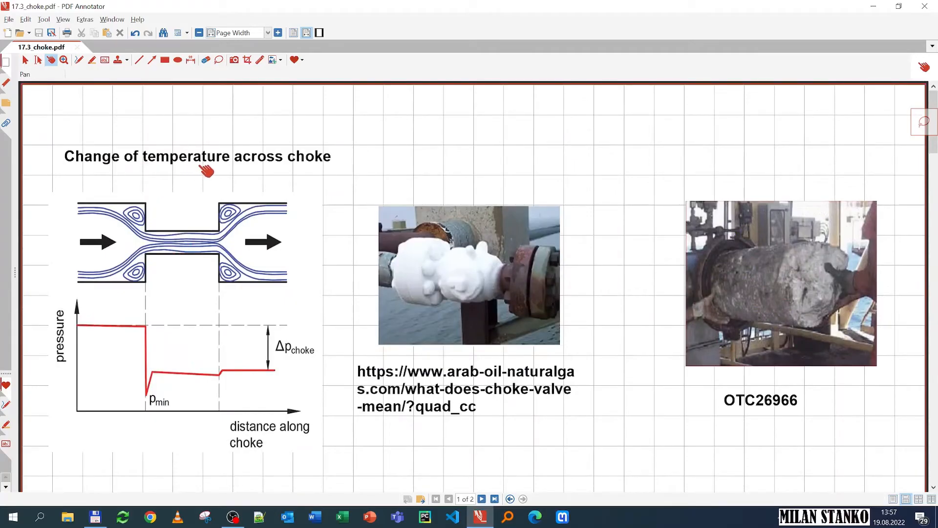
scroll(down, 3)
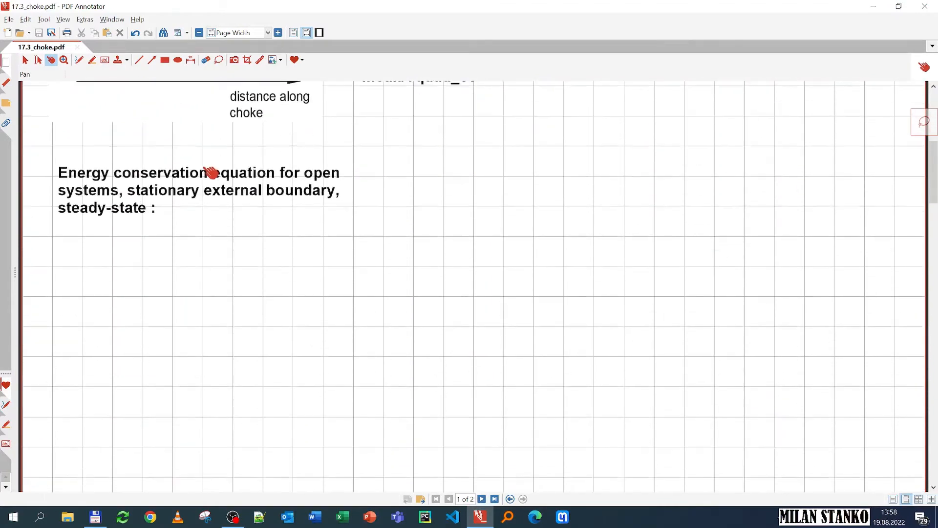
mouse_move(186, 177)
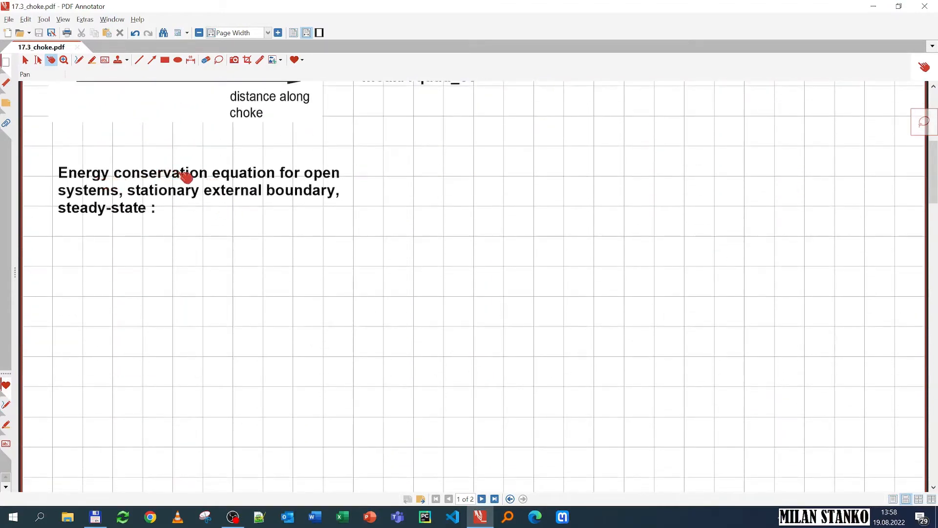
mouse_move(311, 180)
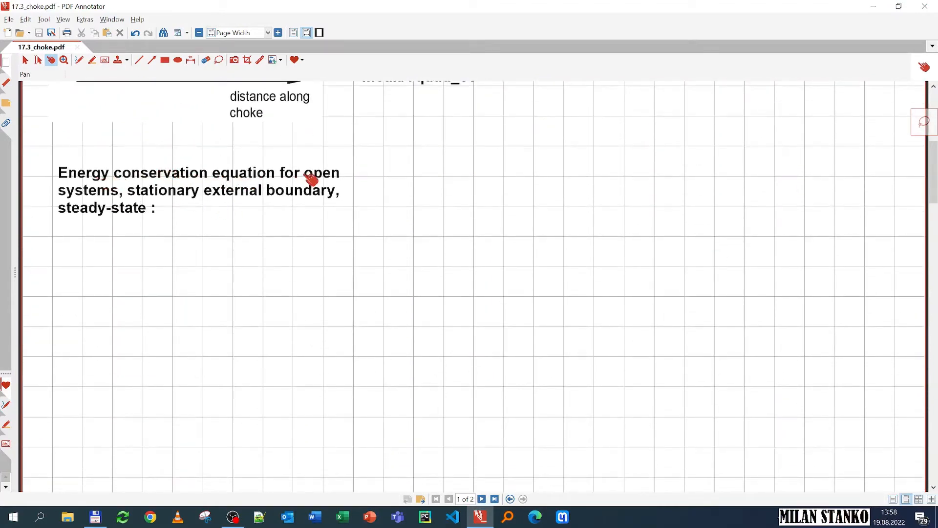
click(79, 60)
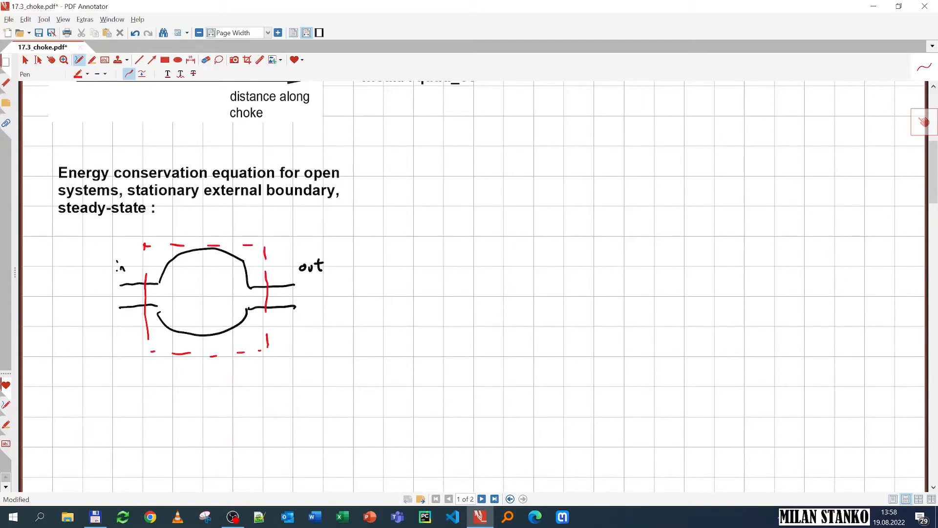
click(51, 59)
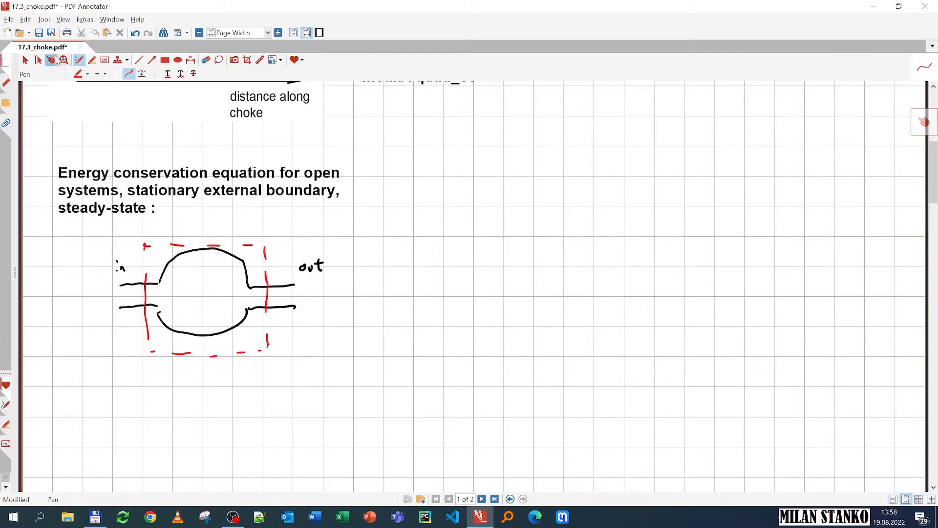
click(51, 60)
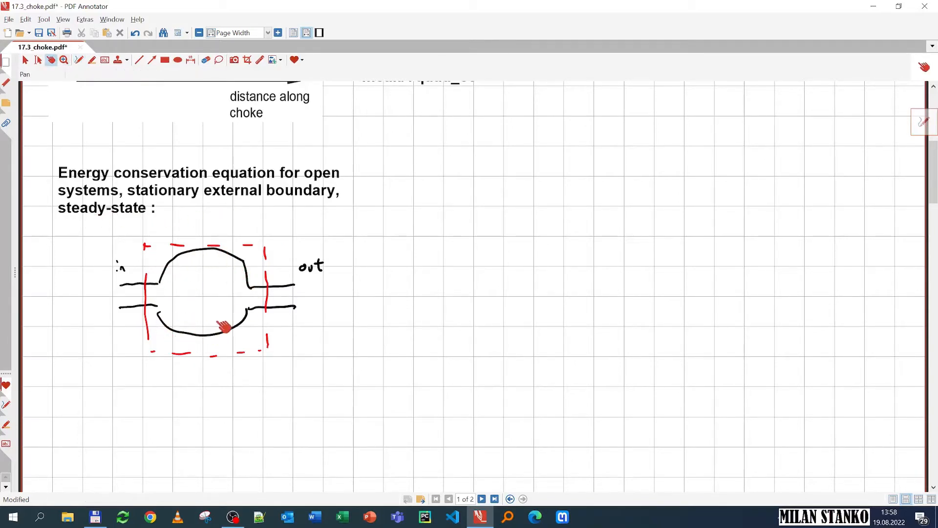
mouse_move(222, 265)
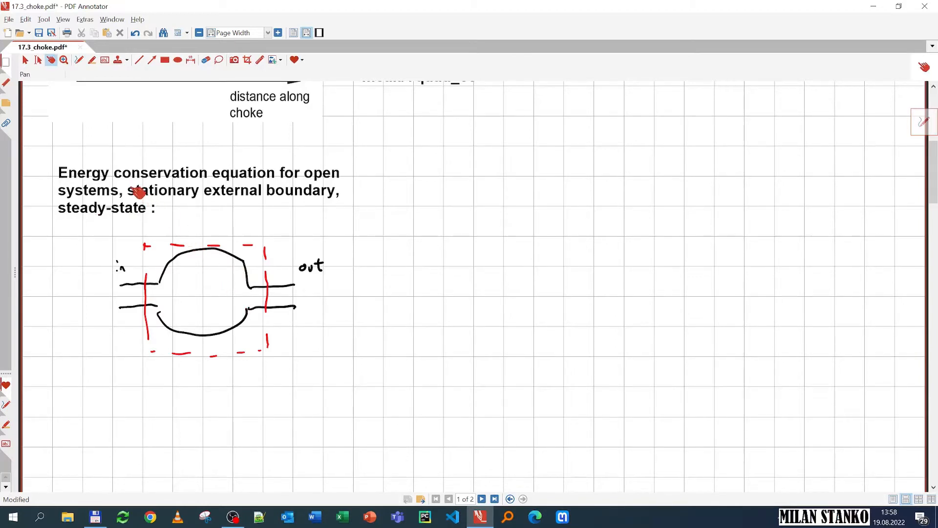
mouse_move(253, 273)
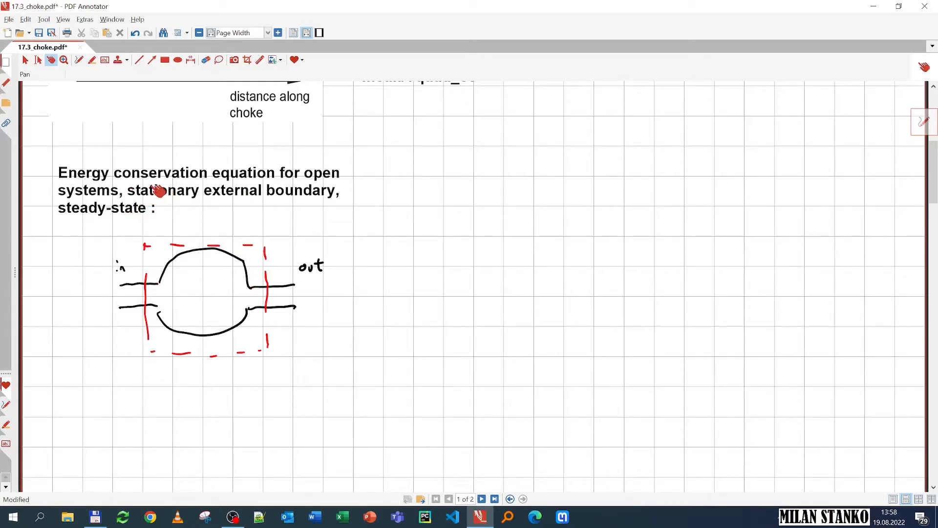
mouse_move(167, 286)
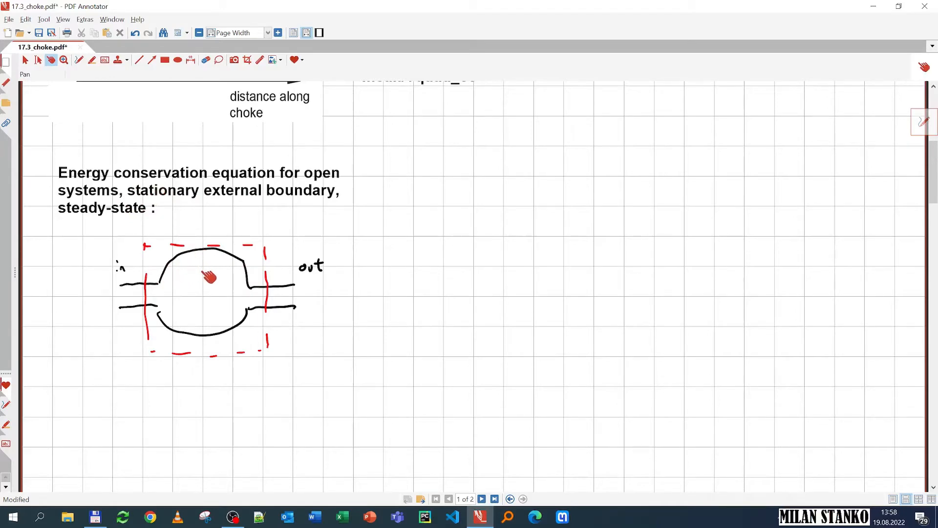
Mark blue Q̇ and Ẇ arrows on the sketch and write Ėin − Ėout + Q̇ + Ẇ = 0 beside it.
click(79, 60)
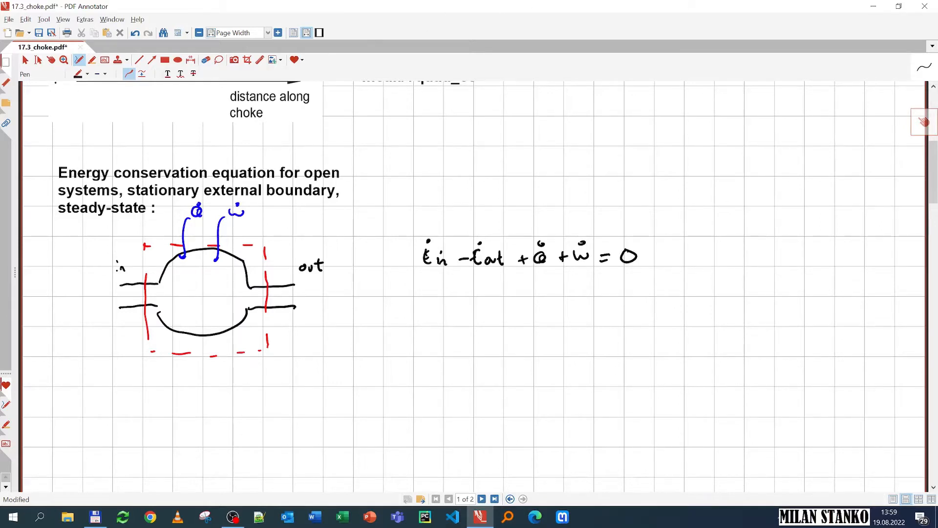
click(39, 59)
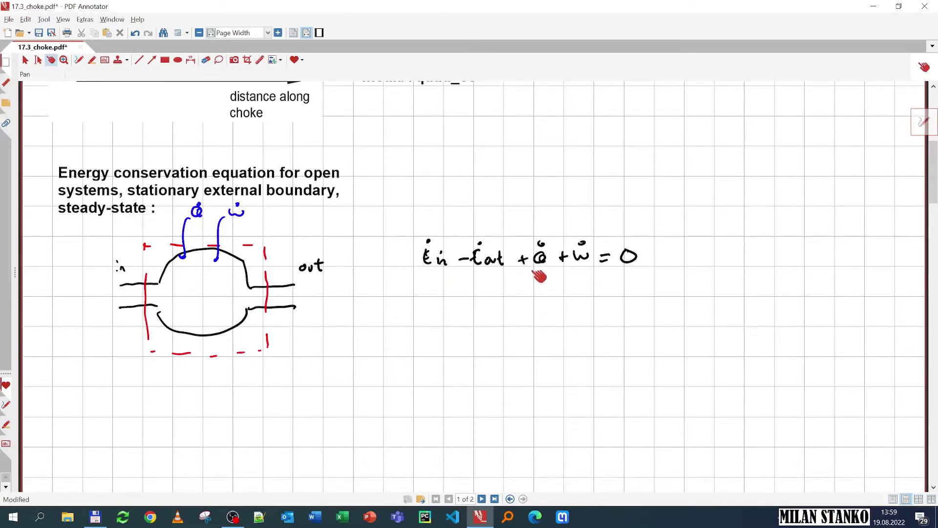
mouse_move(248, 271)
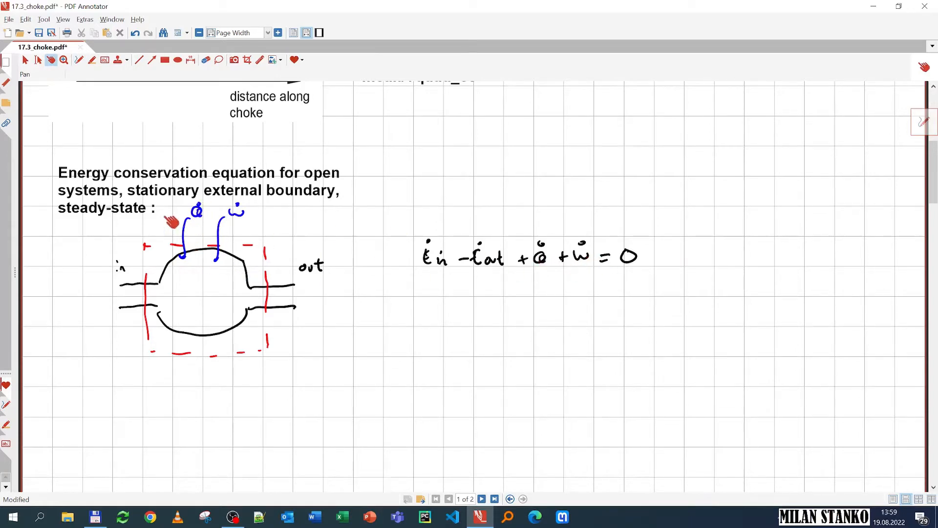
mouse_move(233, 245)
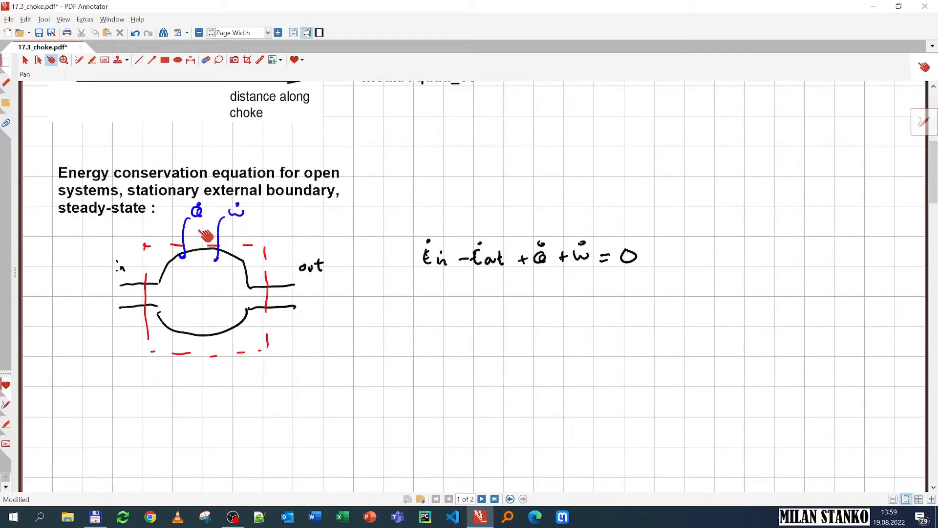
mouse_move(214, 198)
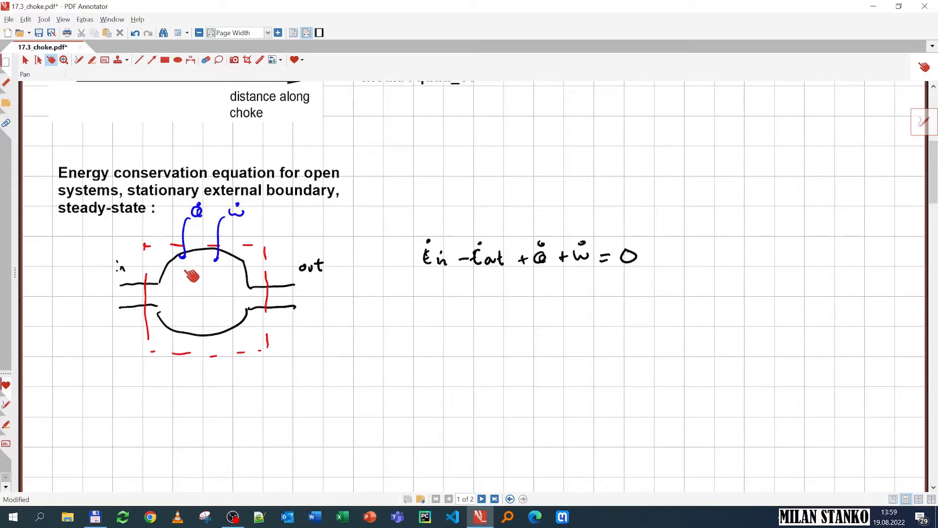
mouse_move(542, 263)
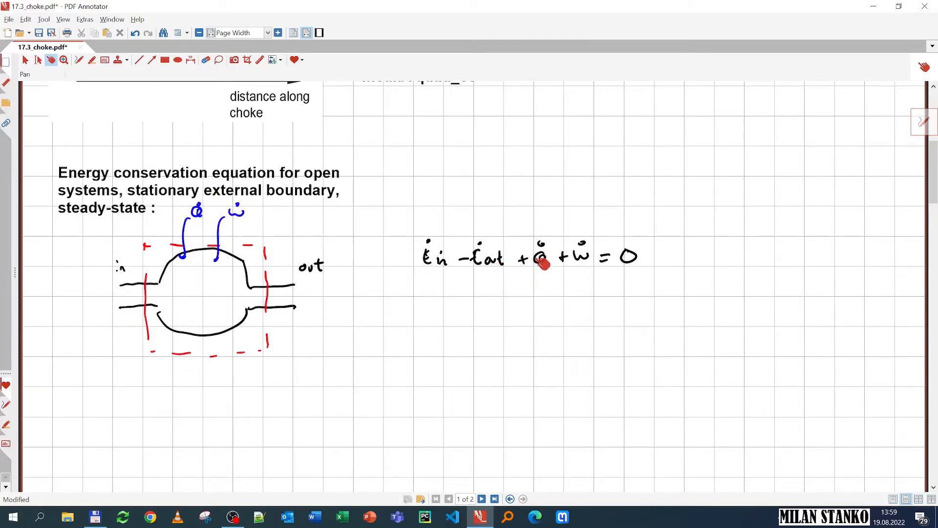
mouse_move(234, 288)
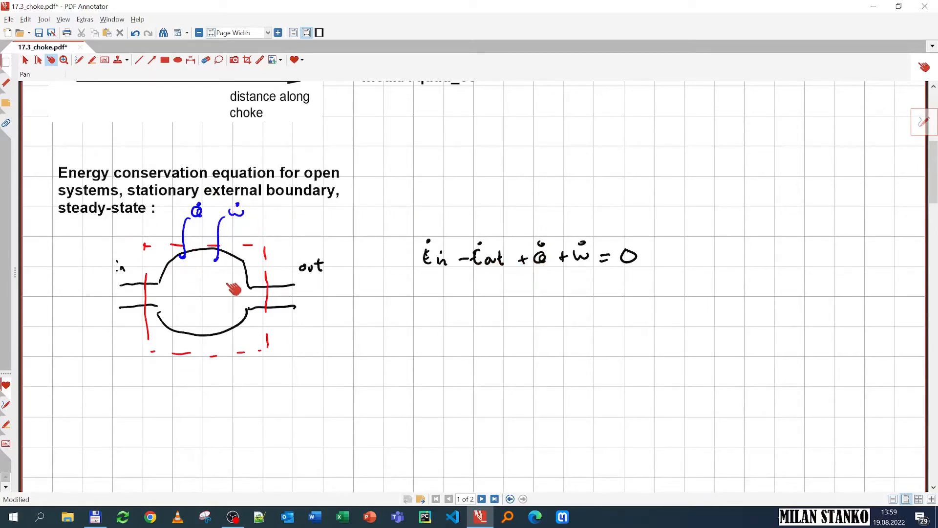
mouse_move(218, 266)
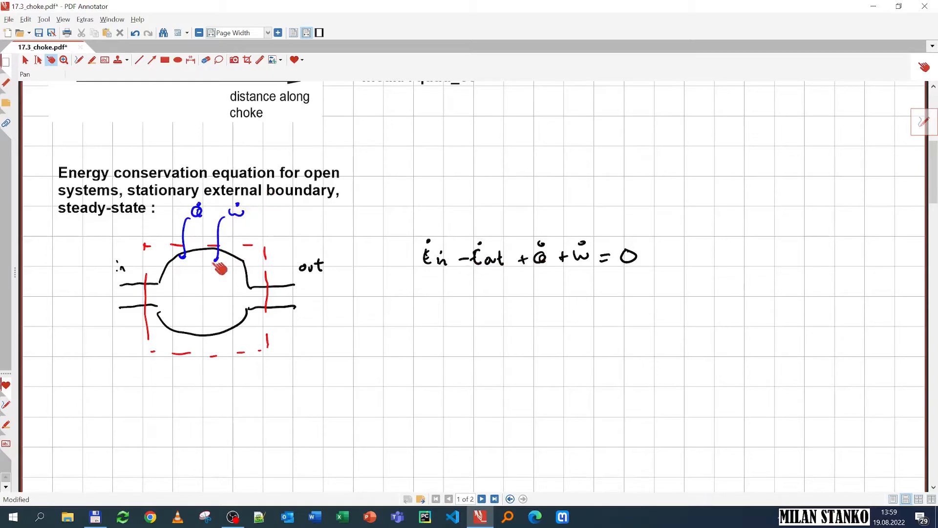
mouse_move(535, 279)
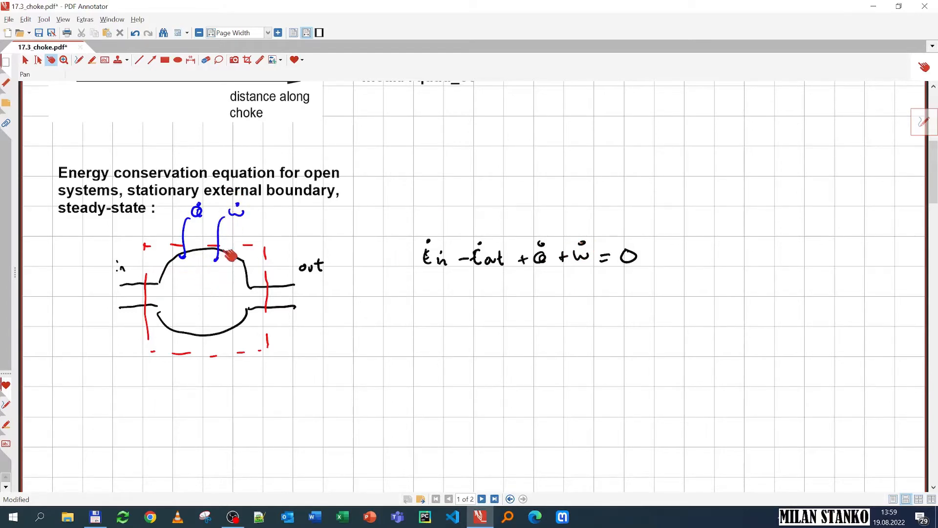
mouse_move(587, 266)
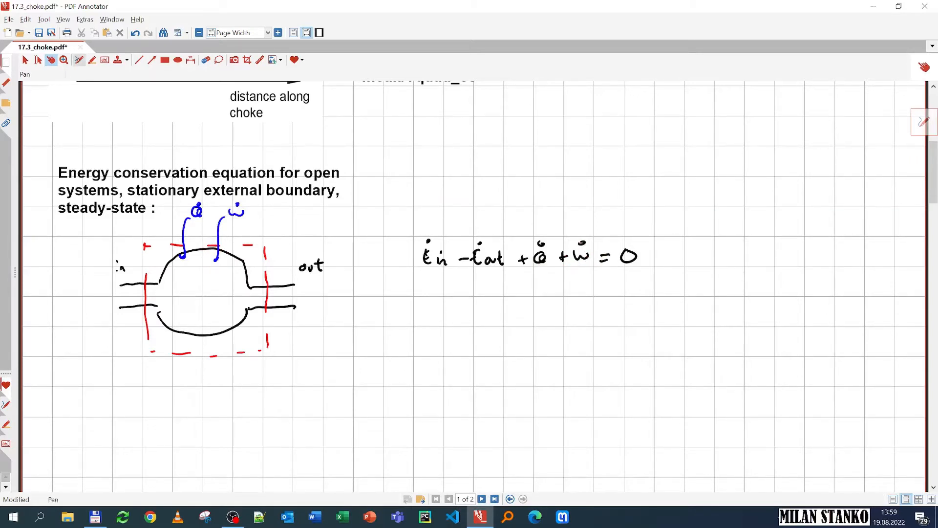
click(79, 59)
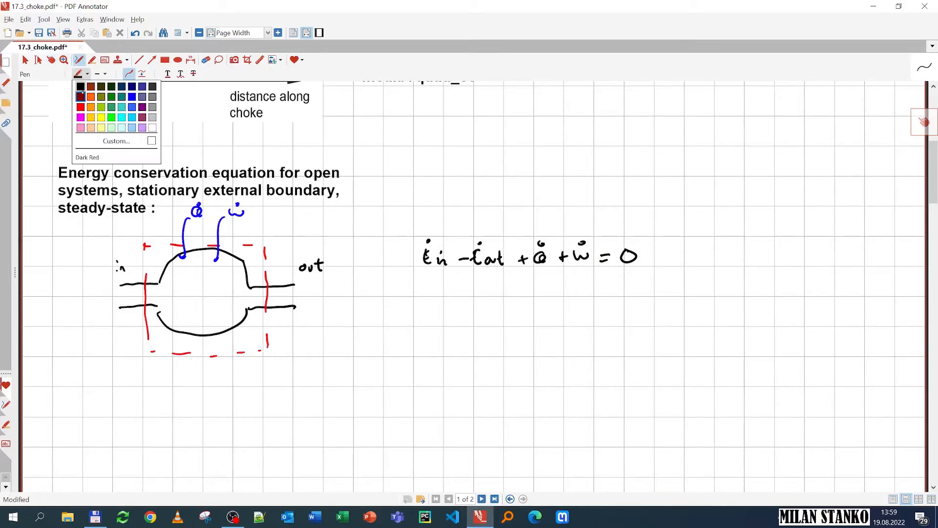
Write ṁ(u + gz + V²/2) with internal, potential, kinetic labels; in green strike gz as variation ≈ 0.
click(387, 311)
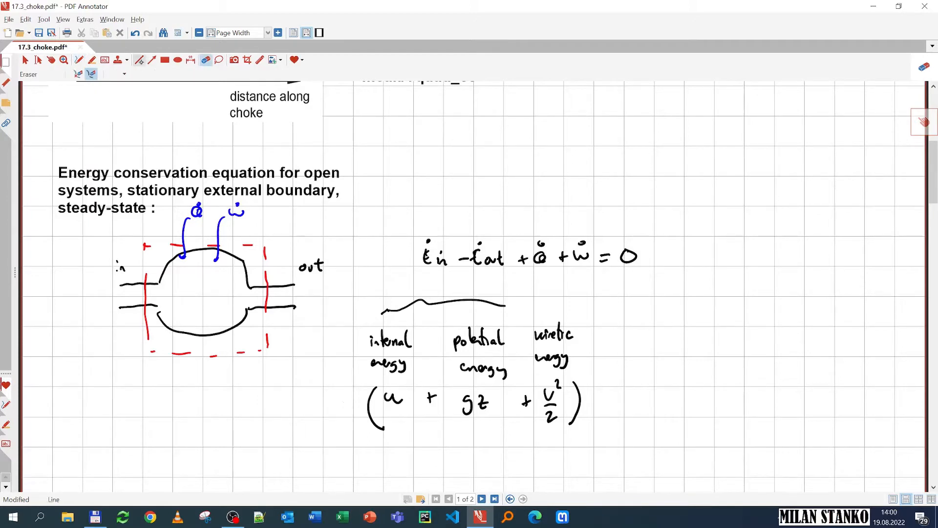
click(91, 59)
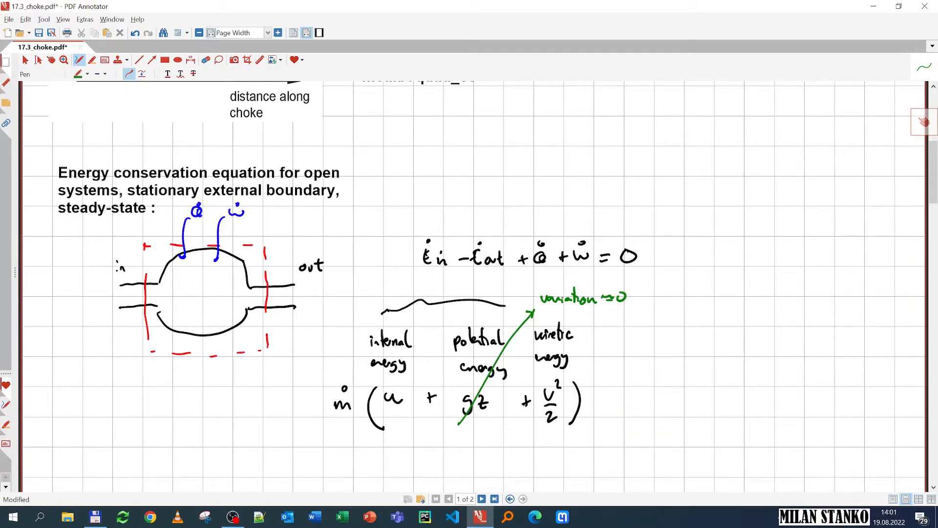
click(38, 59)
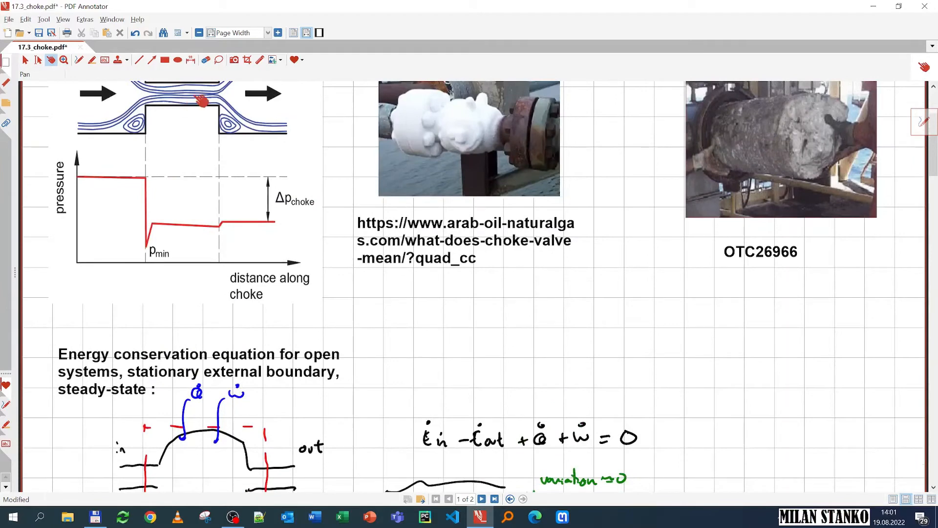
Cross out Q̇ and Ẇ as zero, noting 'shaft work = 0' and 'flow work' beside the choke diagram.
scroll(down, 3)
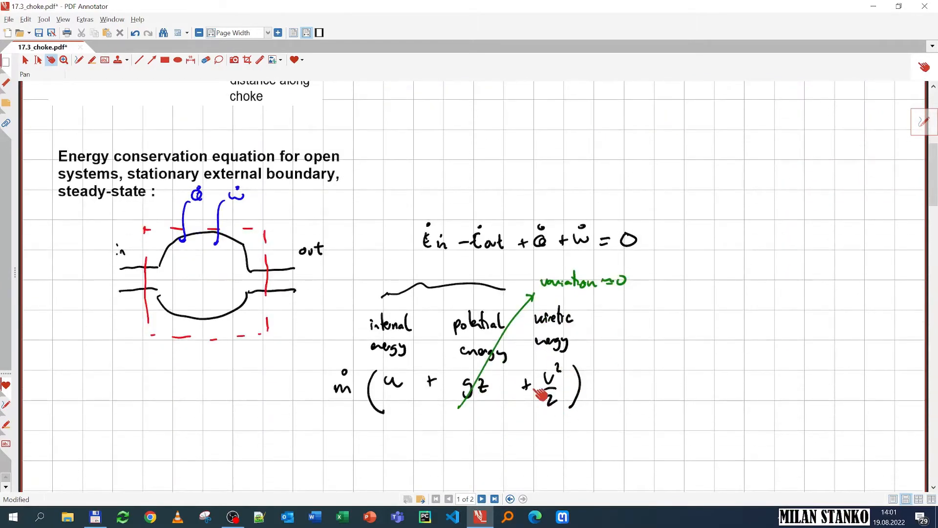
click(78, 60)
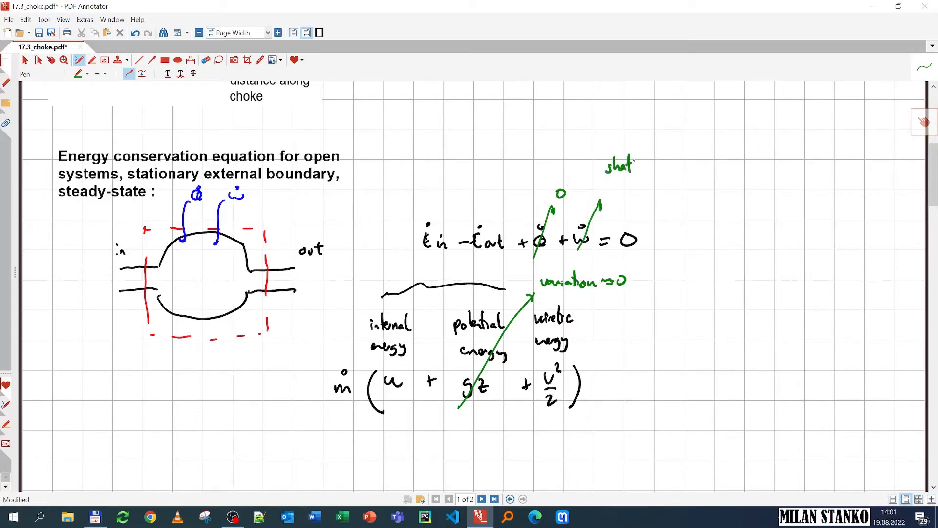
text(work)
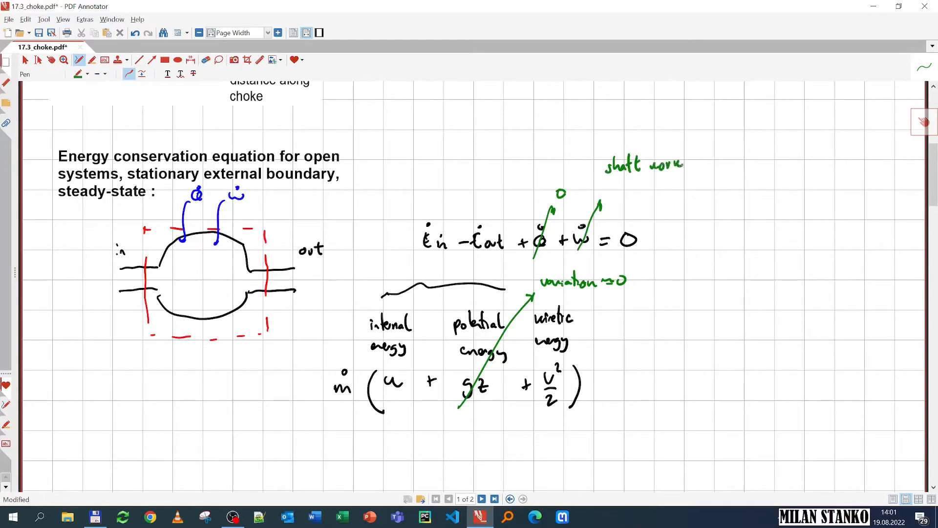
click(38, 59)
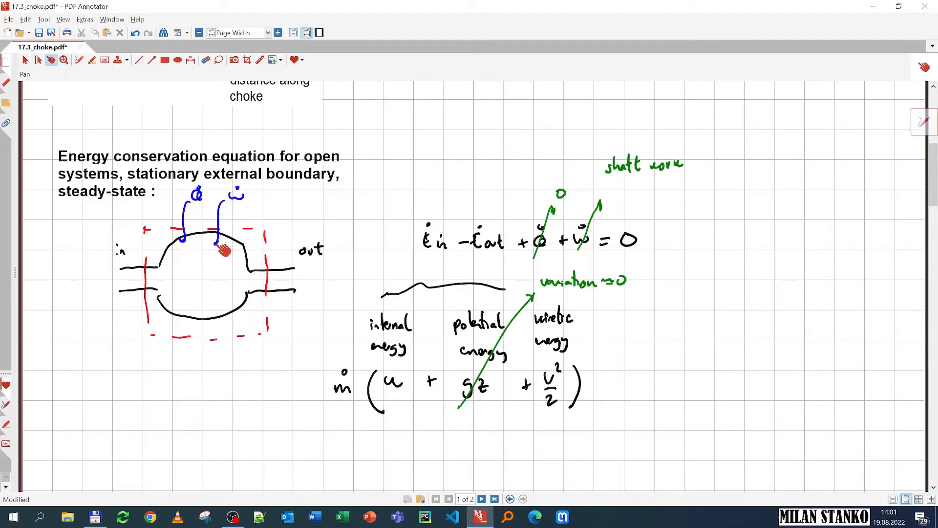
mouse_move(214, 274)
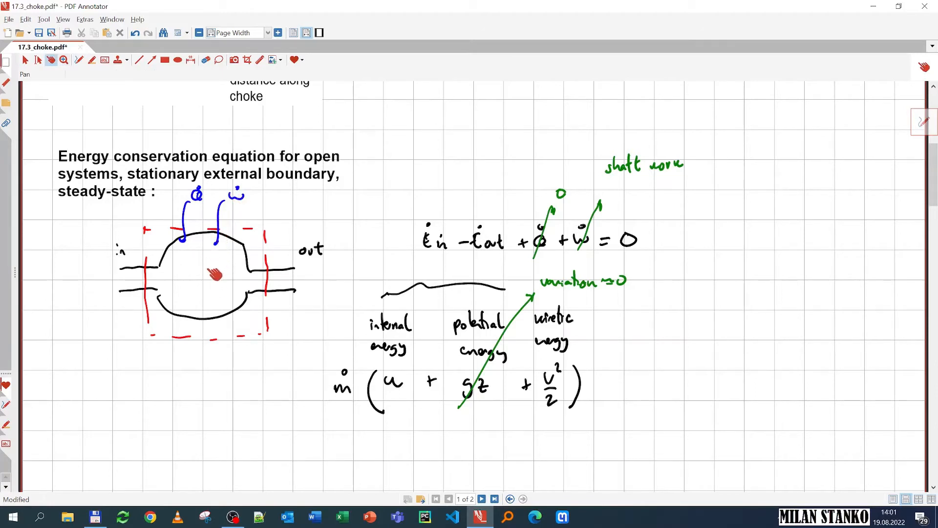
mouse_move(204, 273)
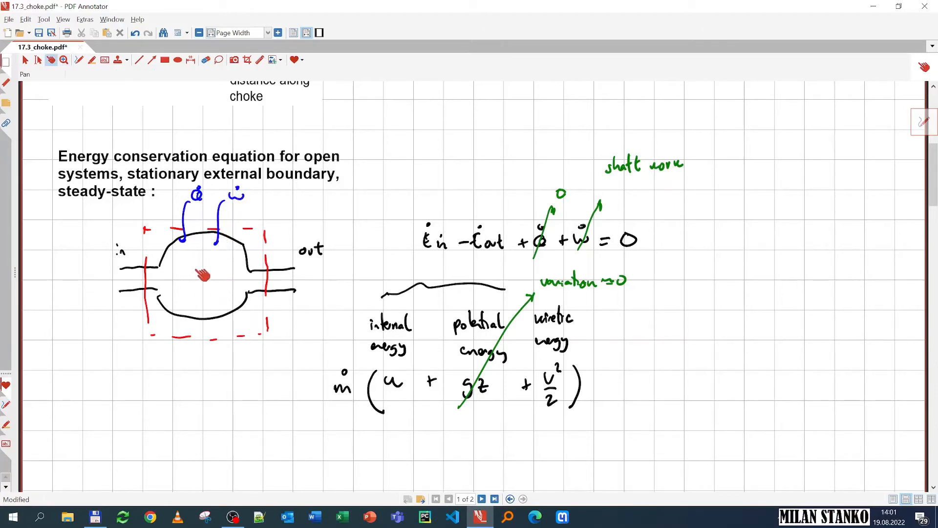
mouse_move(231, 214)
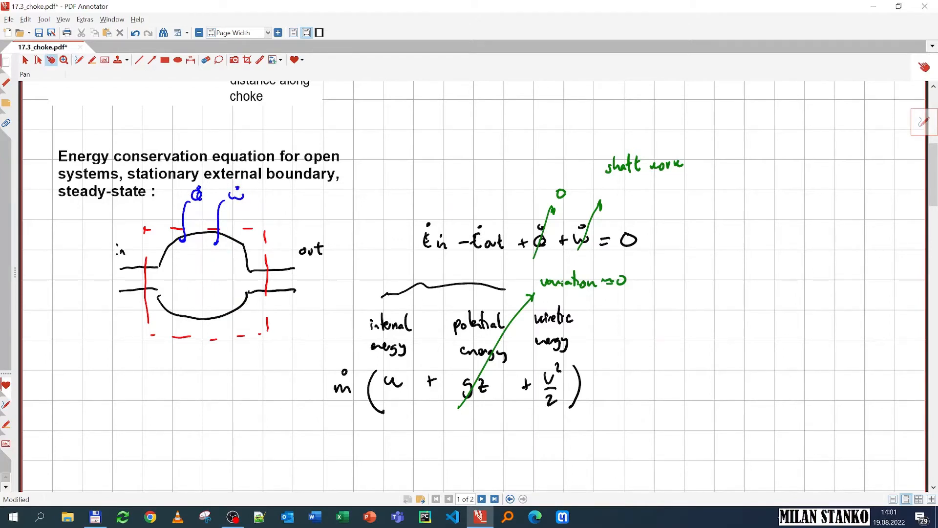
click(78, 60)
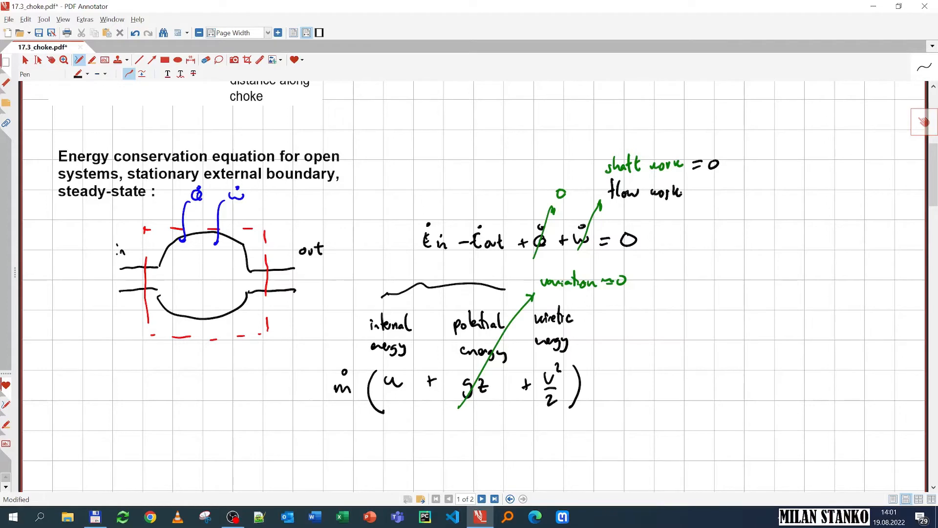
click(38, 60)
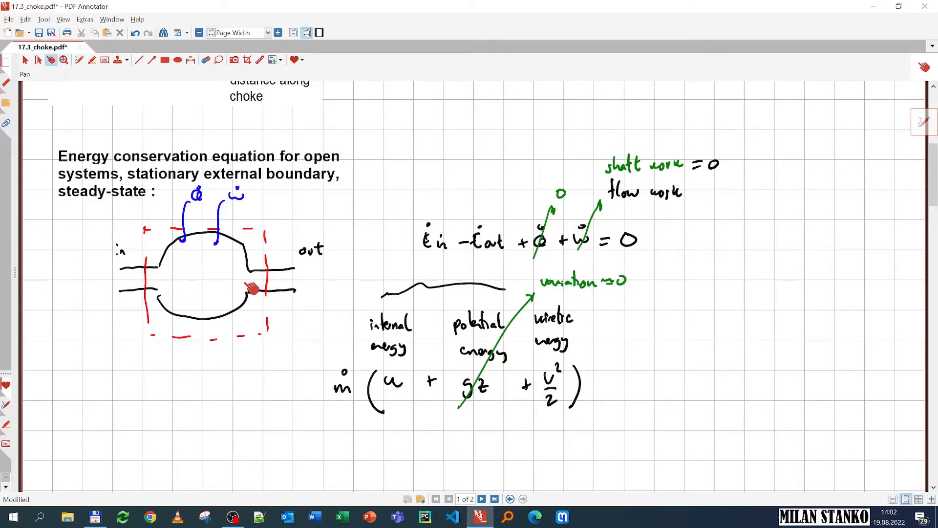
mouse_move(224, 275)
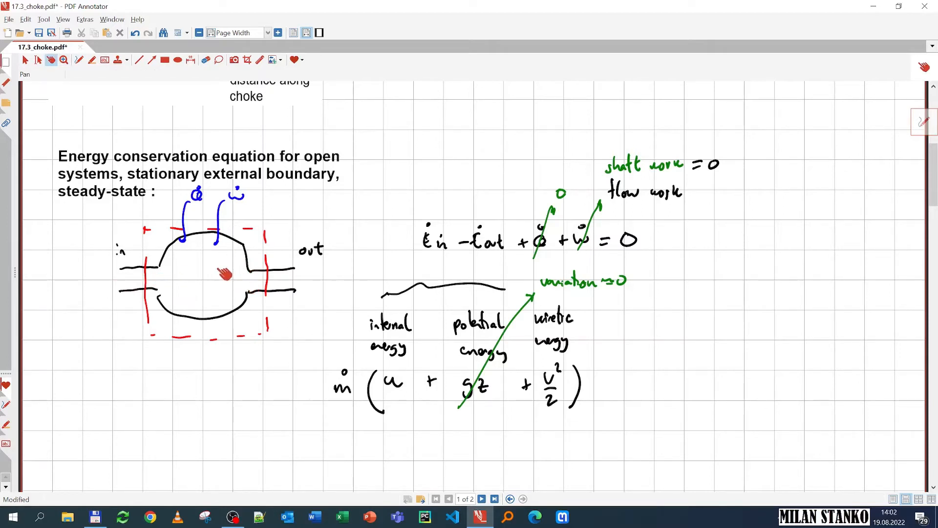
mouse_move(290, 290)
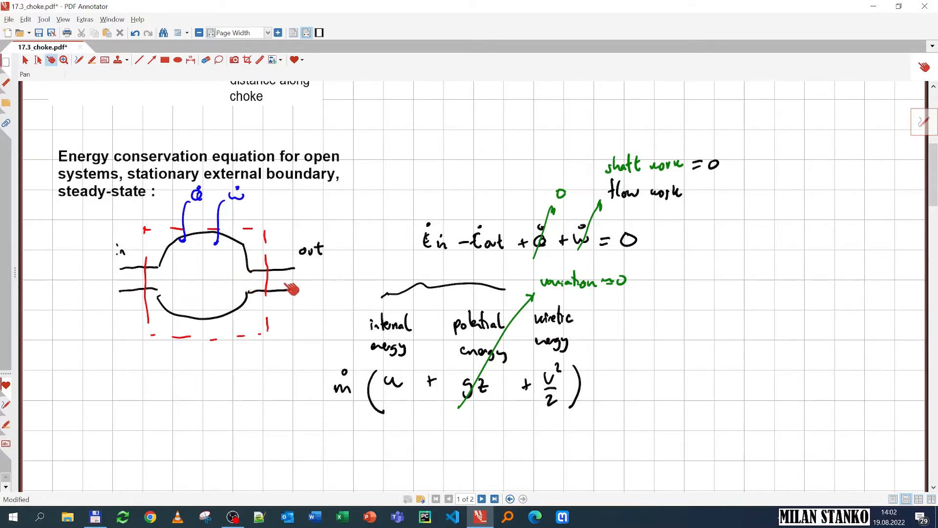
mouse_move(154, 285)
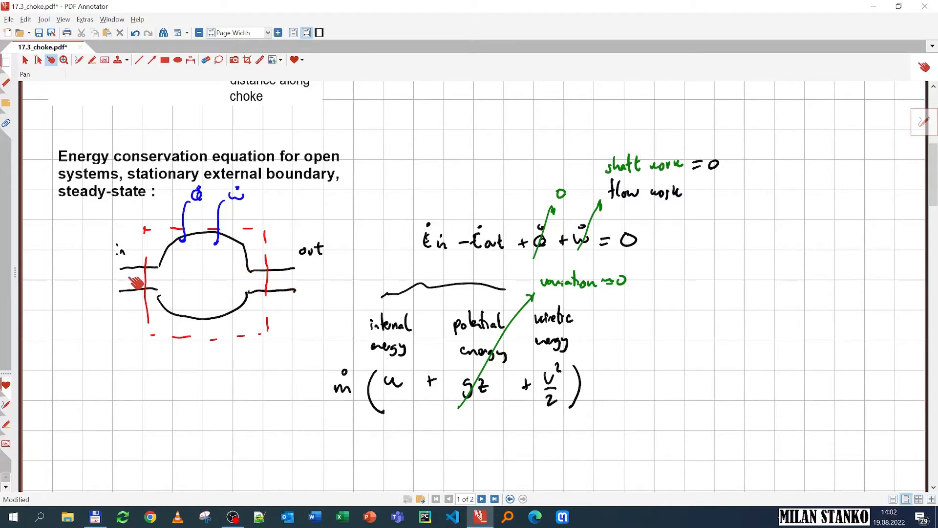
mouse_move(248, 275)
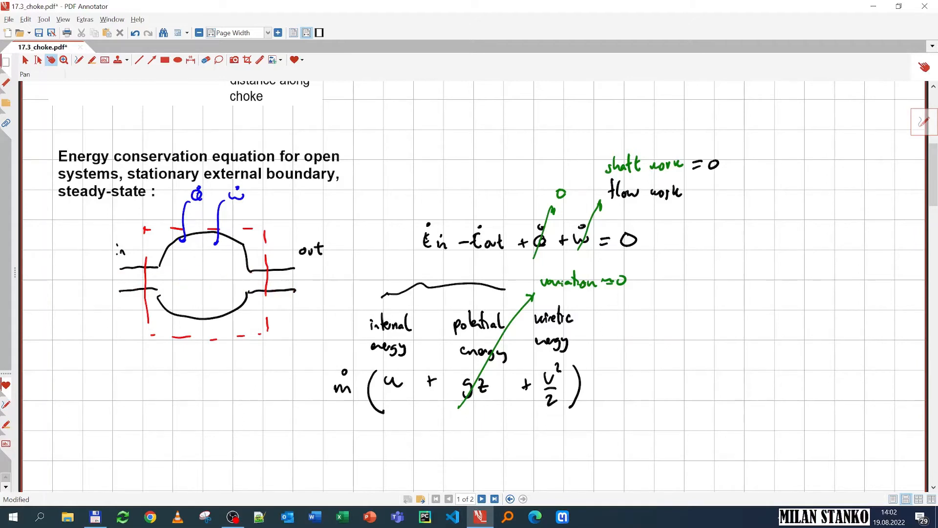
Write pdv, h = u + p·v, ṁ(h + V²/2) = constant, reducing to h + V²/2 = constant with property notes.
click(78, 60)
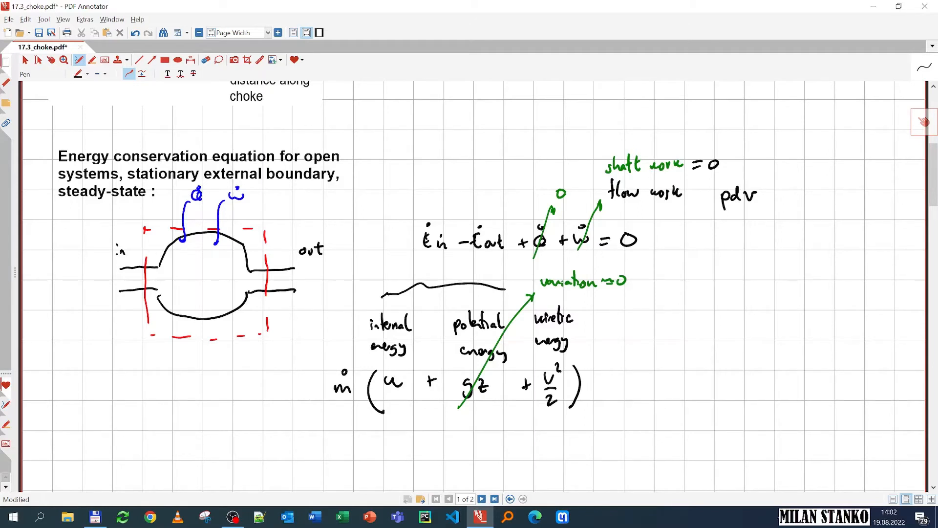
click(716, 254)
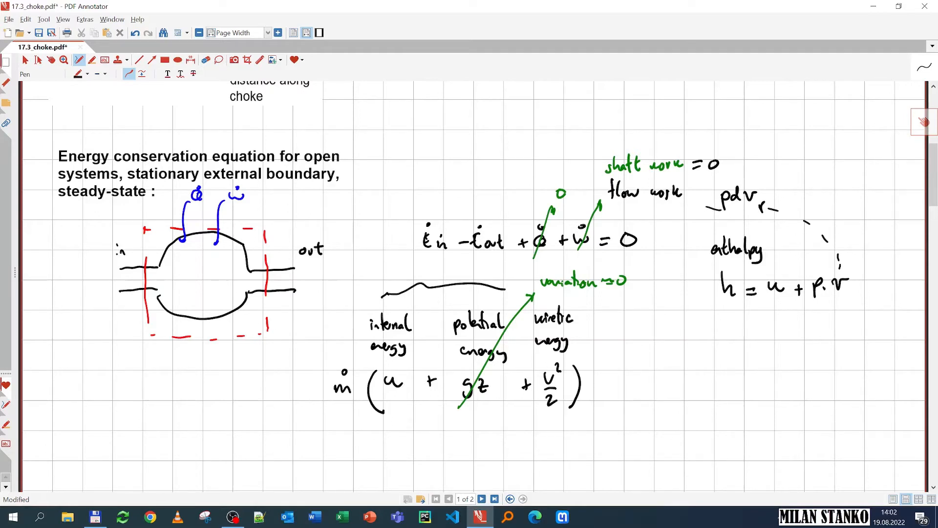
click(38, 59)
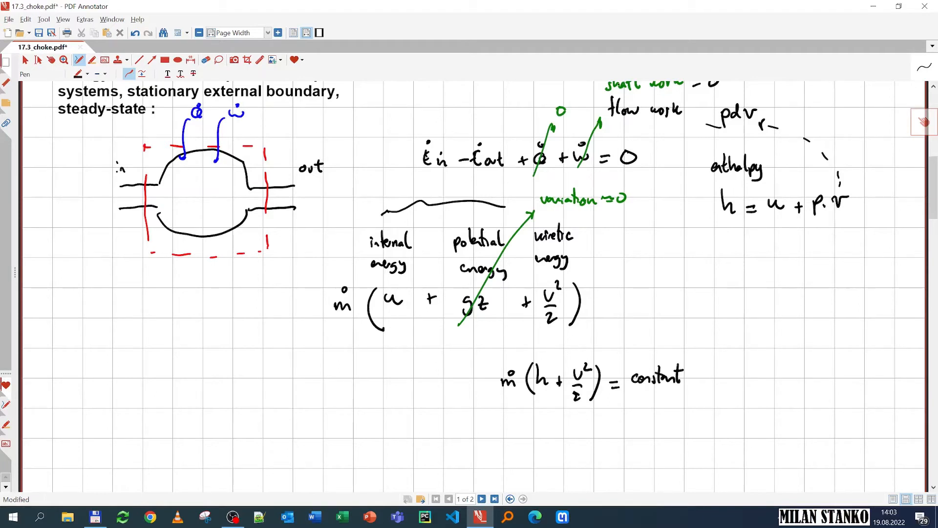
click(50, 60)
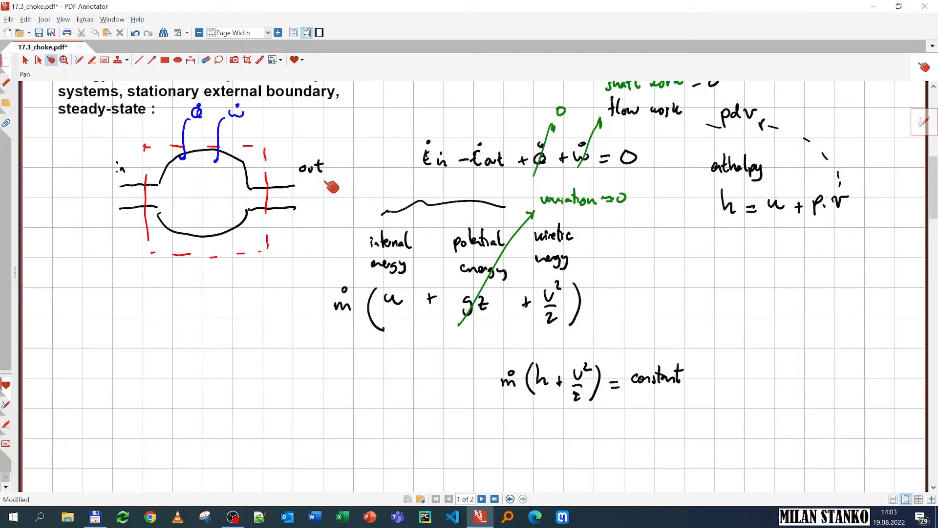
mouse_move(246, 192)
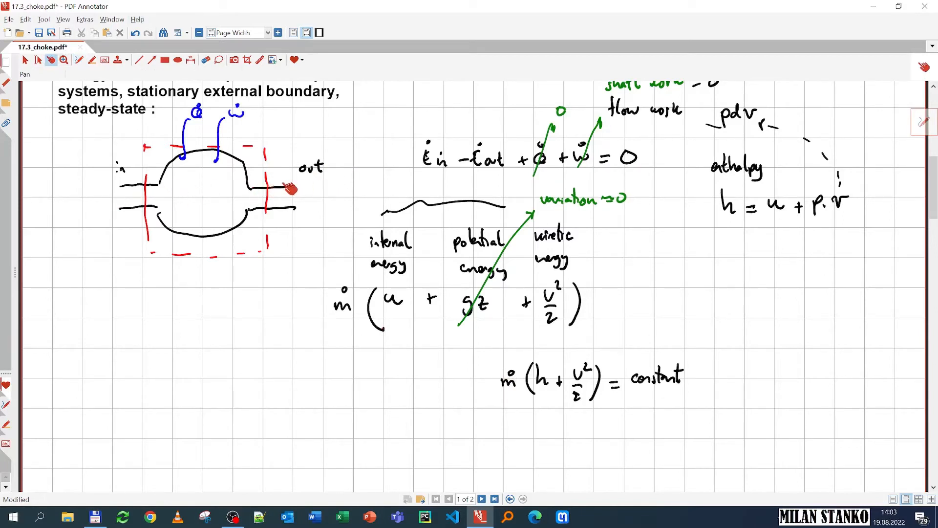
mouse_move(311, 233)
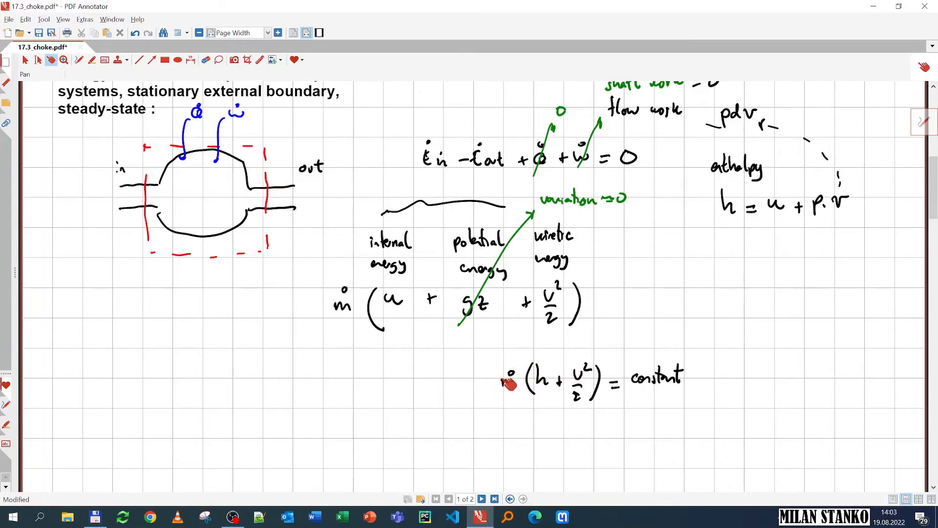
scroll(down, 3)
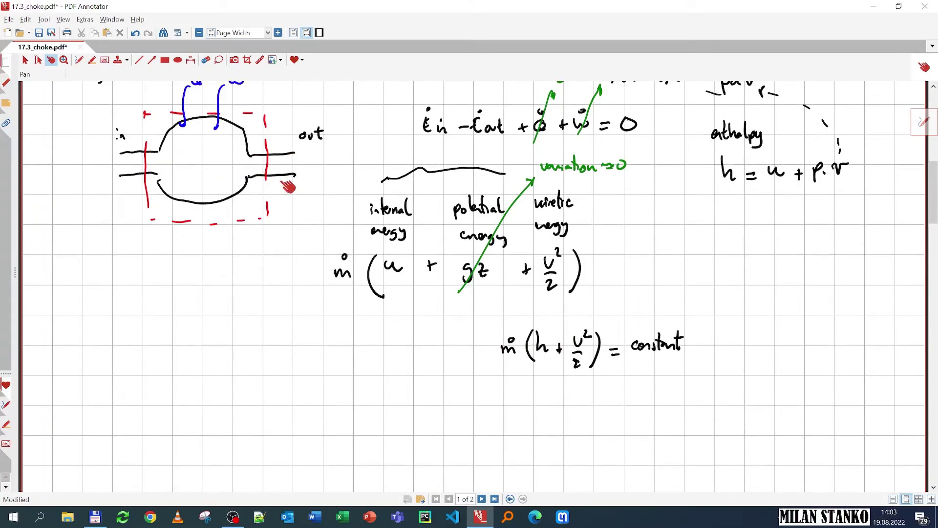
click(78, 60)
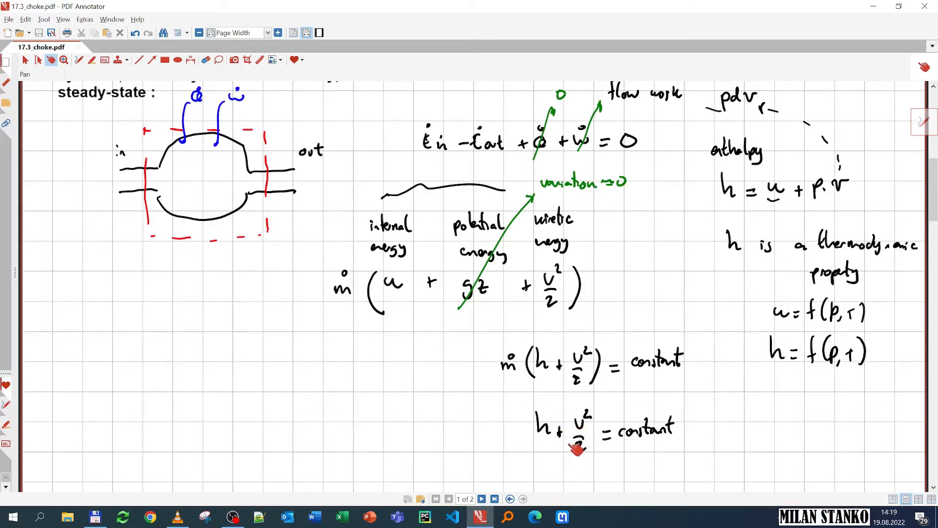
mouse_move(524, 435)
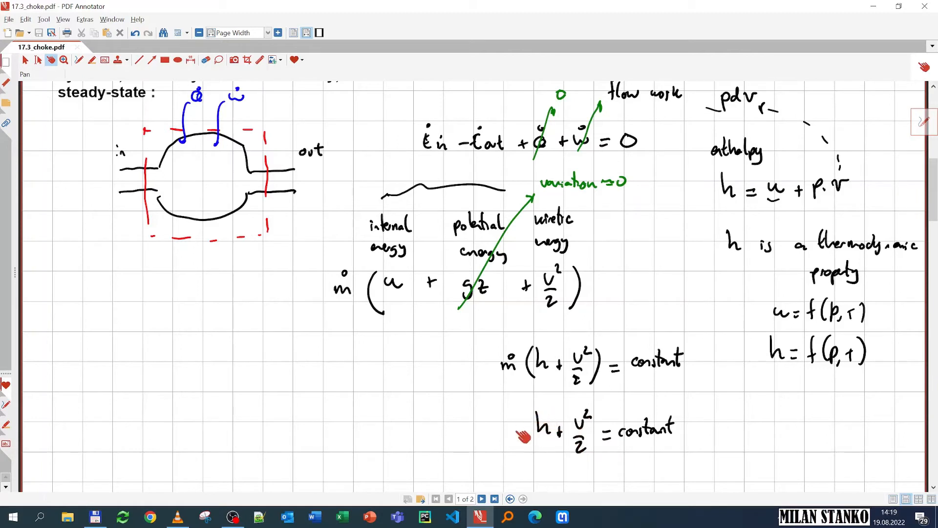
mouse_move(559, 411)
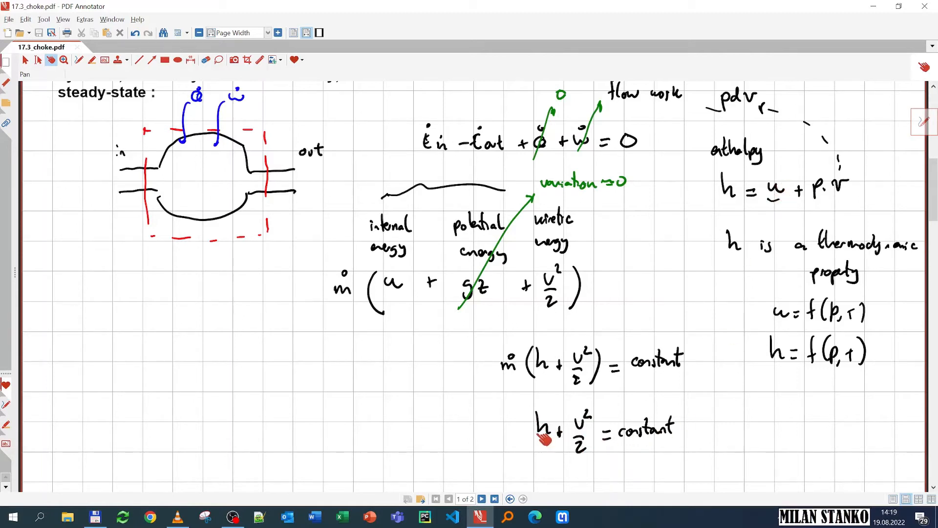
mouse_move(631, 447)
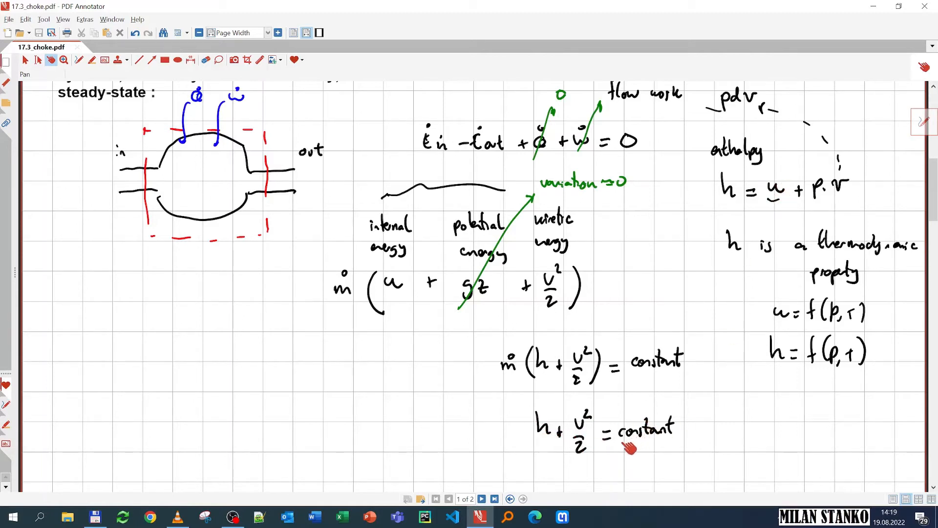
mouse_move(655, 324)
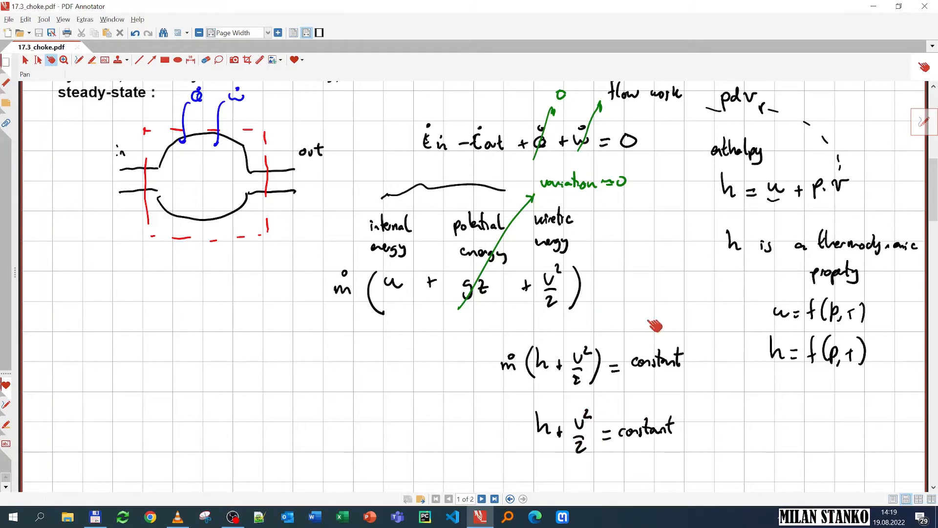
mouse_move(592, 454)
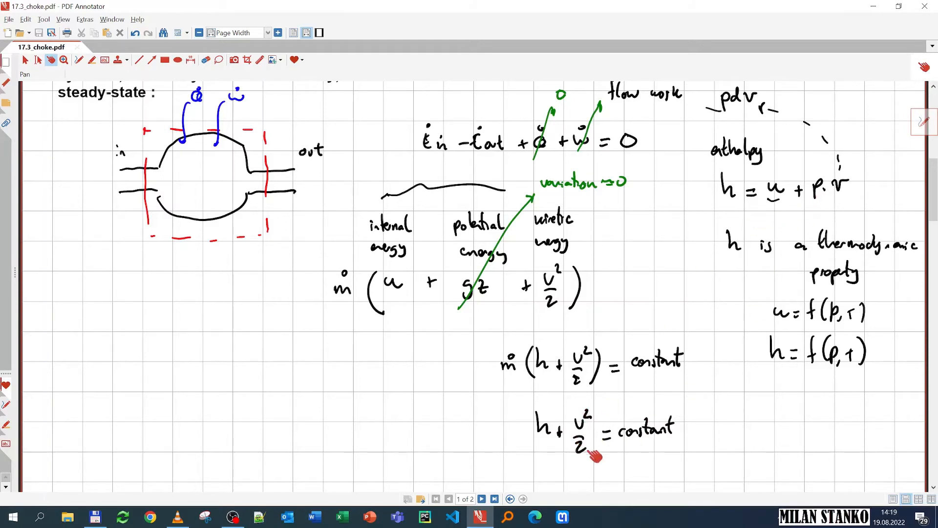
mouse_move(781, 202)
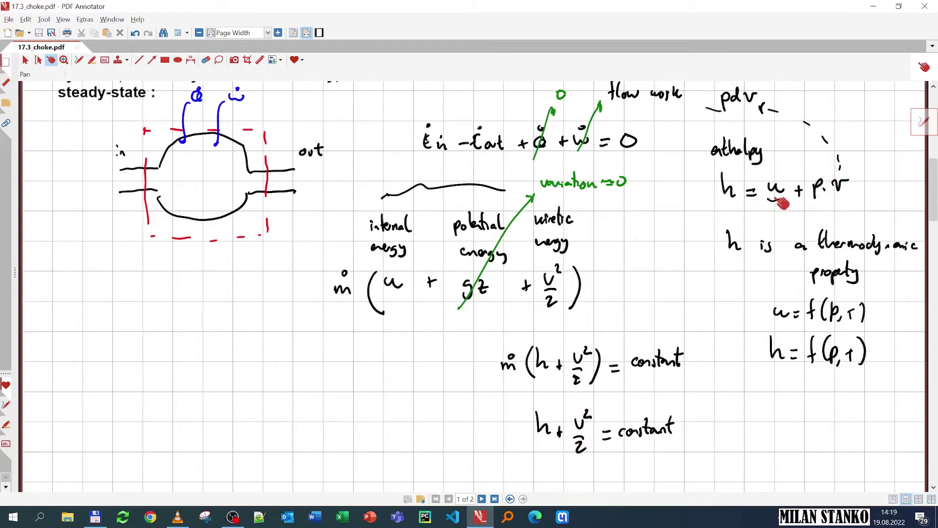
mouse_move(398, 302)
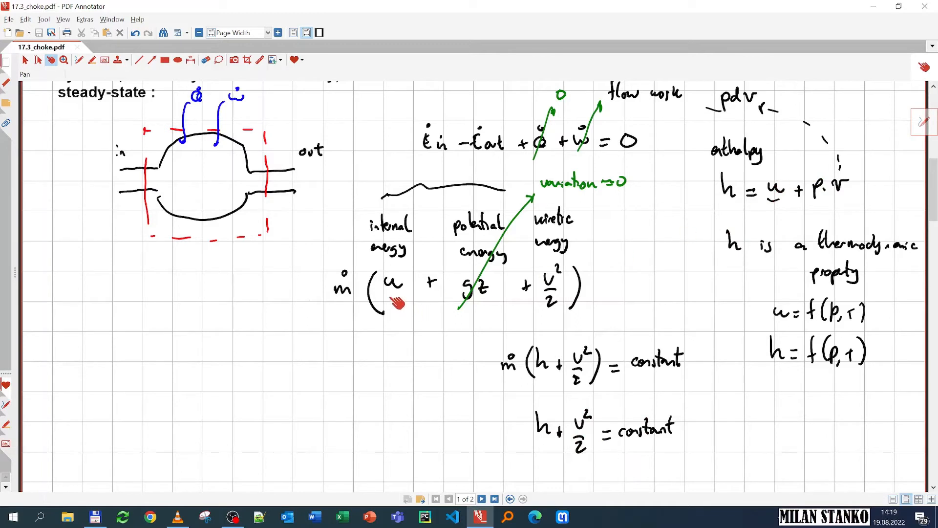
mouse_move(406, 299)
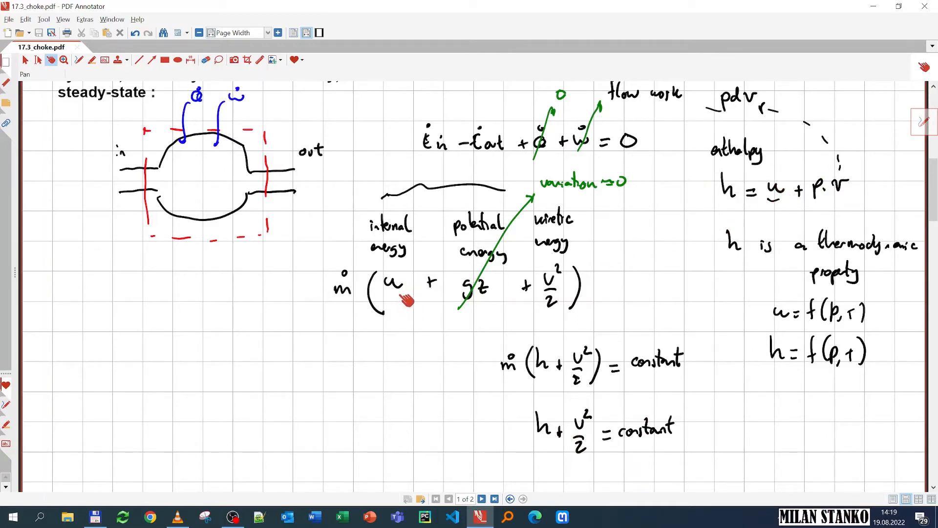
mouse_move(518, 424)
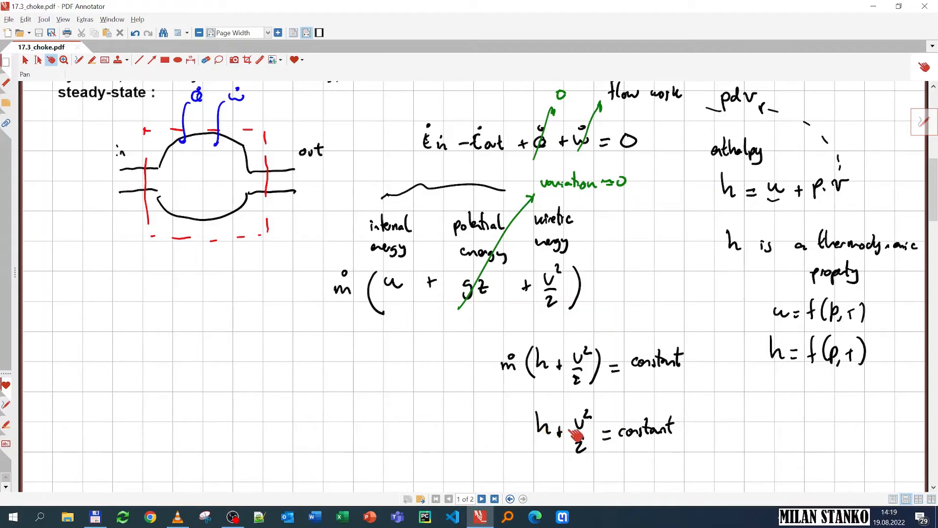
mouse_move(549, 436)
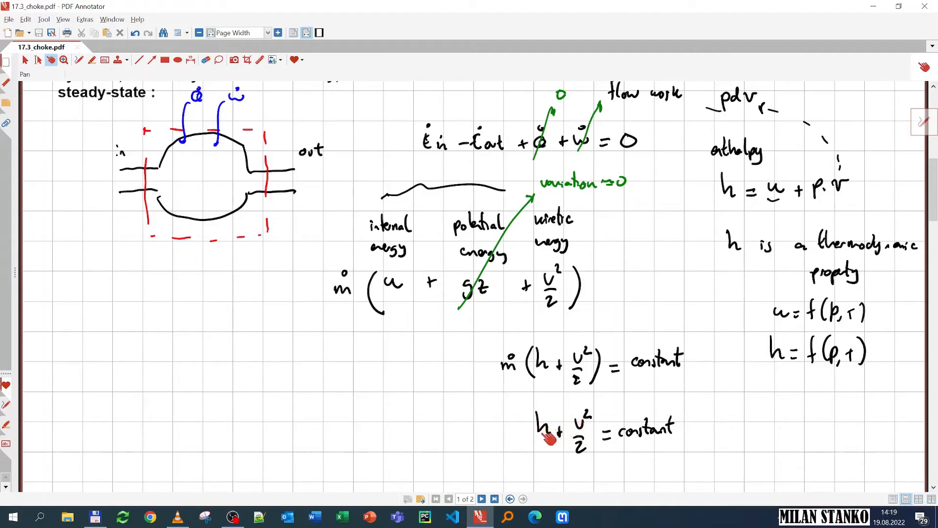
scroll(up, 3)
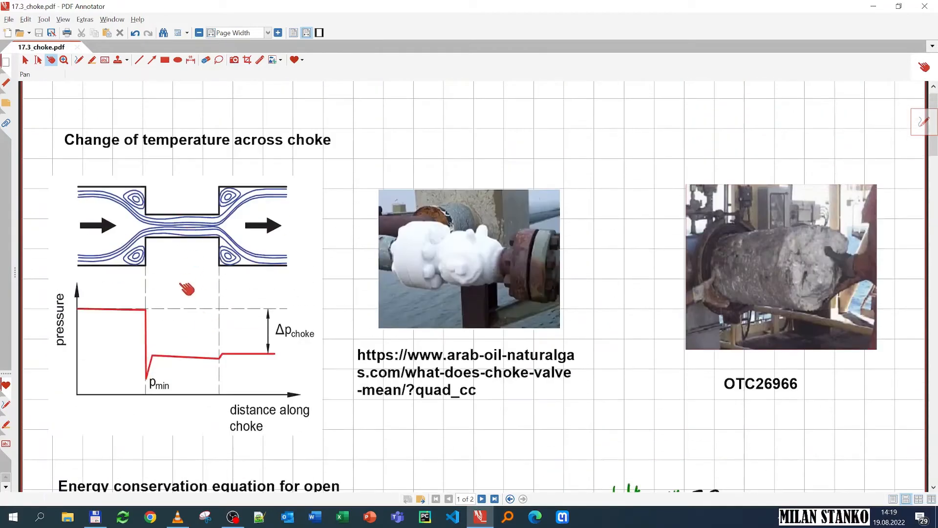
scroll(down, 3)
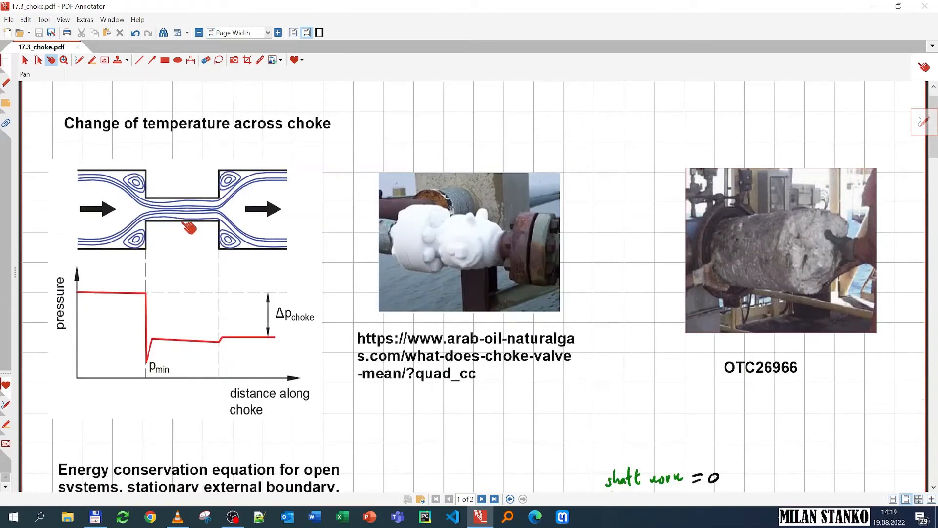
mouse_move(279, 161)
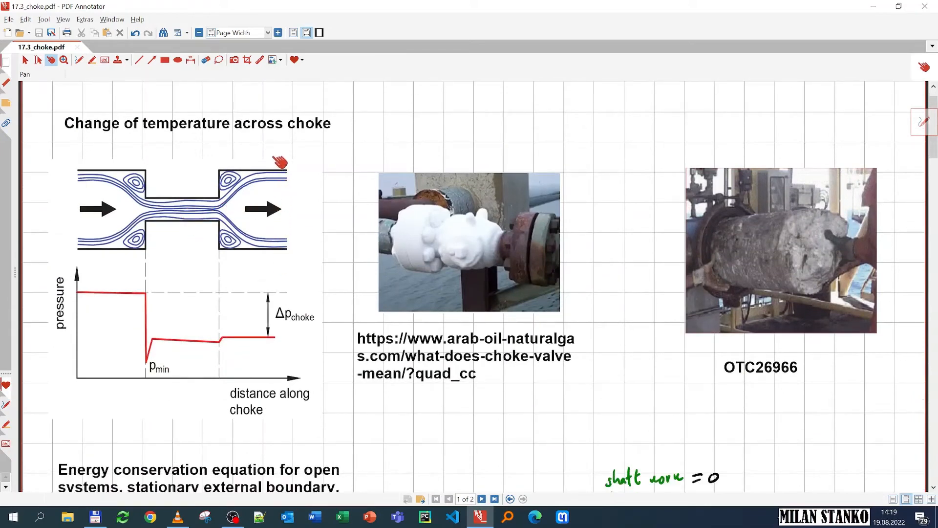
mouse_move(281, 195)
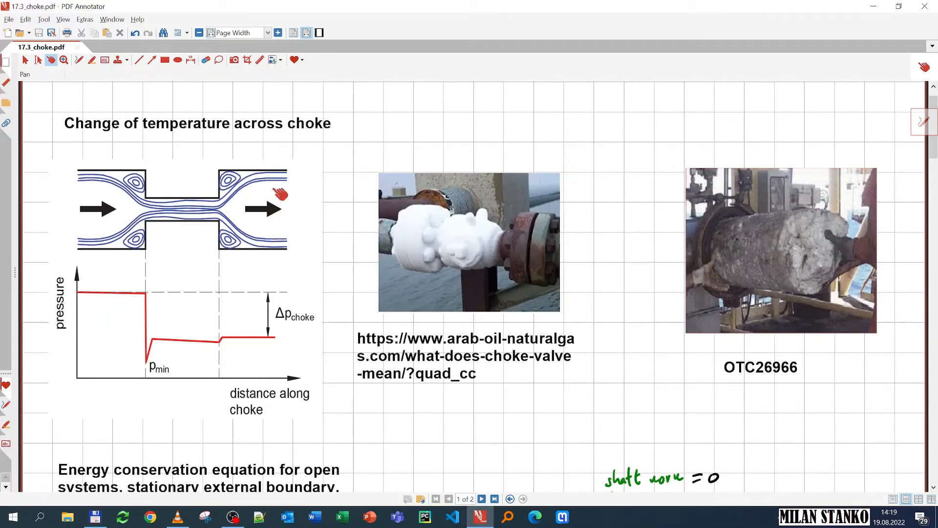
mouse_move(286, 207)
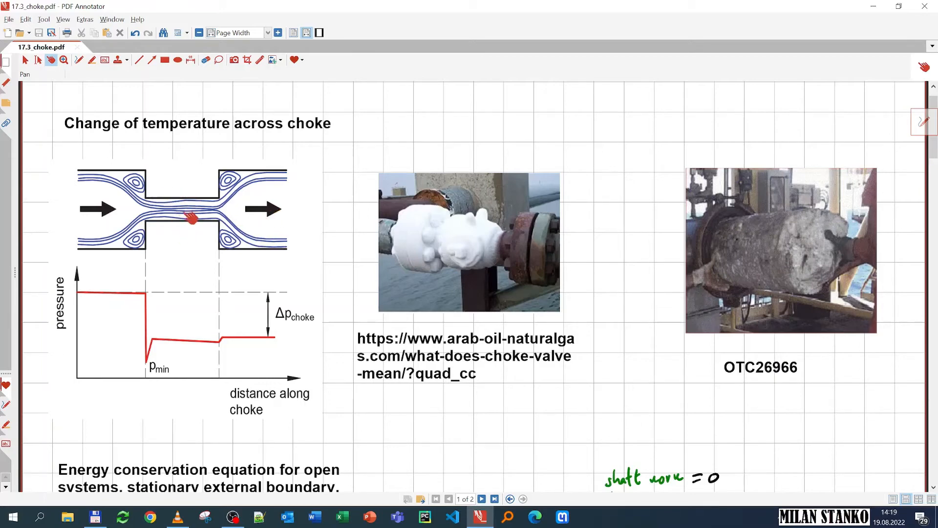
mouse_move(285, 267)
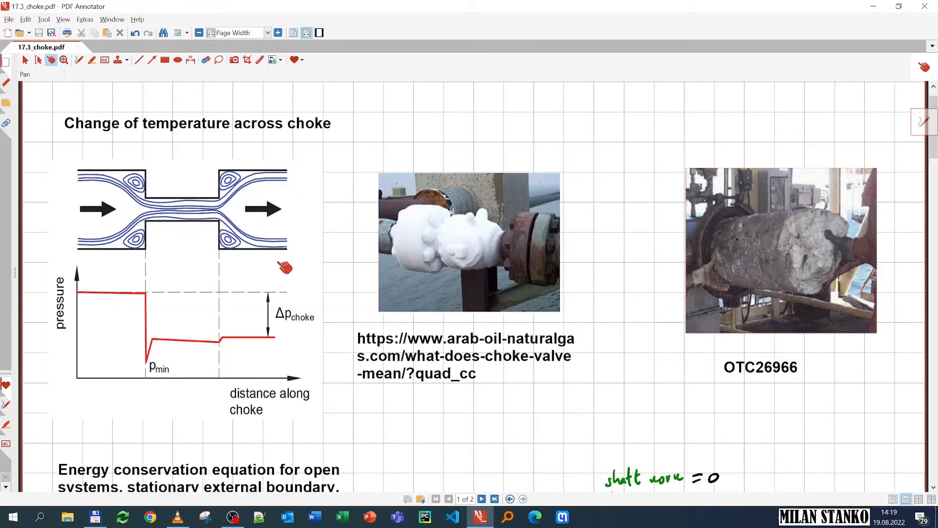
scroll(down, 3)
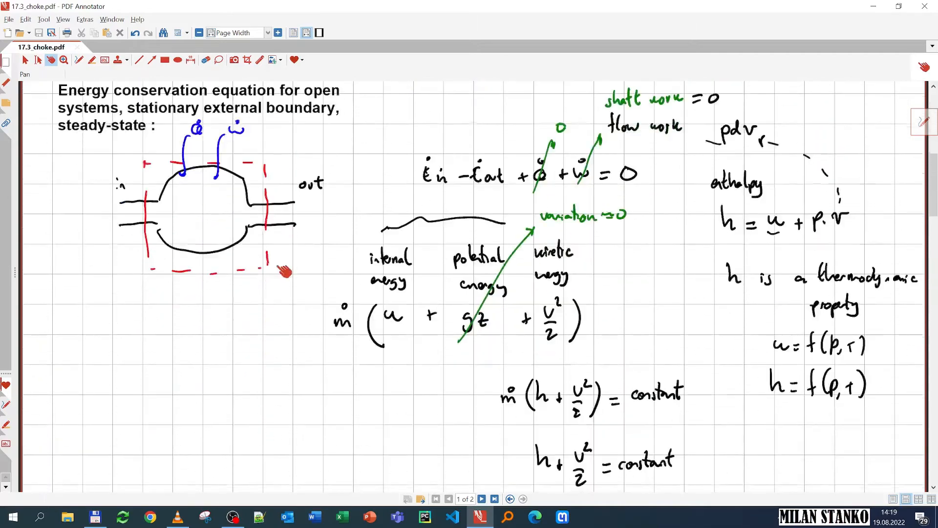
scroll(down, 3)
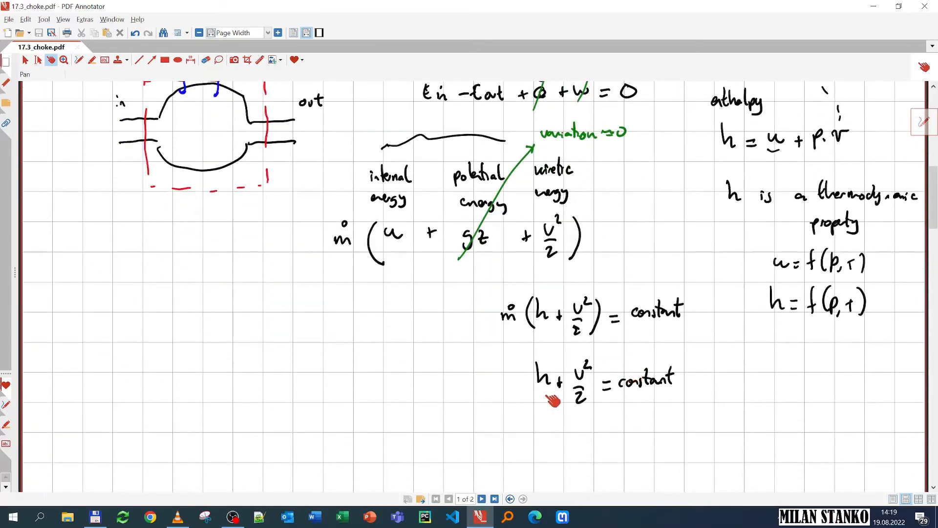
scroll(up, 3)
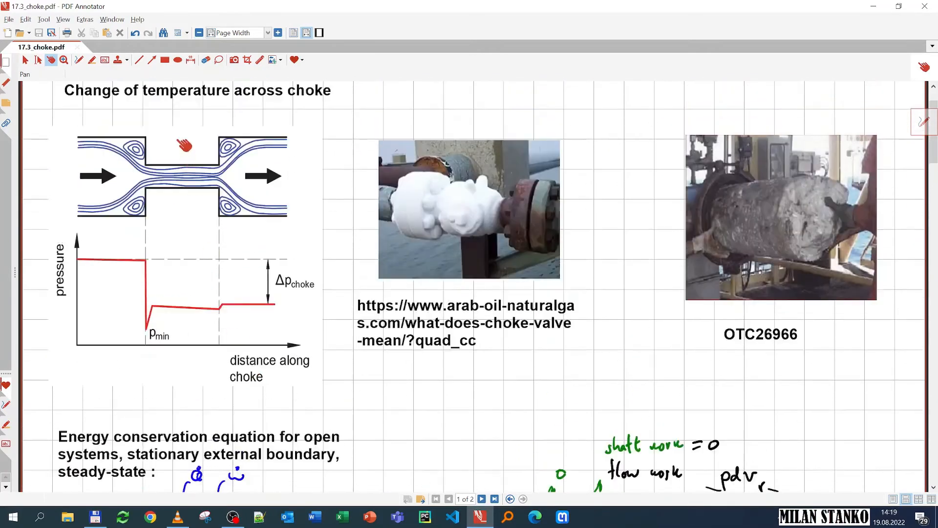
mouse_move(285, 210)
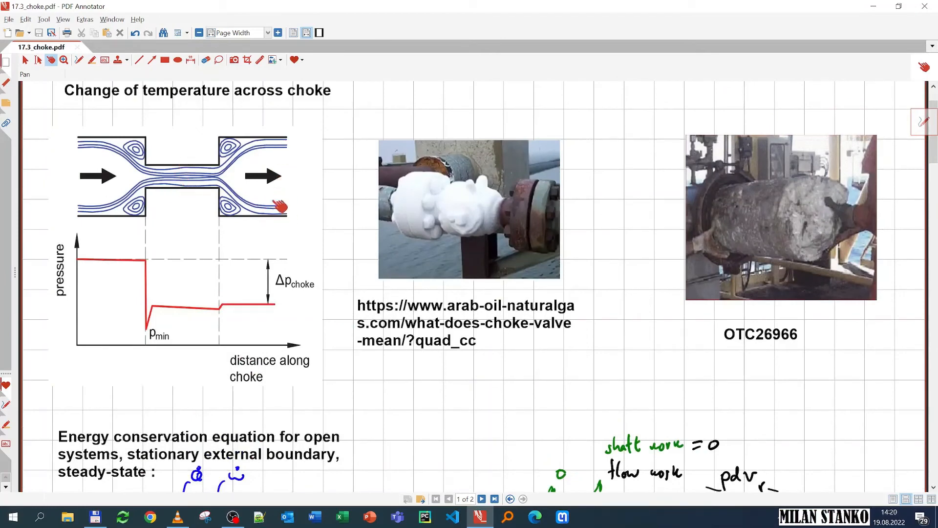
mouse_move(282, 183)
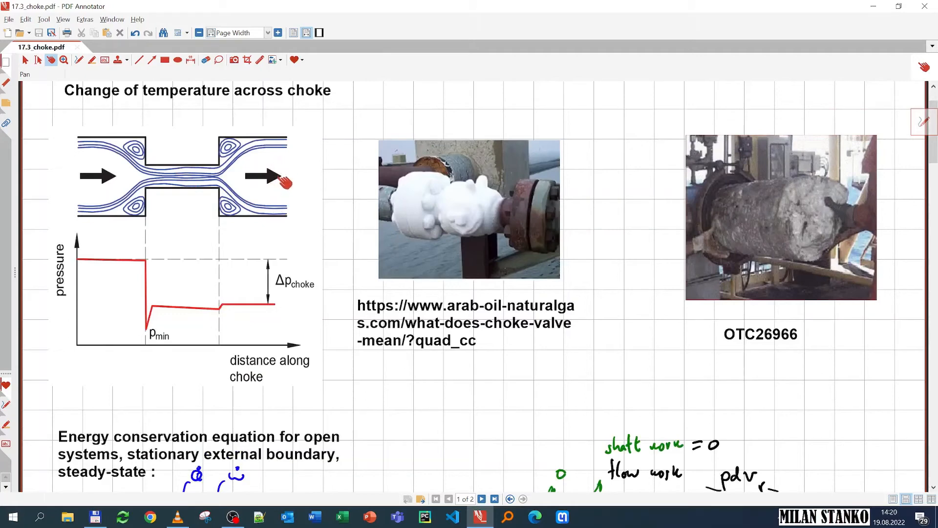
mouse_move(305, 170)
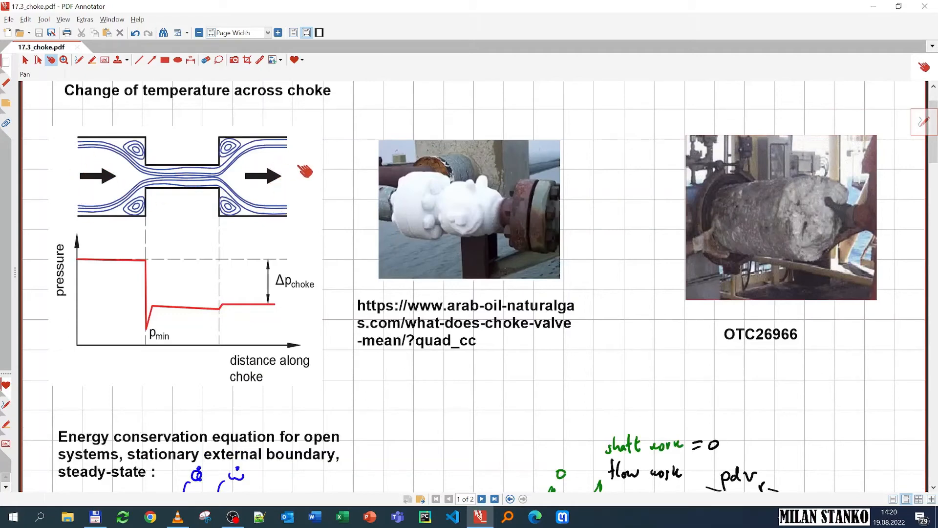
mouse_move(190, 189)
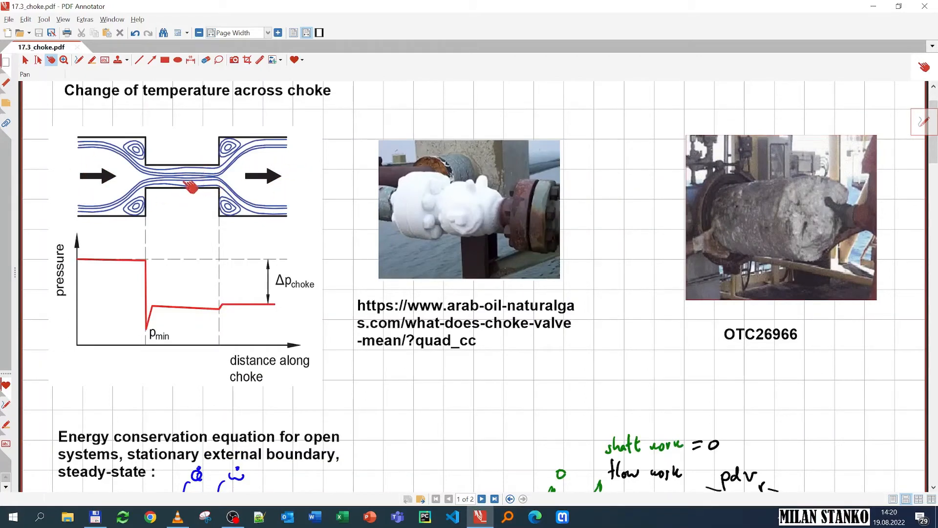
scroll(down, 3)
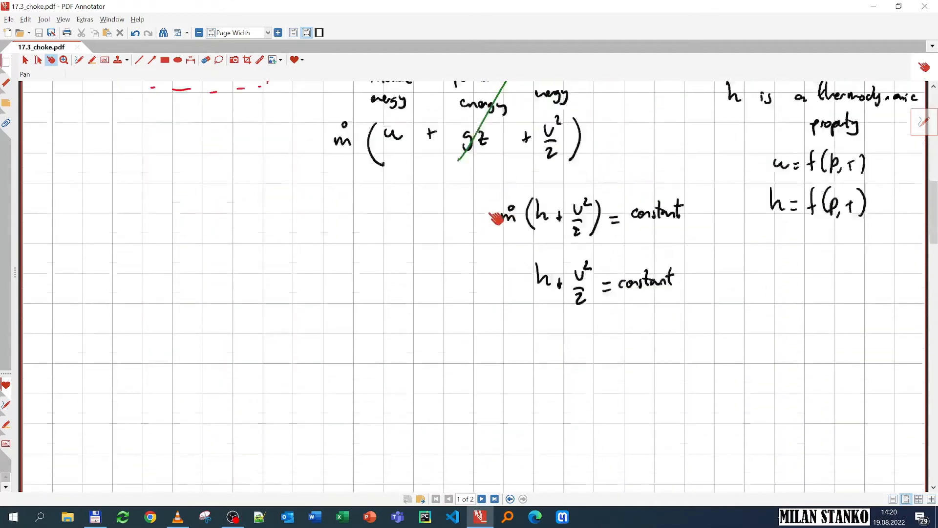
scroll(down, 3)
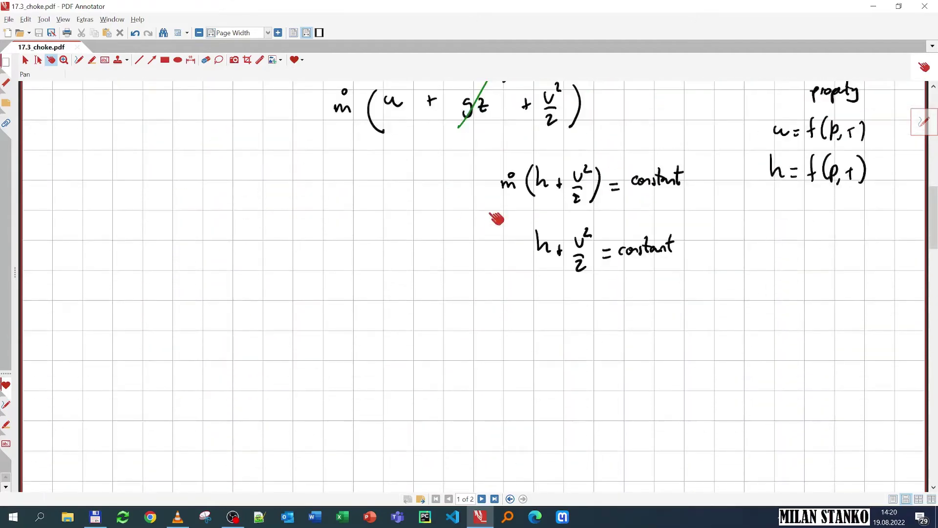
Note that neglecting V²/2 gives h_in = h_out (isenthalpic), underlined and boxed in red.
click(78, 60)
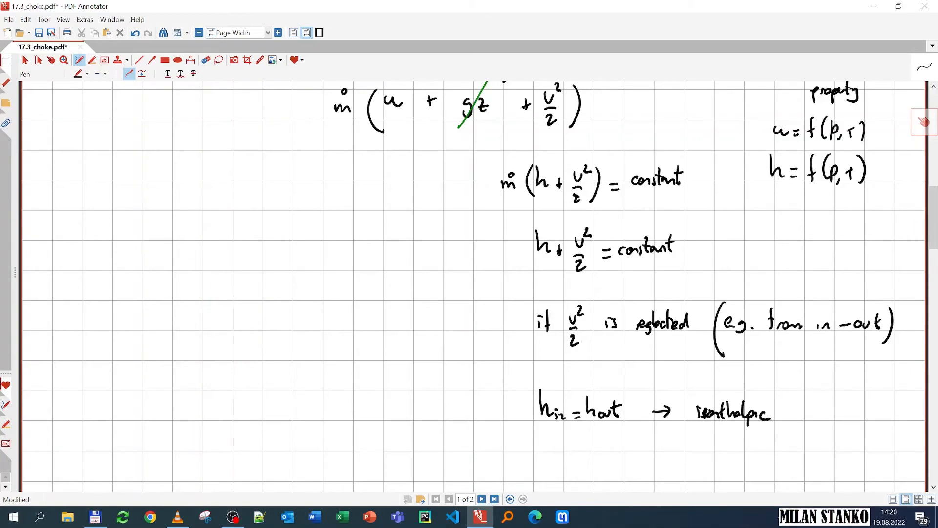
click(78, 73)
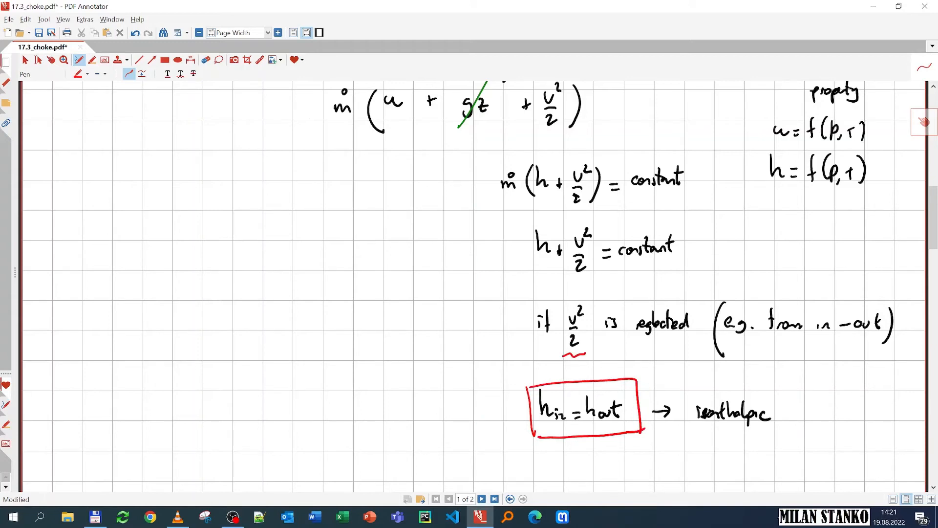
mouse_move(53, 78)
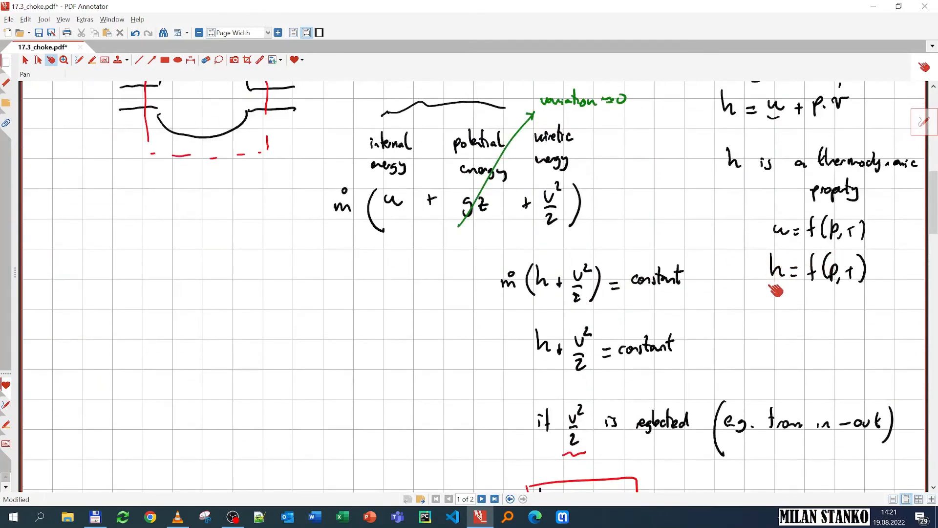
Trace the T=50 and T=100 isotherms in blue on the page-2 methane pressure-enthalpy chart.
scroll(down, 3)
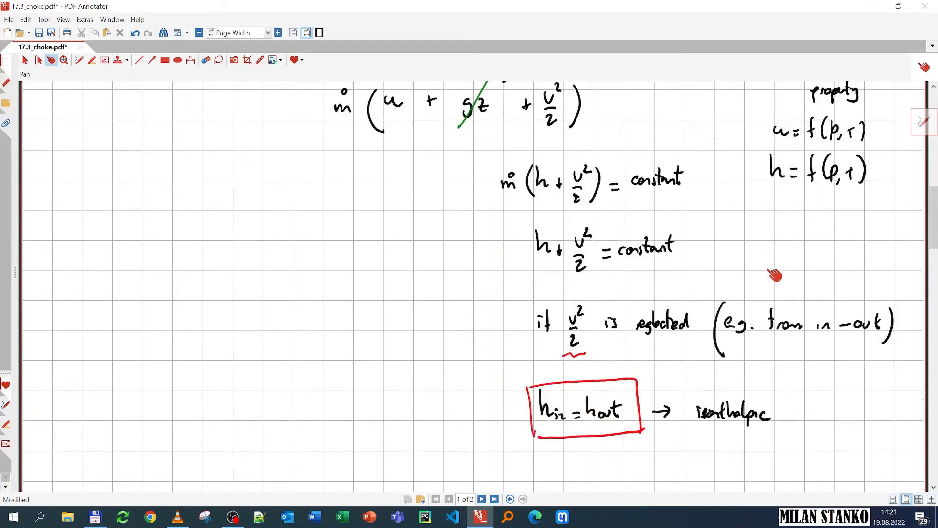
click(482, 499)
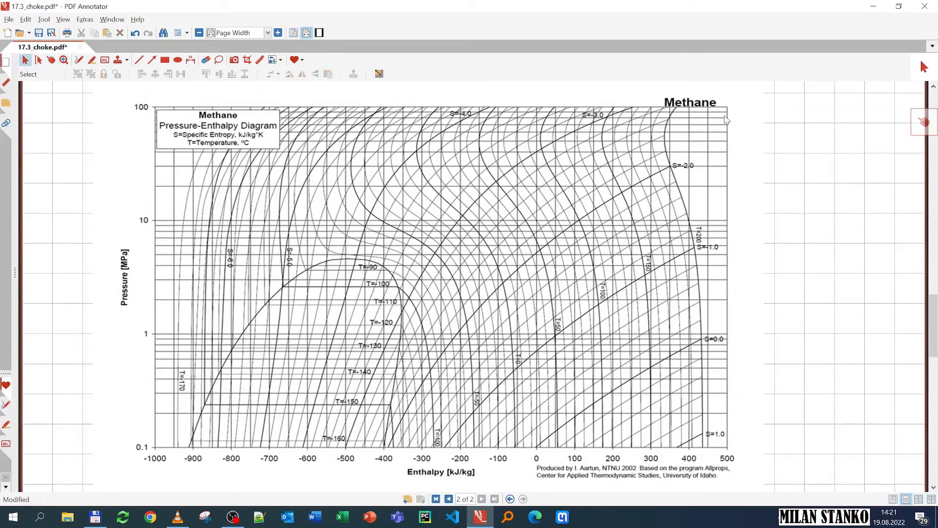
mouse_move(662, 105)
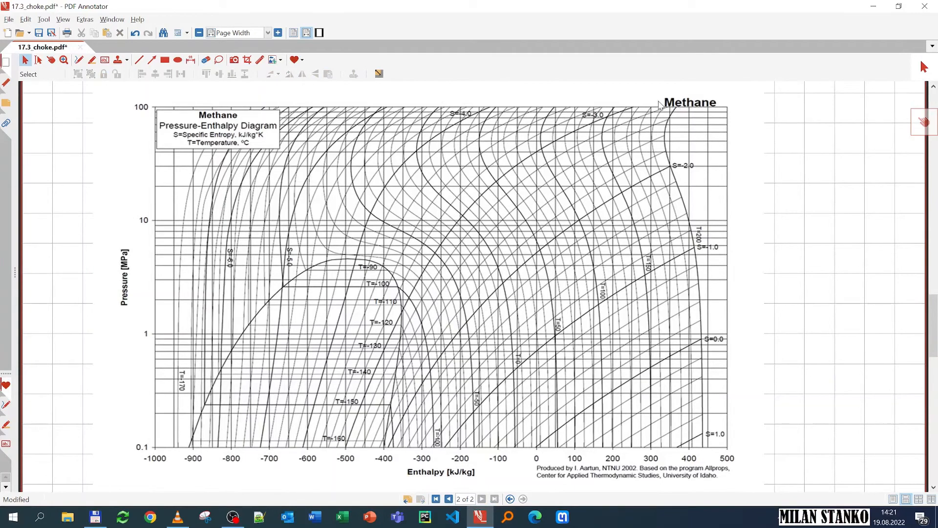
mouse_move(684, 126)
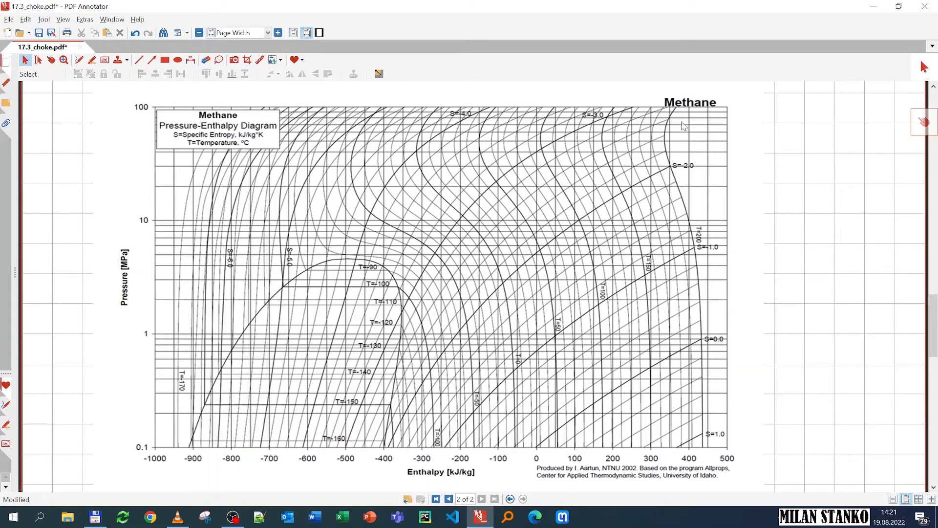
mouse_move(217, 287)
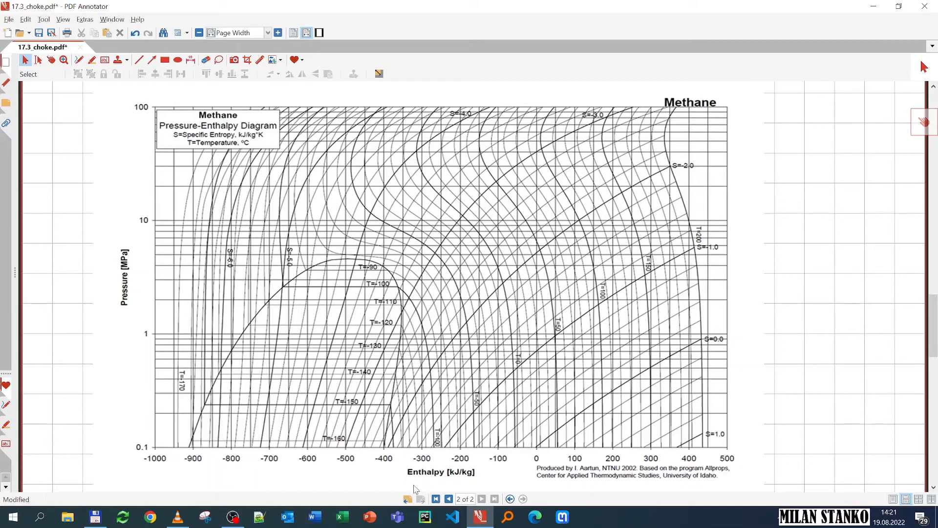
mouse_move(123, 307)
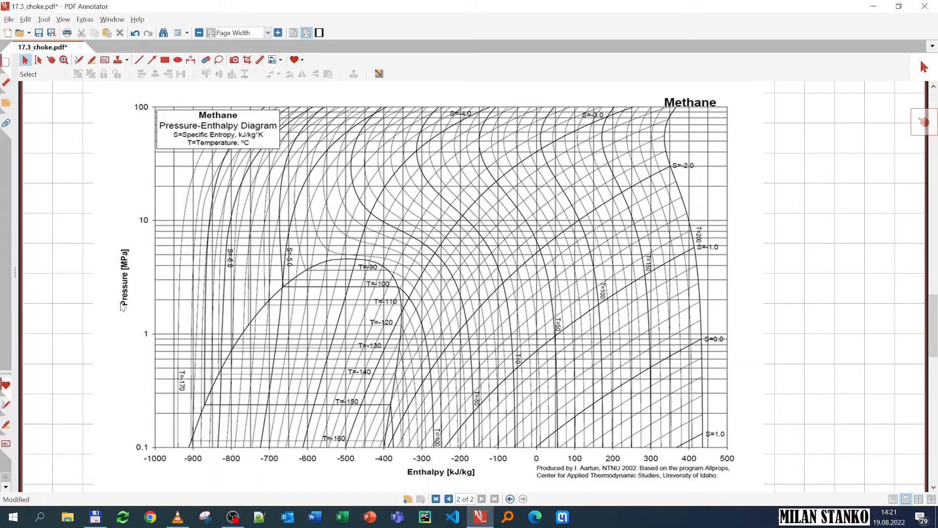
mouse_move(126, 290)
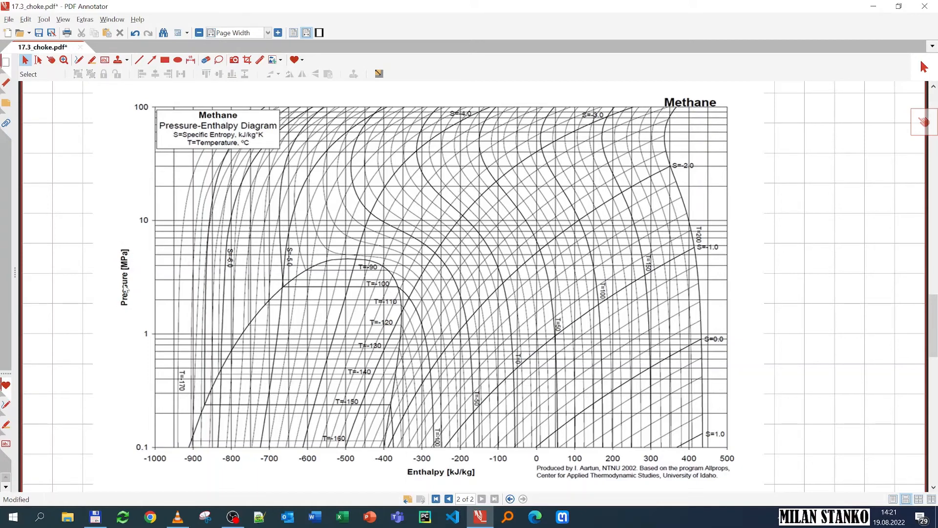
mouse_move(127, 302)
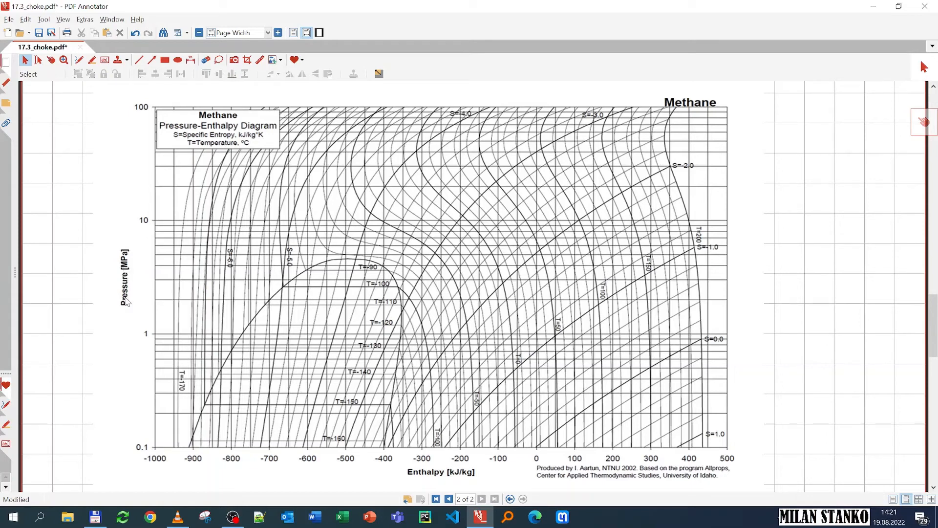
mouse_move(115, 280)
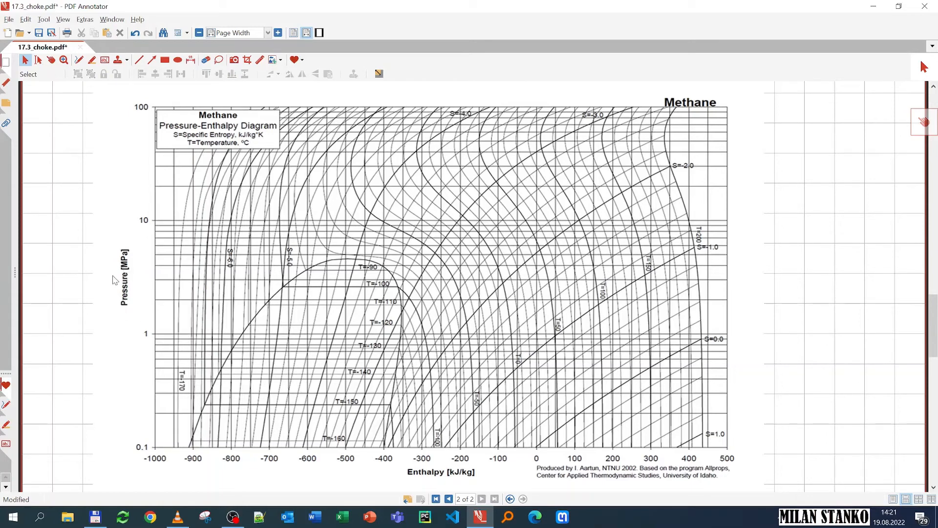
mouse_move(464, 483)
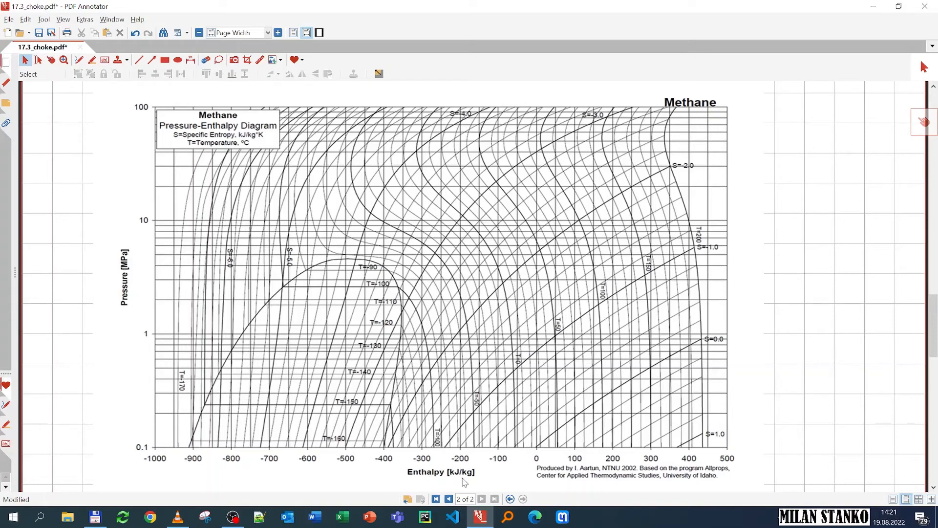
mouse_move(441, 479)
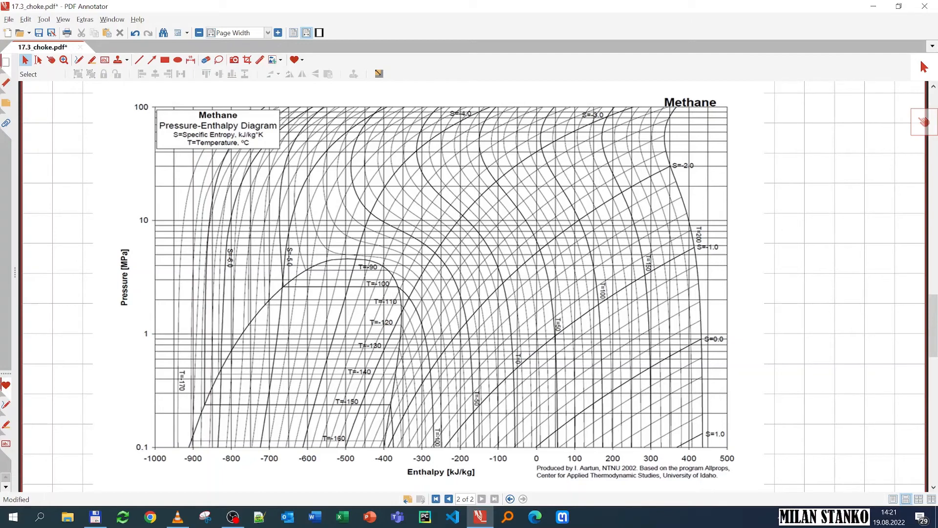
click(80, 60)
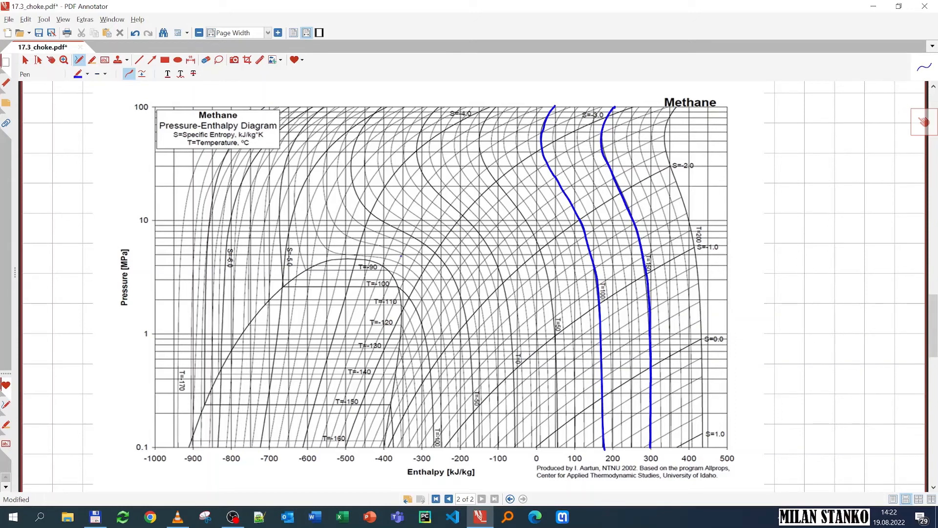
Sketch in black a choke: 200 bara, 100 °C in; 30 bara, T₂ = ? out; h₁ = h₂, CH₄.
scroll(down, 3)
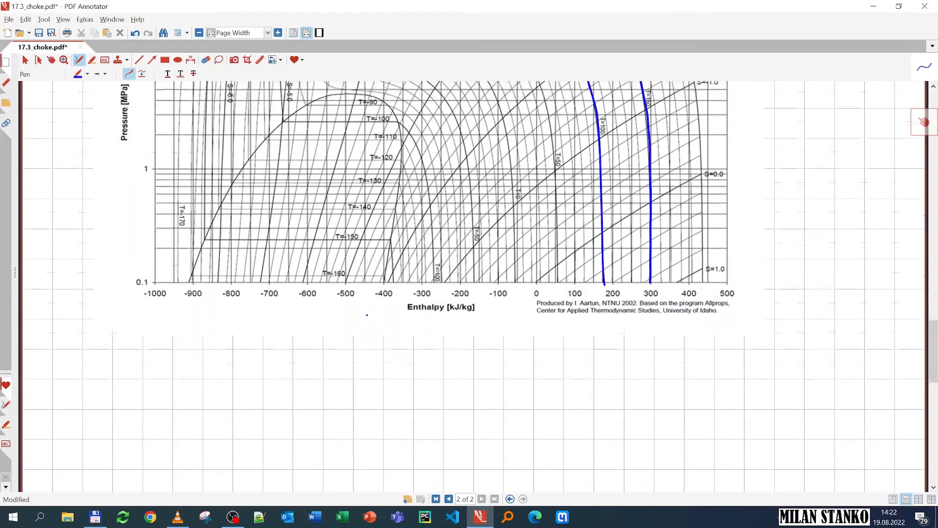
click(79, 74)
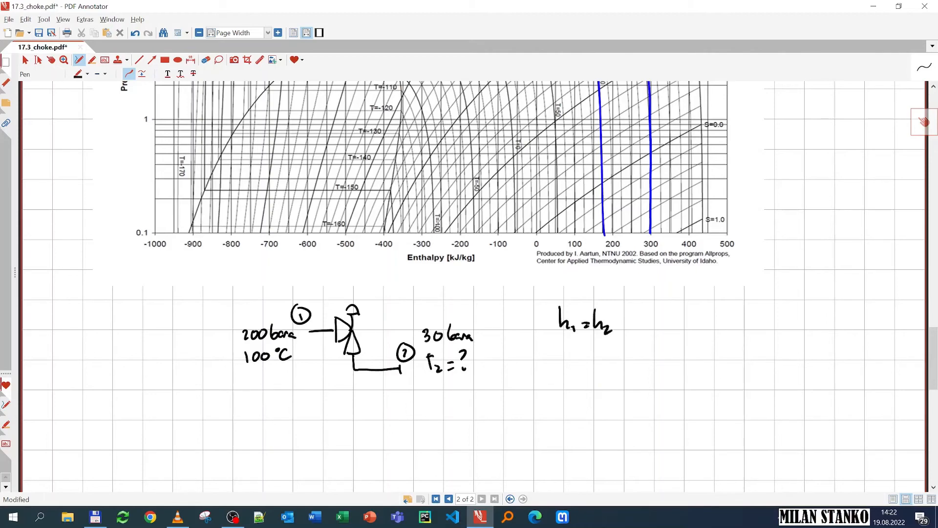
click(678, 312)
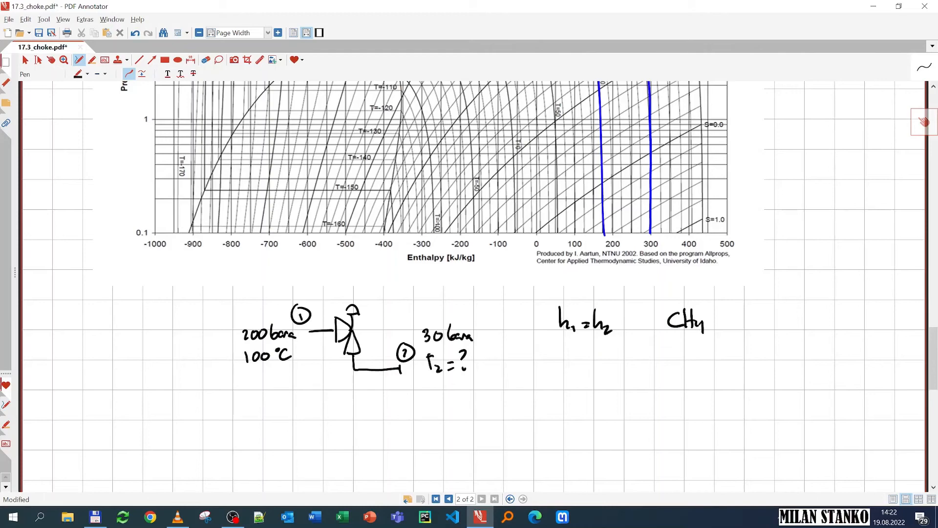
scroll(down, 3)
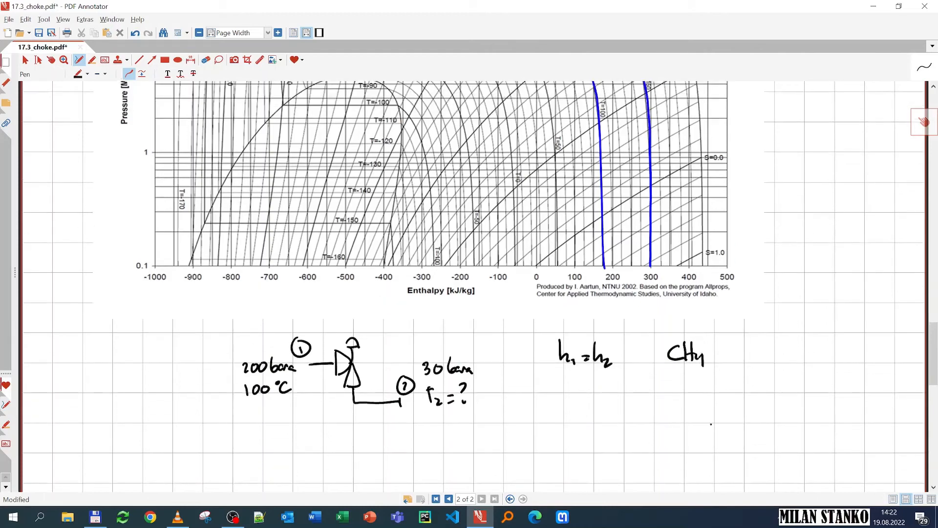
scroll(up, 3)
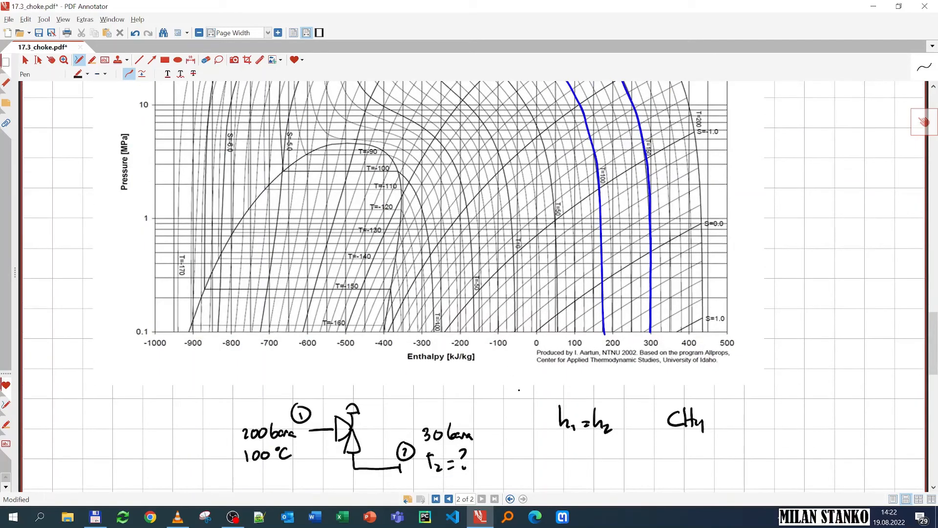
Mark red 20 MPa and 3 MPa pressure lines, circle point 1, and drop a dashed constant-enthalpy line from it.
scroll(up, 3)
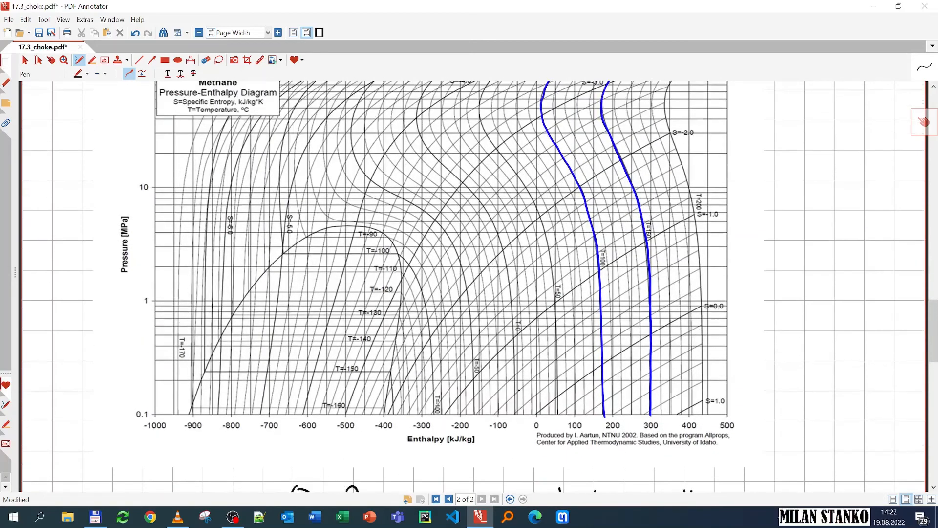
scroll(down, 3)
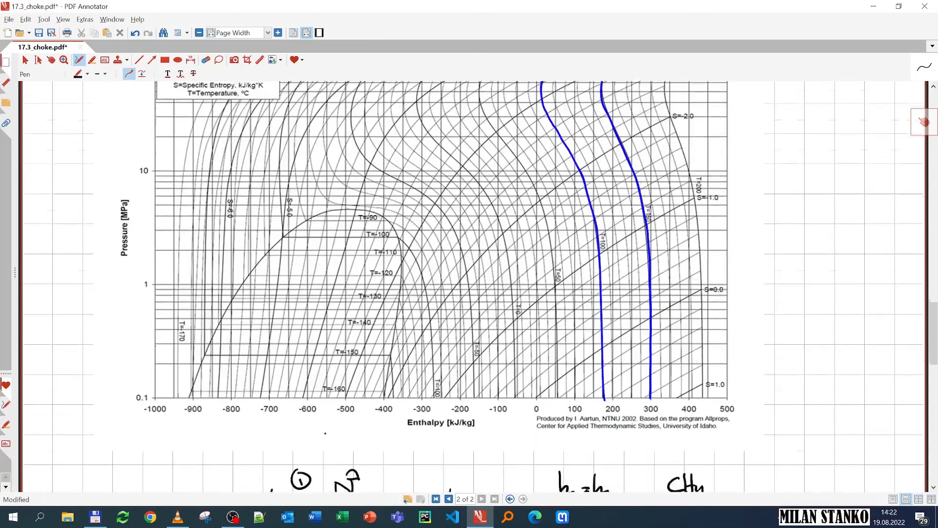
scroll(up, 3)
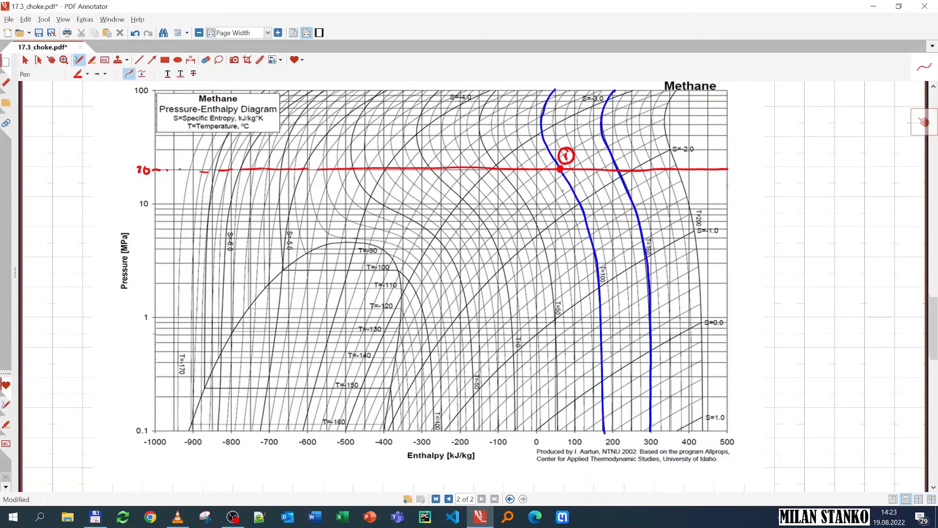
scroll(down, 3)
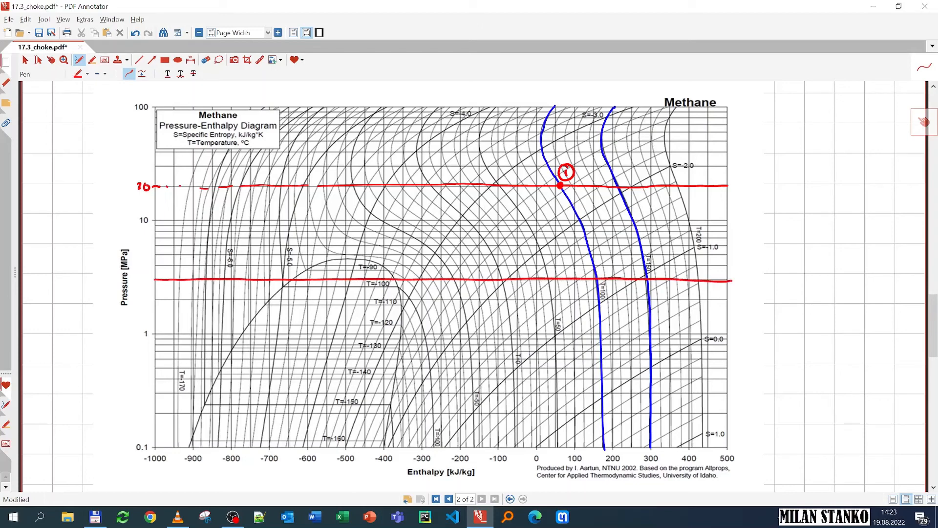
scroll(down, 3)
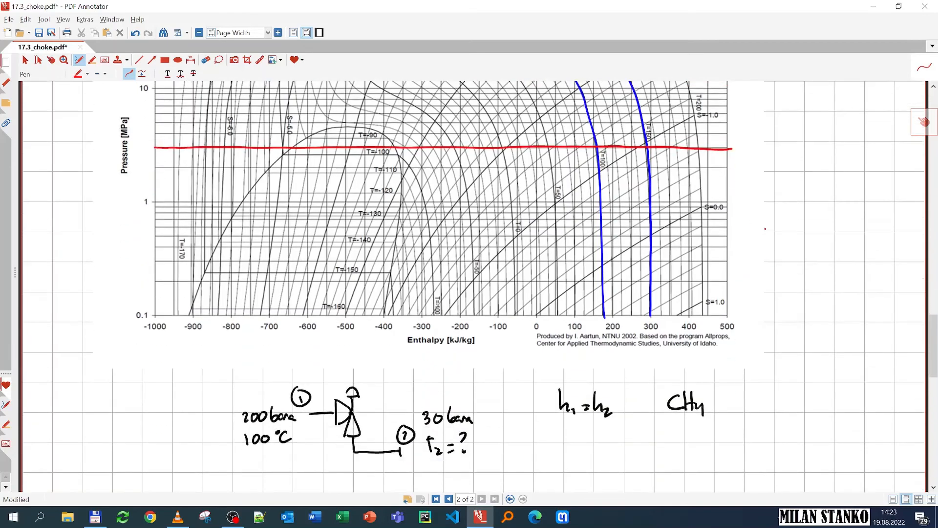
scroll(up, 3)
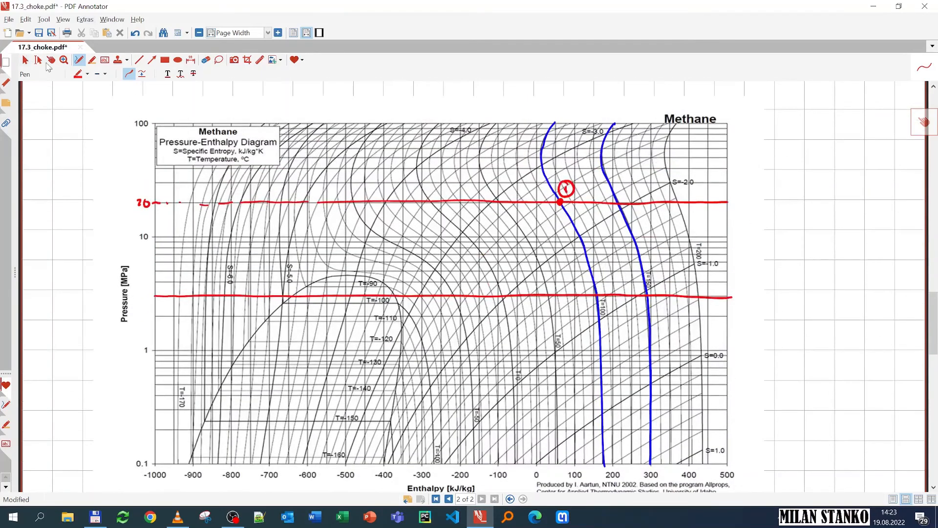
click(50, 60)
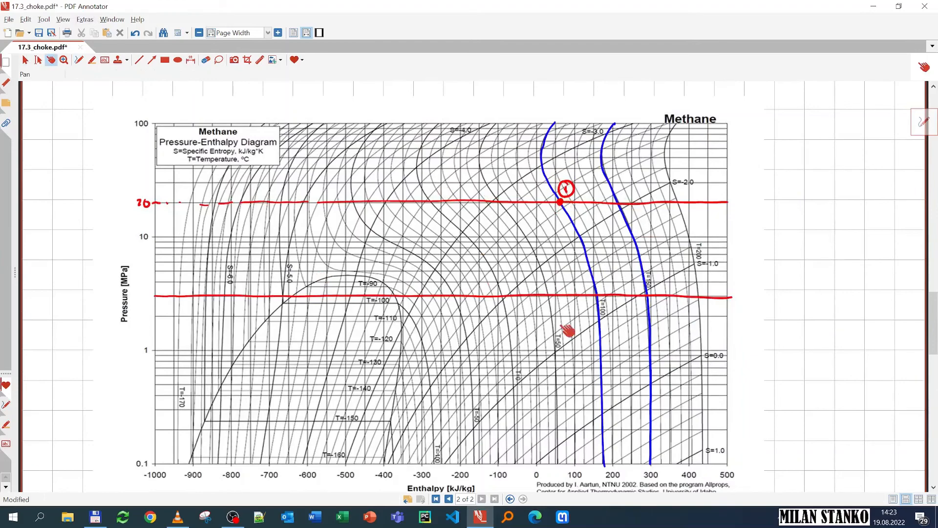
scroll(down, 3)
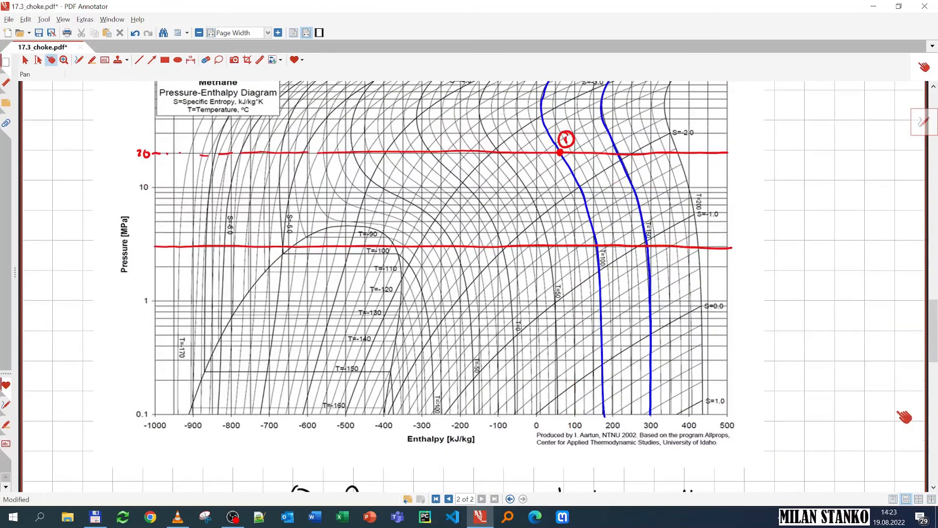
click(79, 59)
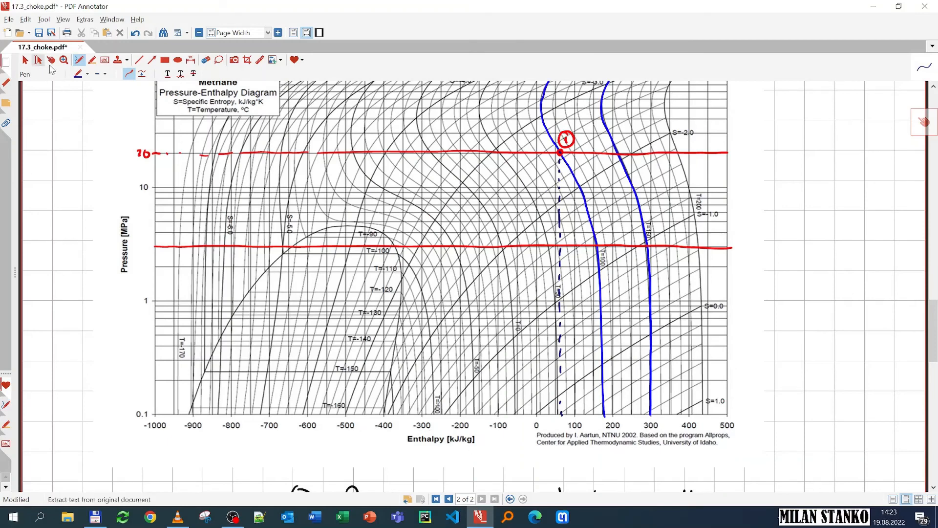
Write h₁ = 25 kJ/kg and h₂ = h₁ = 25 kJ/kg below the choke sketch.
click(51, 60)
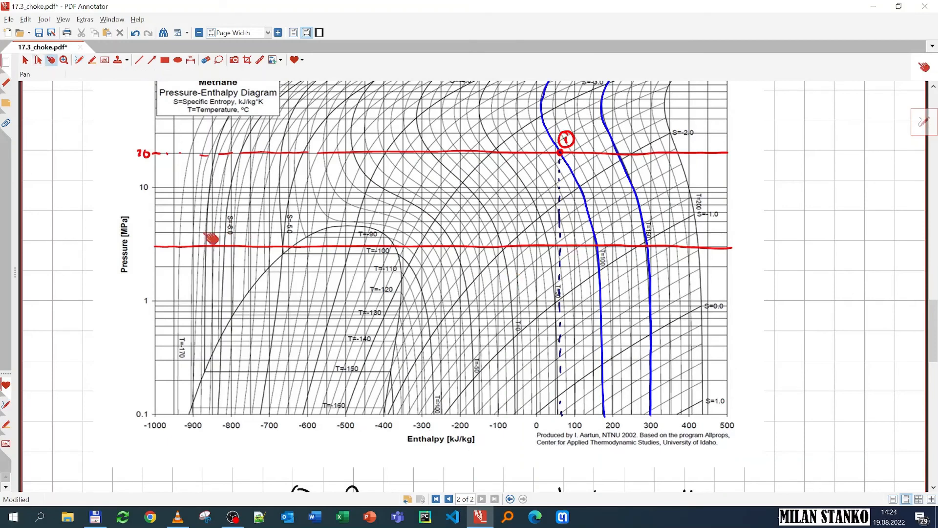
scroll(down, 3)
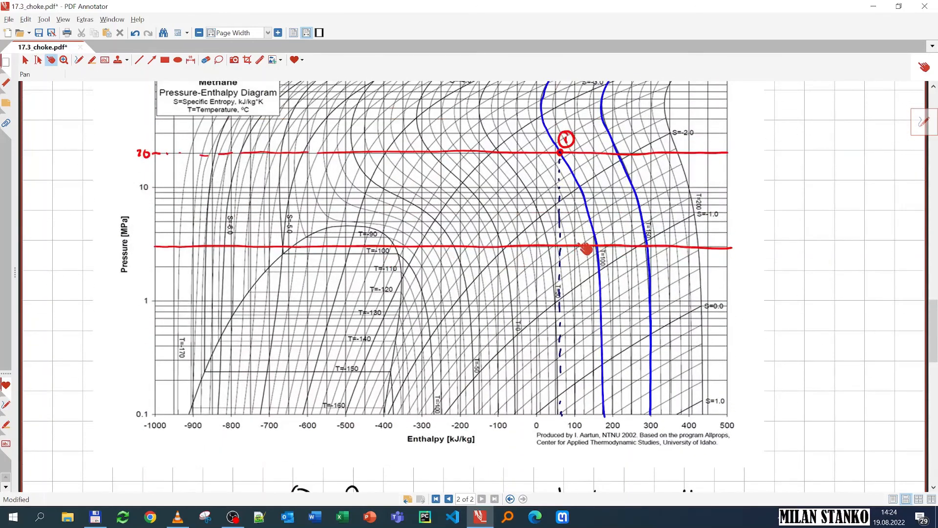
scroll(down, 3)
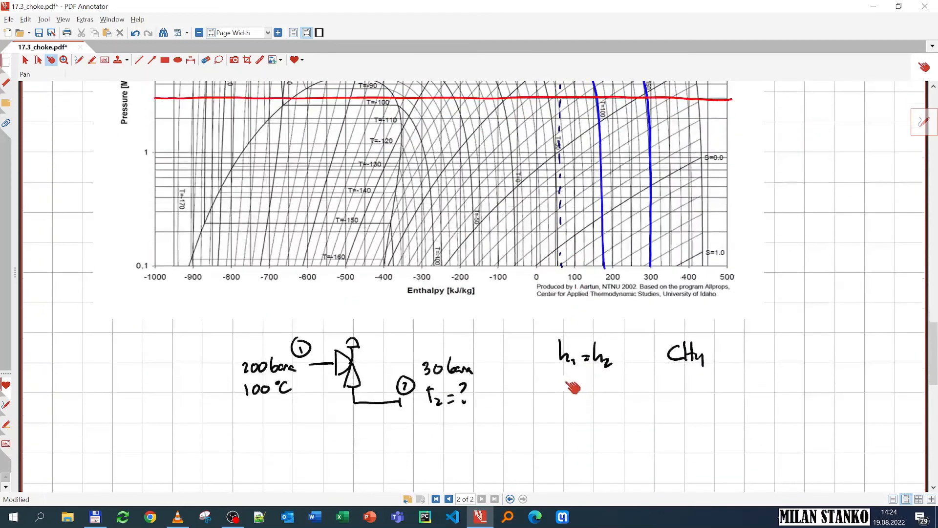
mouse_move(603, 369)
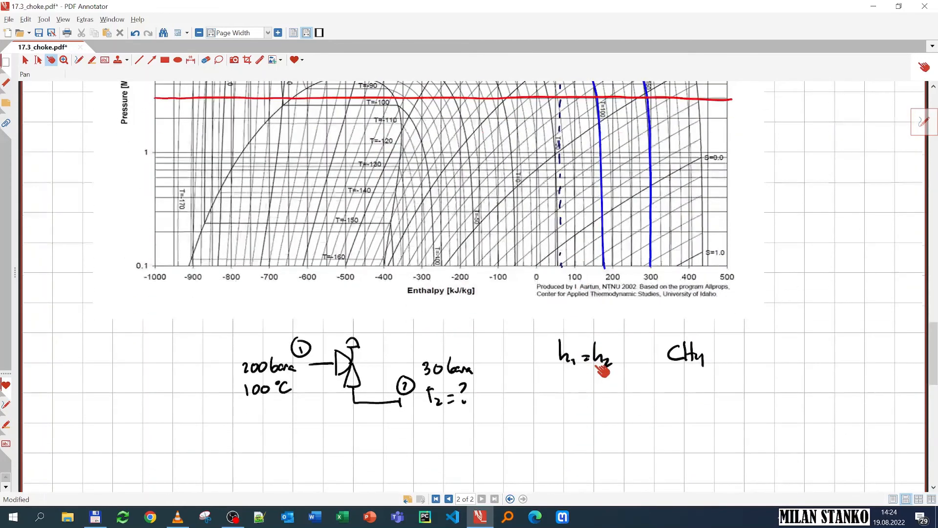
click(86, 73)
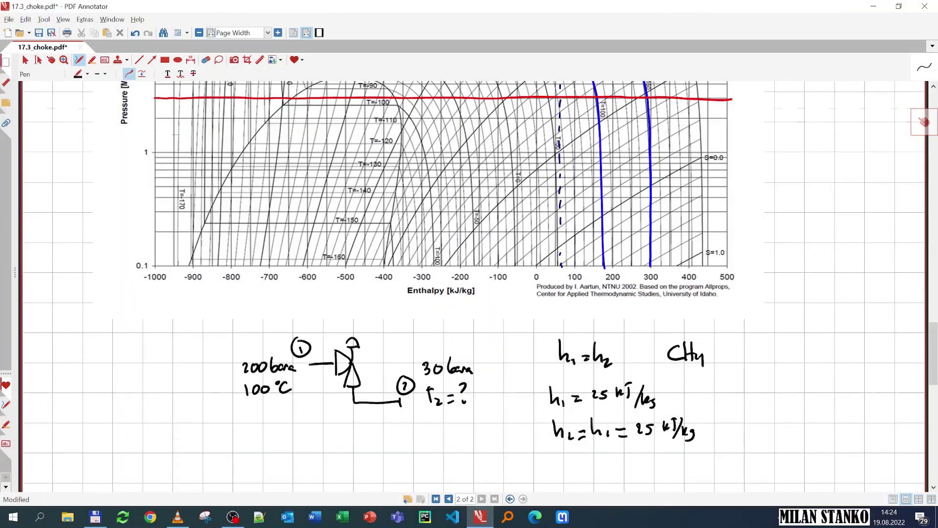
scroll(up, 3)
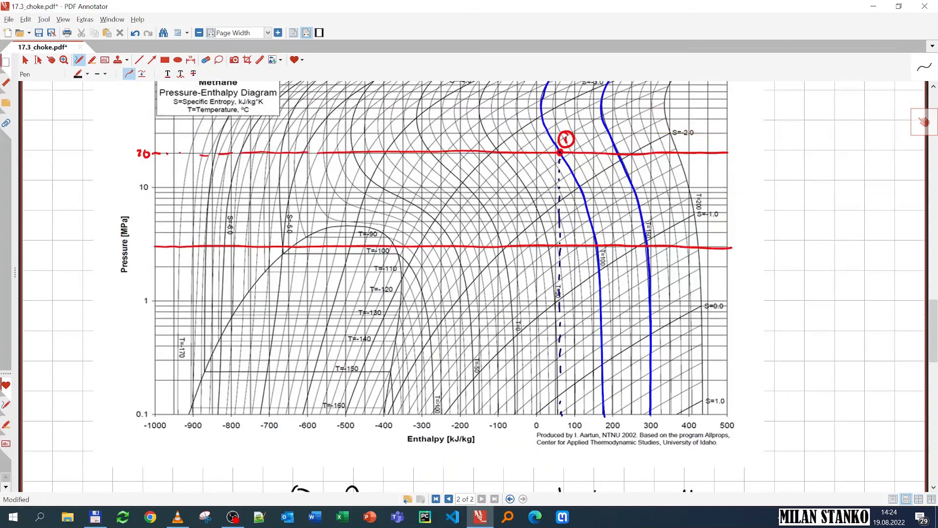
Draw the blue isotherm through outlet point 2 and note the result T2 ≈ 63 °C.
click(79, 73)
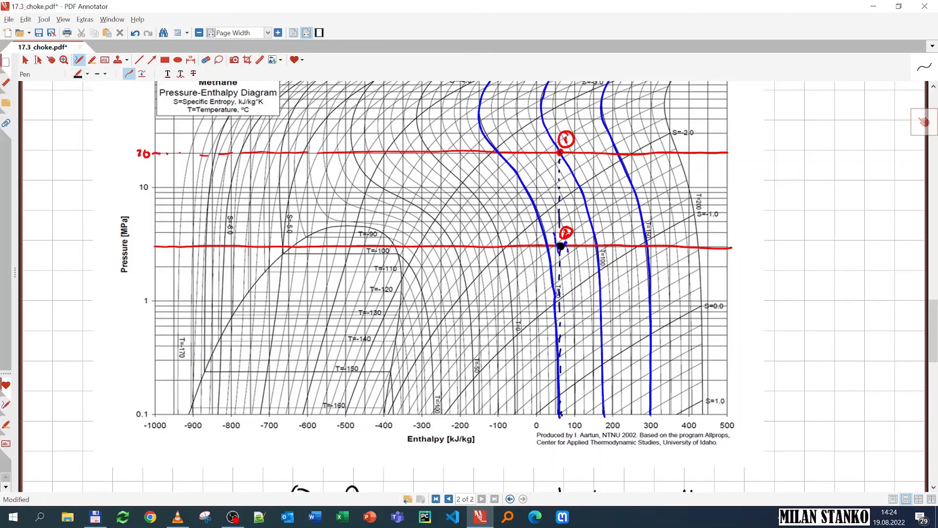
scroll(down, 3)
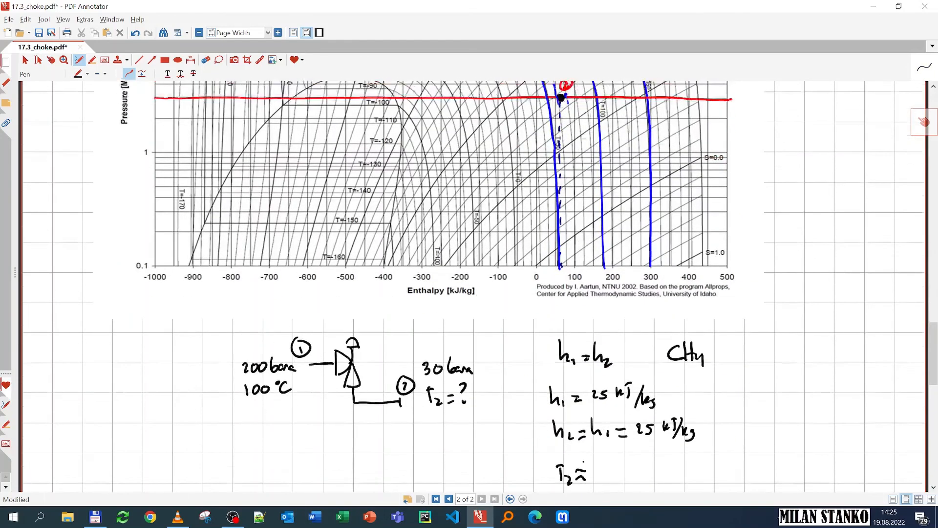
scroll(down, 3)
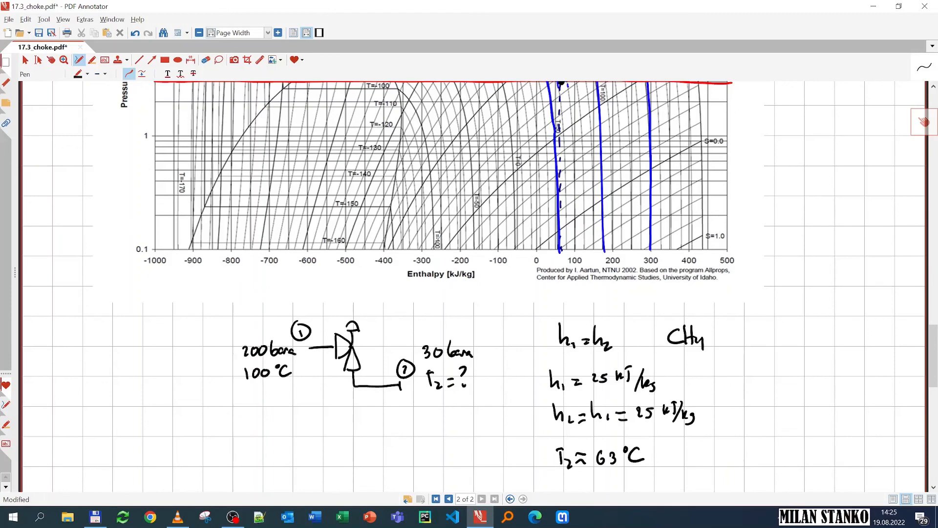
click(51, 60)
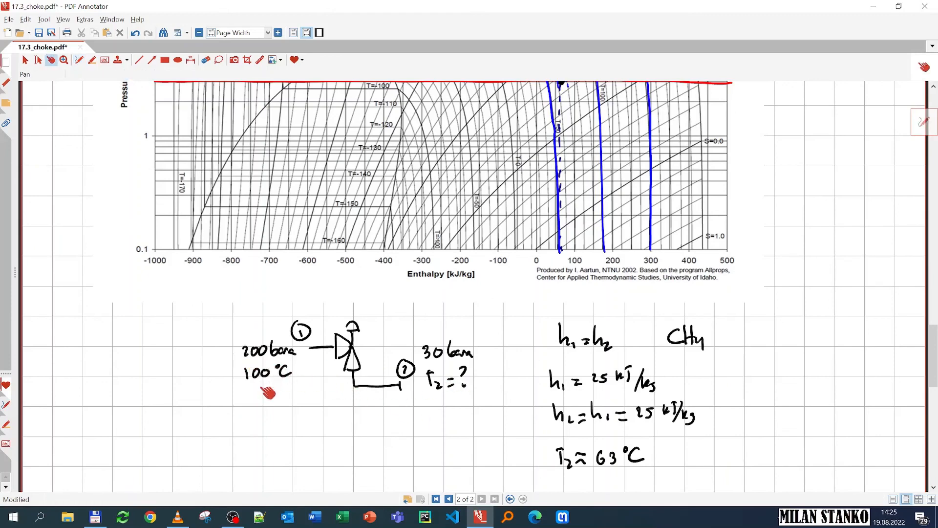
mouse_move(626, 425)
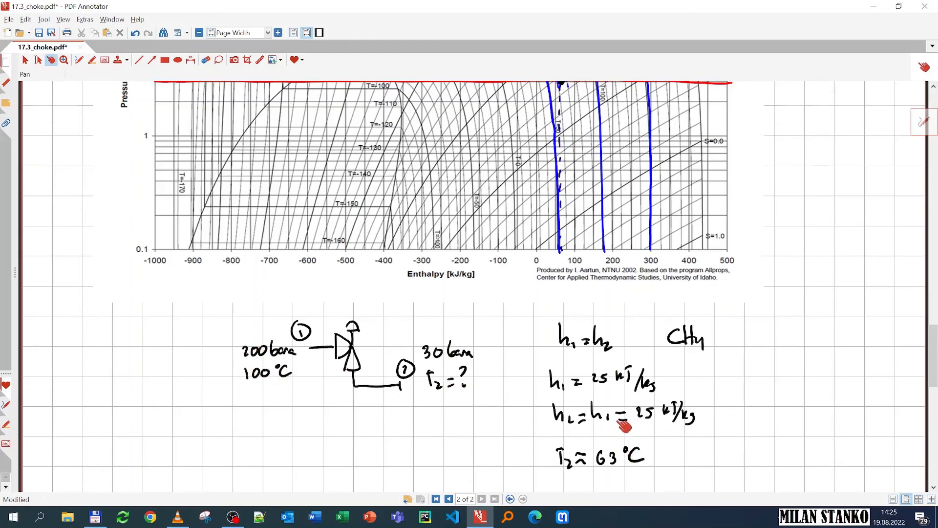
scroll(down, 3)
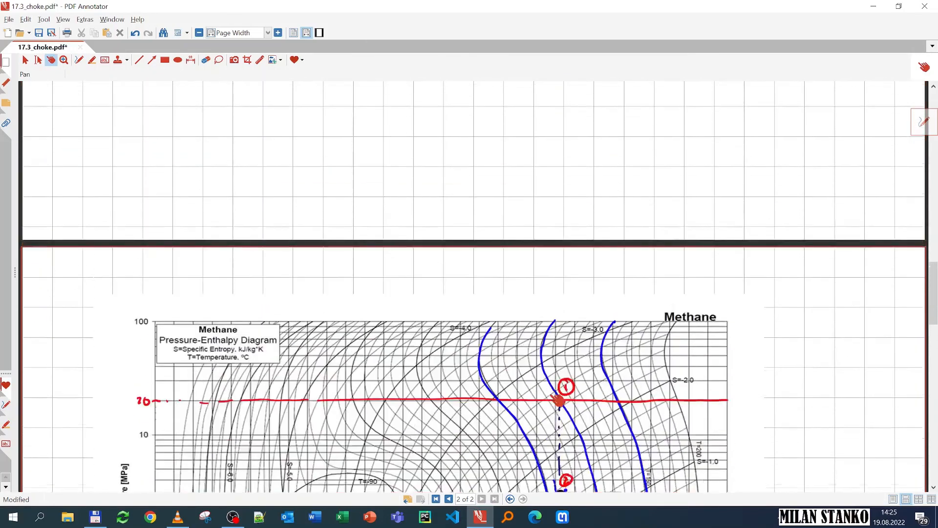
click(449, 498)
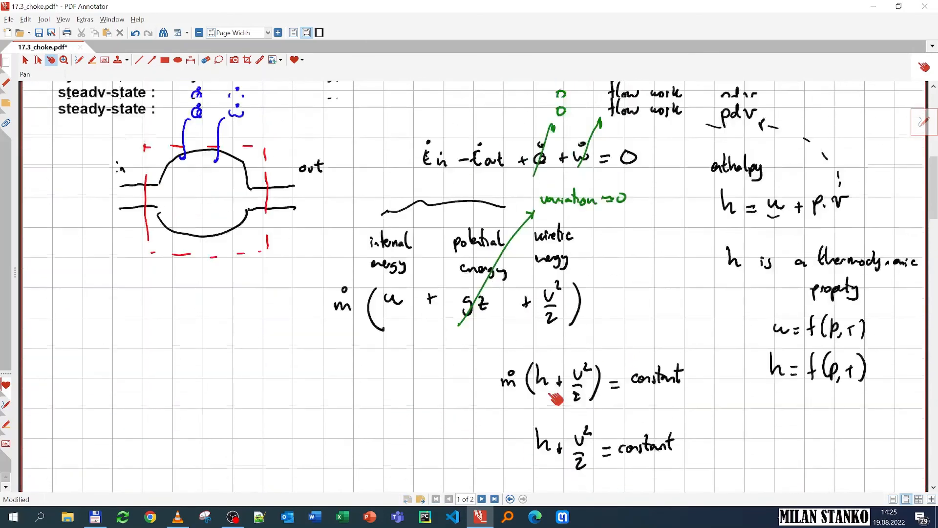
scroll(down, 3)
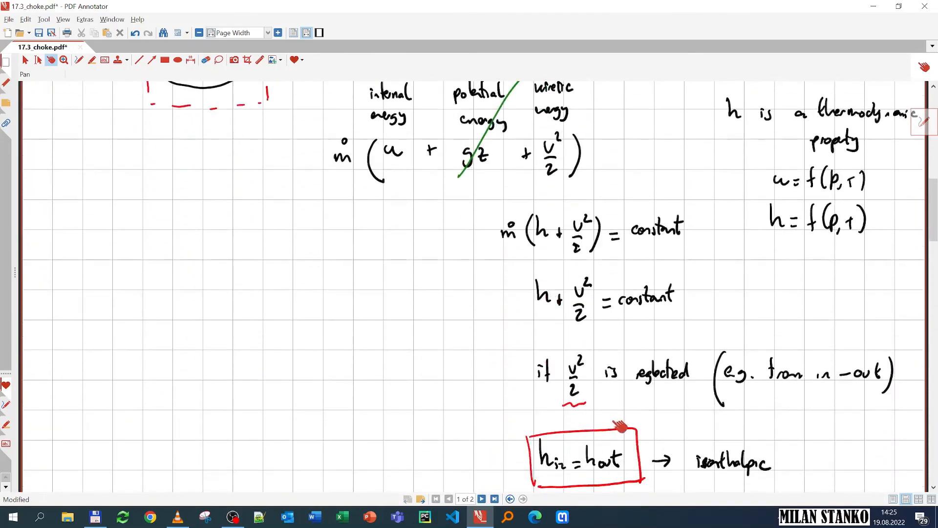
scroll(down, 3)
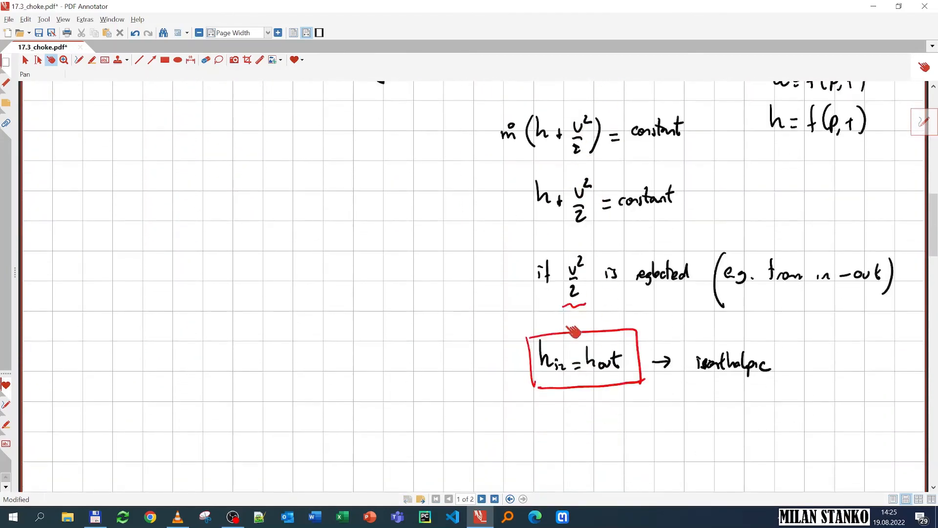
mouse_move(572, 144)
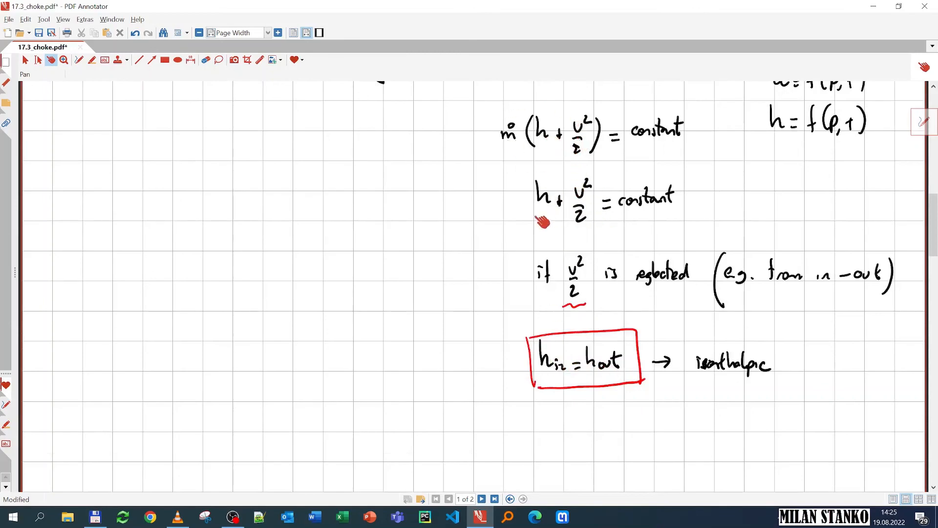
click(494, 498)
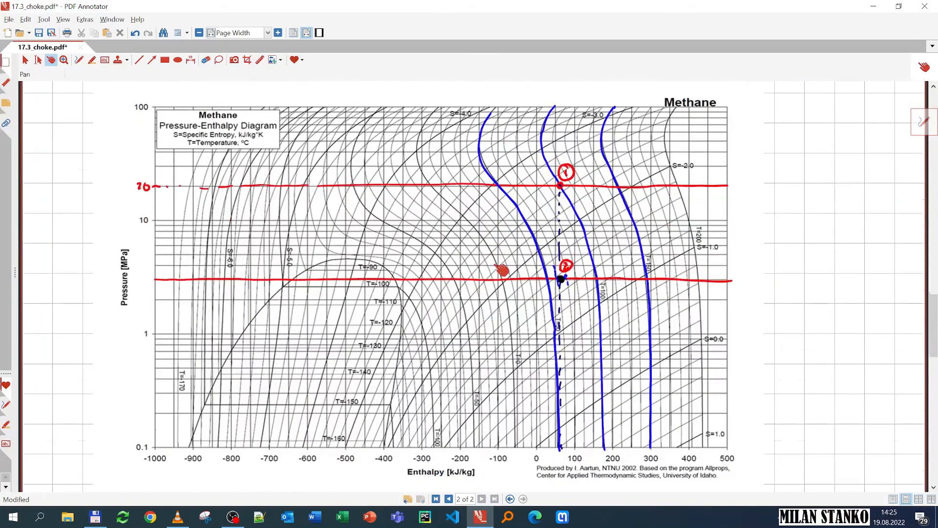
scroll(down, 3)
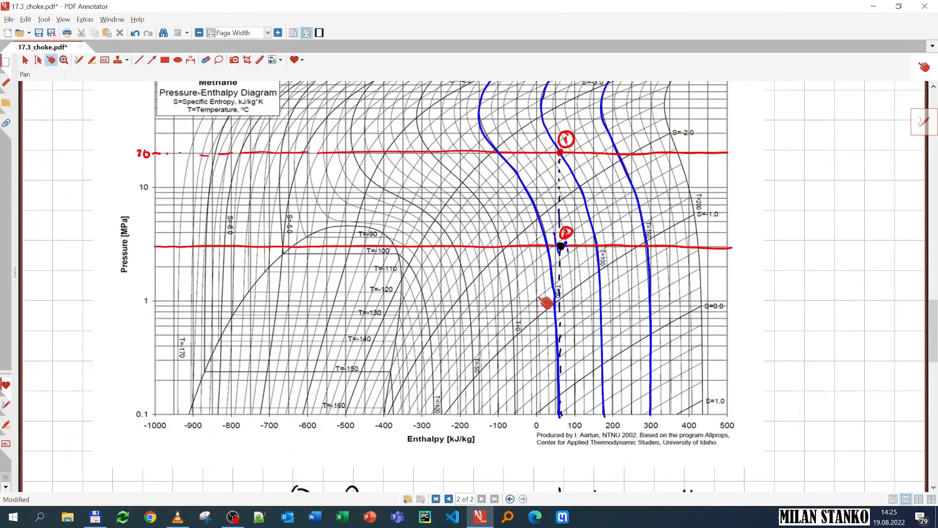
scroll(down, 3)
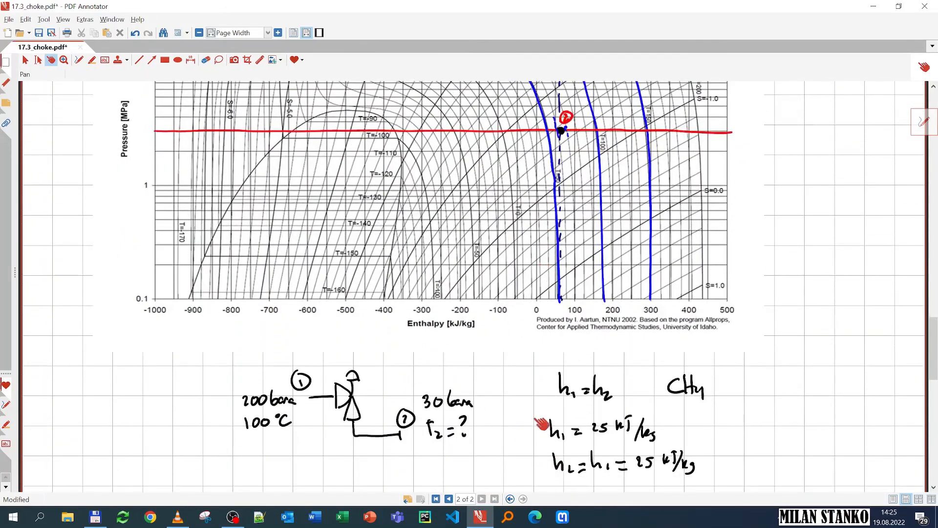
scroll(up, 3)
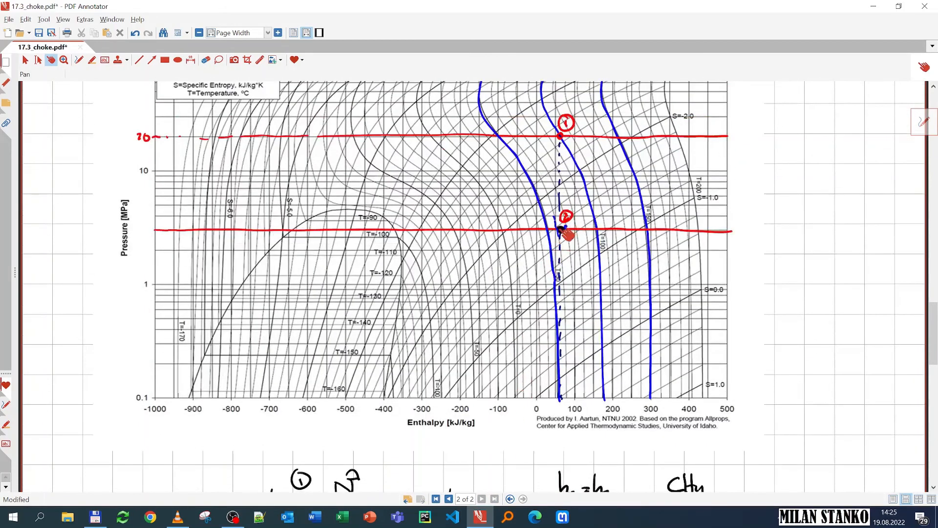